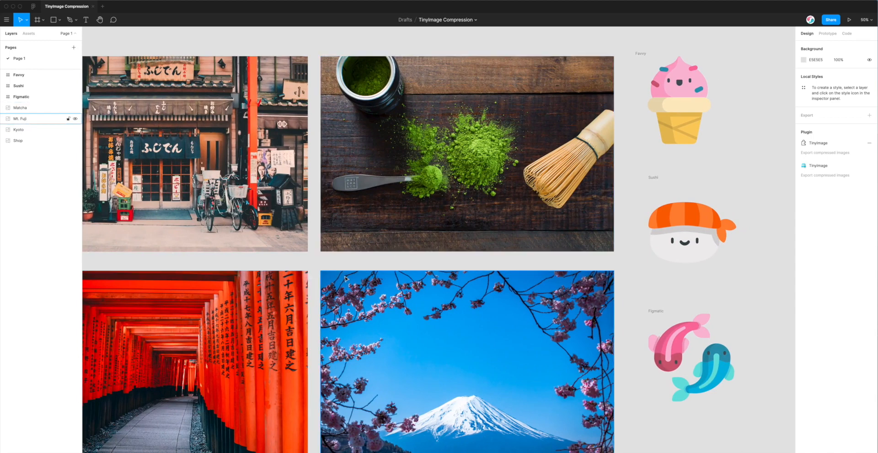
# Step: Search Figma Community for 'tinyimage' and confirm TinyImage Compressor by Figmatic is installed
pyautogui.click(18, 129)
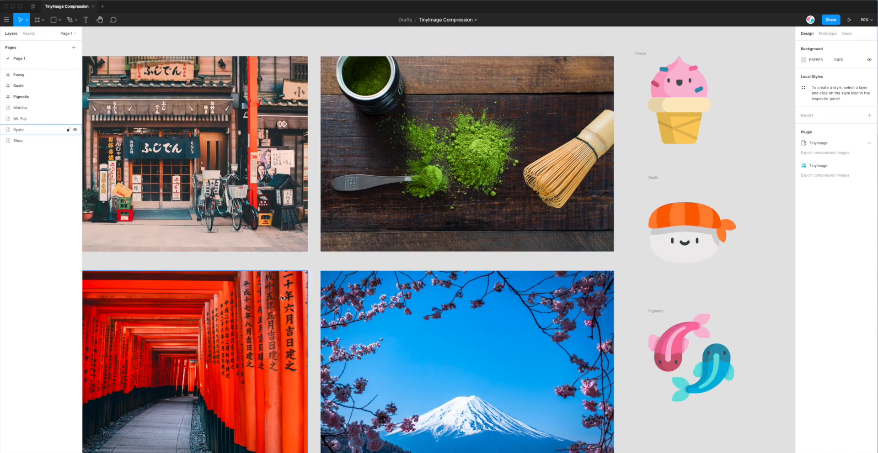
pyautogui.click(467, 154)
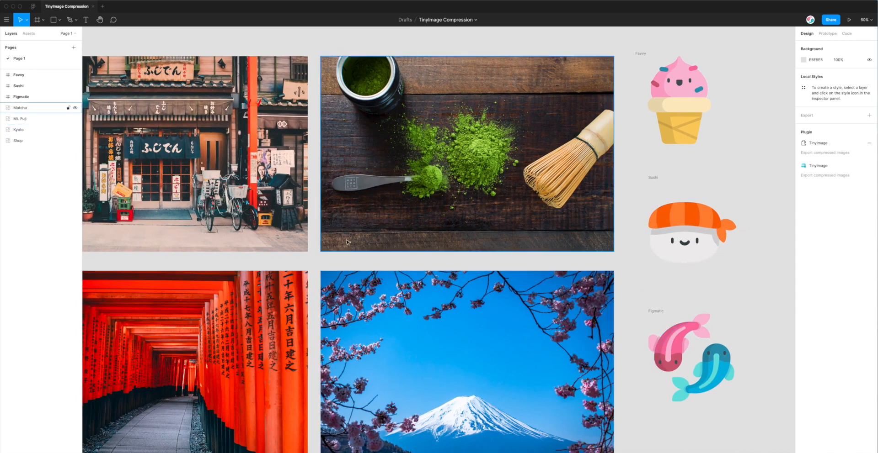
pyautogui.click(370, 264)
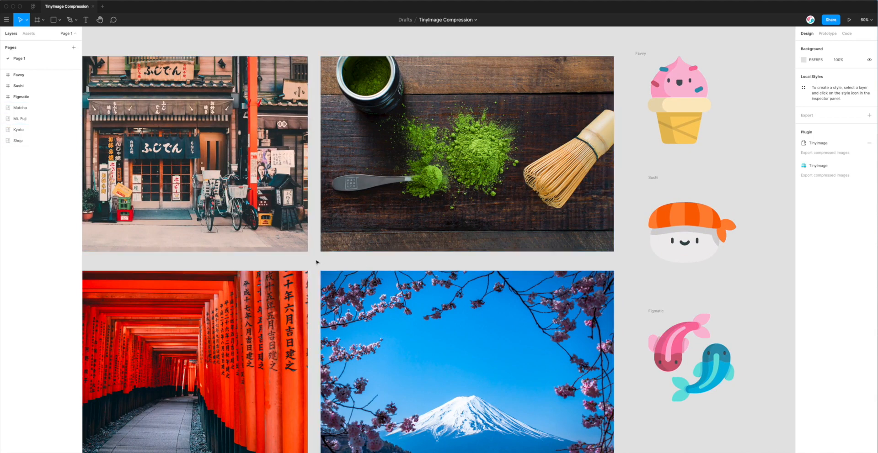
pyautogui.moveTo(314, 263)
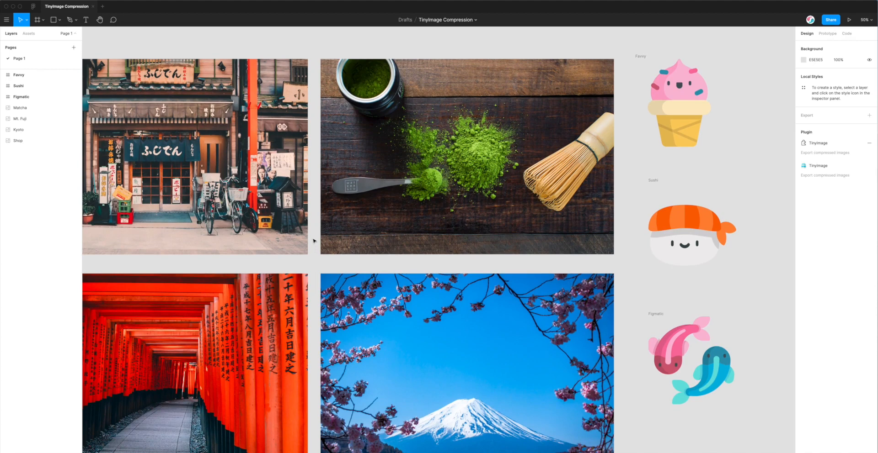
pyautogui.moveTo(295, 219)
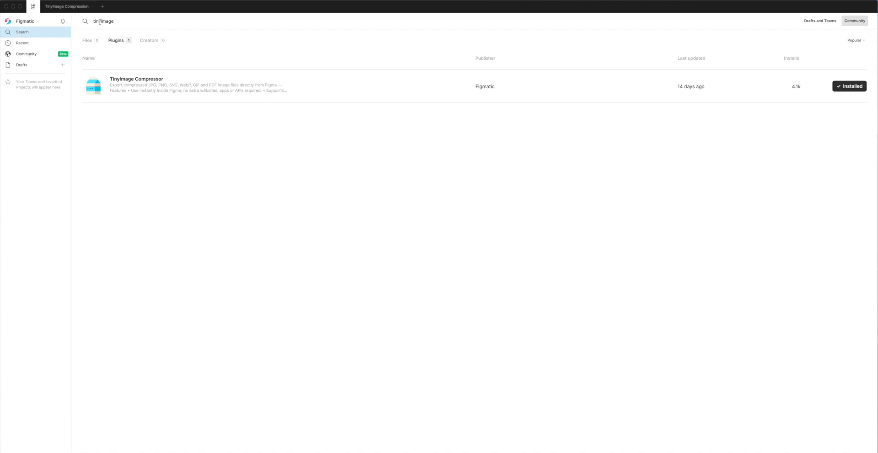
pyautogui.tripleClick(103, 22)
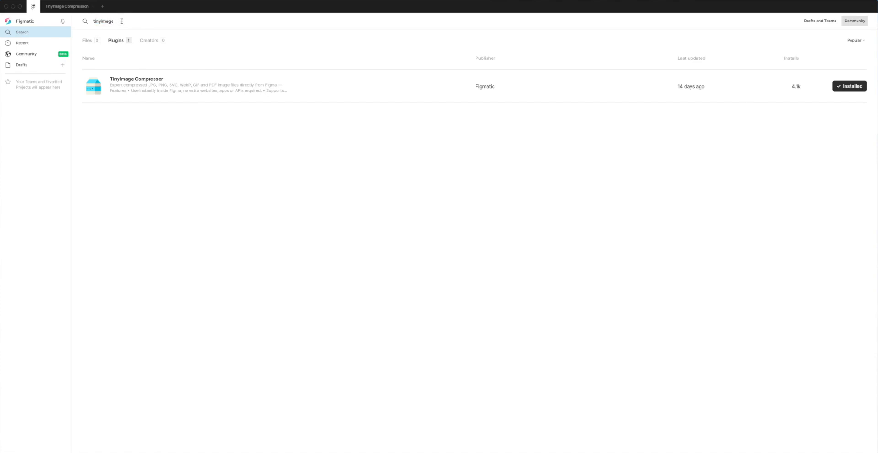
pyautogui.moveTo(114, 43)
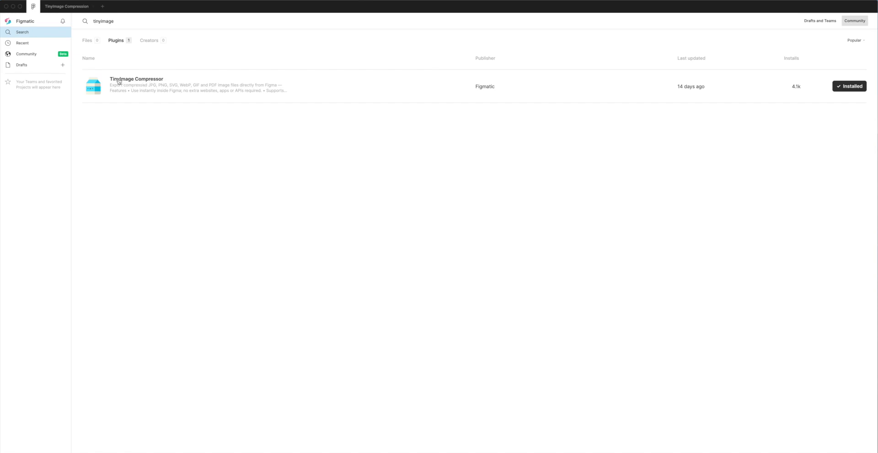
pyautogui.moveTo(150, 83)
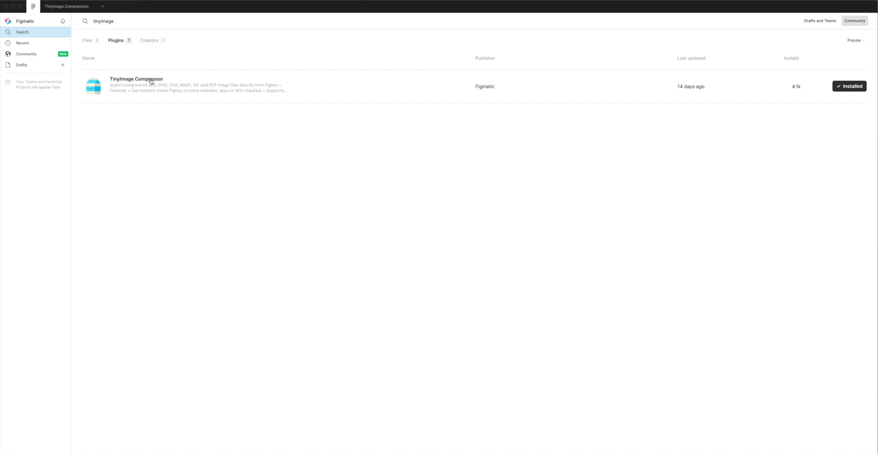
pyautogui.moveTo(579, 137)
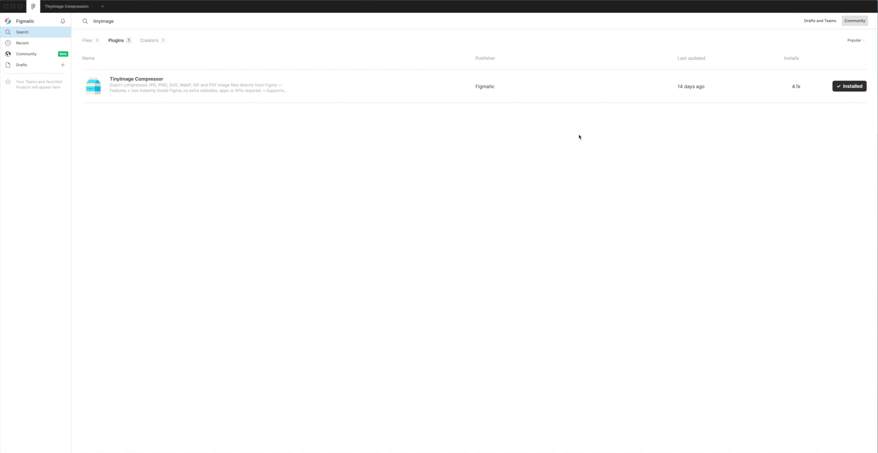
pyautogui.moveTo(840, 114)
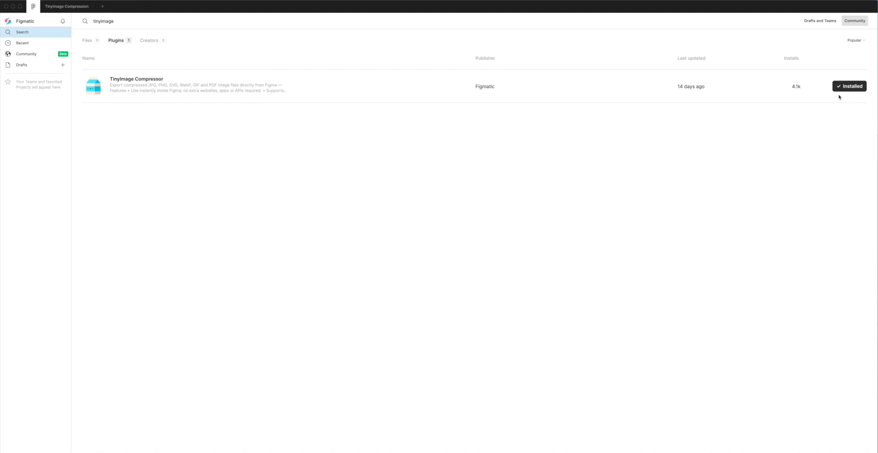
pyautogui.moveTo(837, 98)
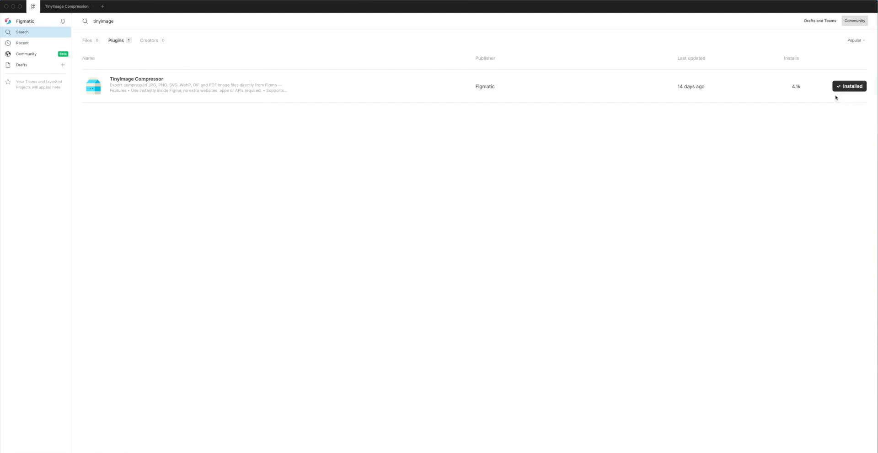
pyautogui.moveTo(851, 96)
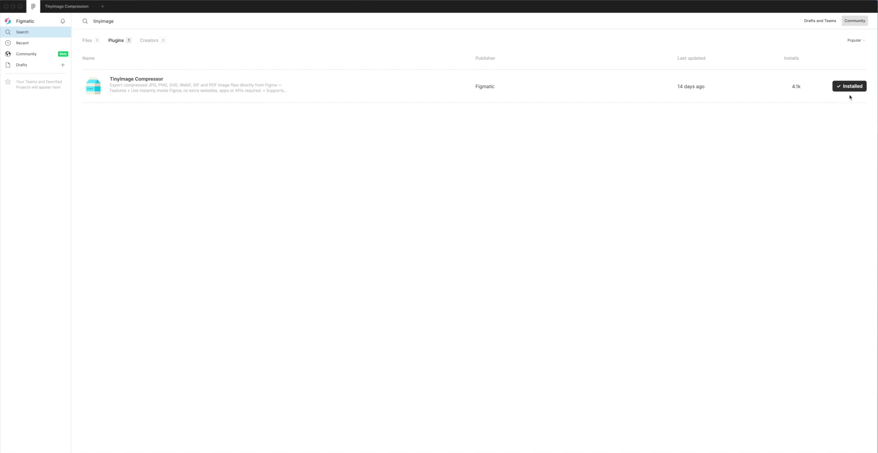
pyautogui.moveTo(850, 86)
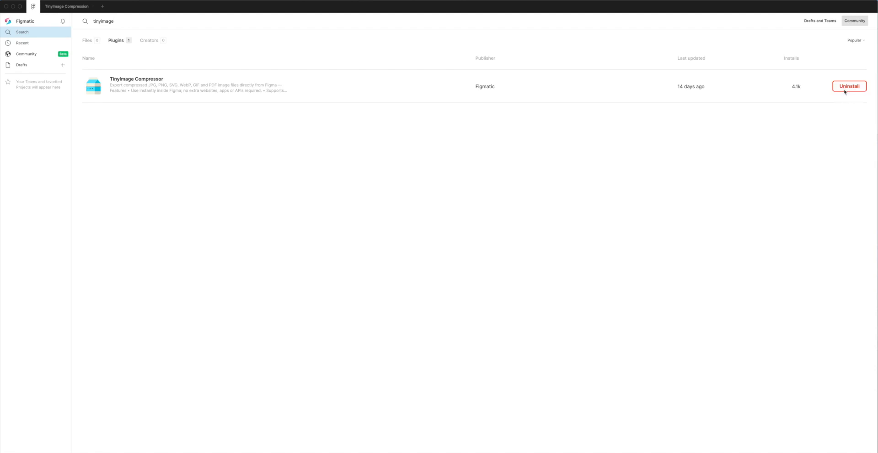
pyautogui.click(848, 87)
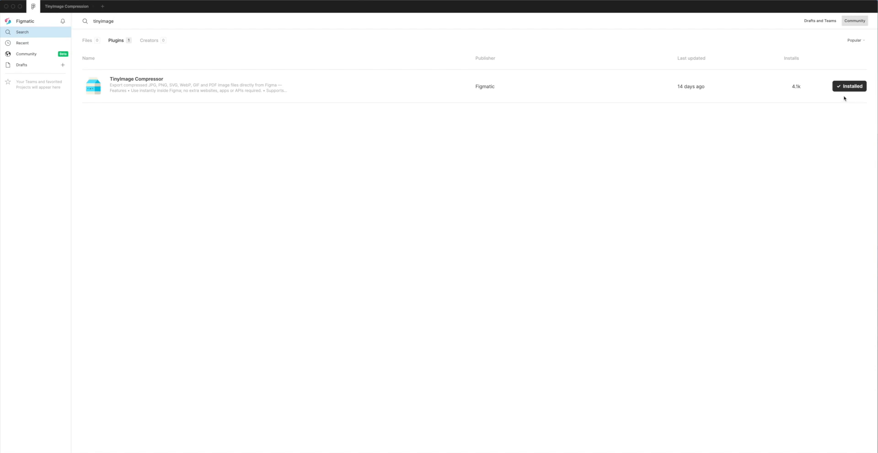
pyautogui.moveTo(841, 98)
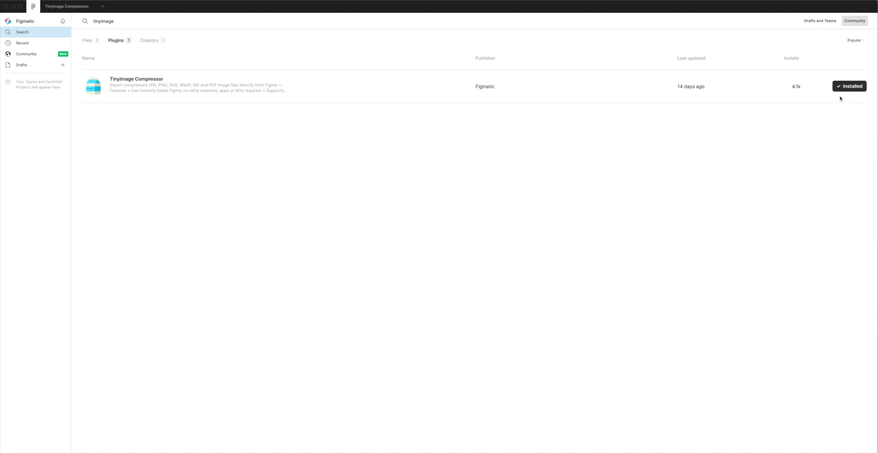
pyautogui.moveTo(841, 97)
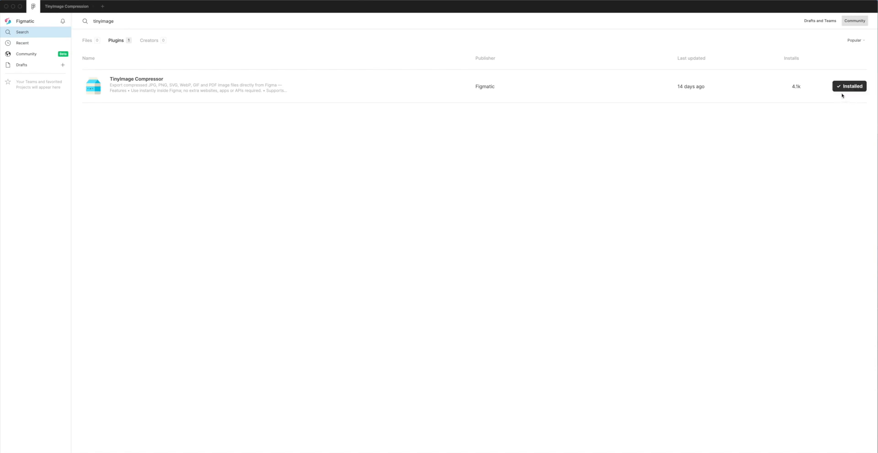
pyautogui.moveTo(854, 98)
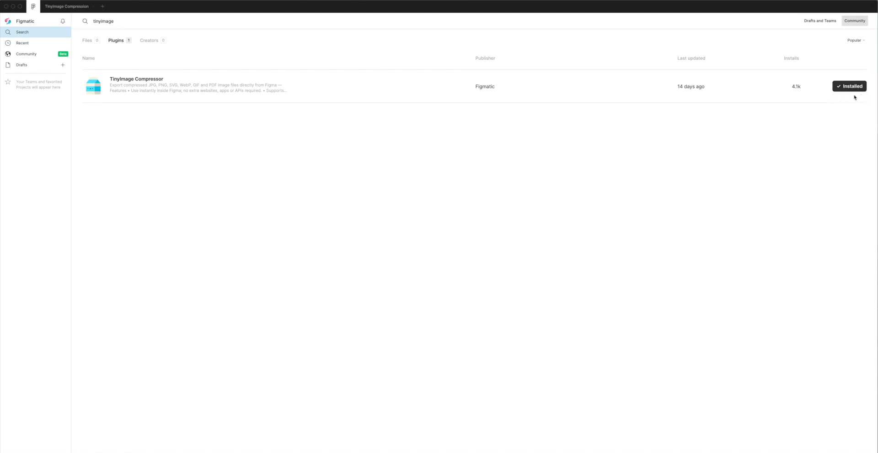
pyautogui.moveTo(411, 157)
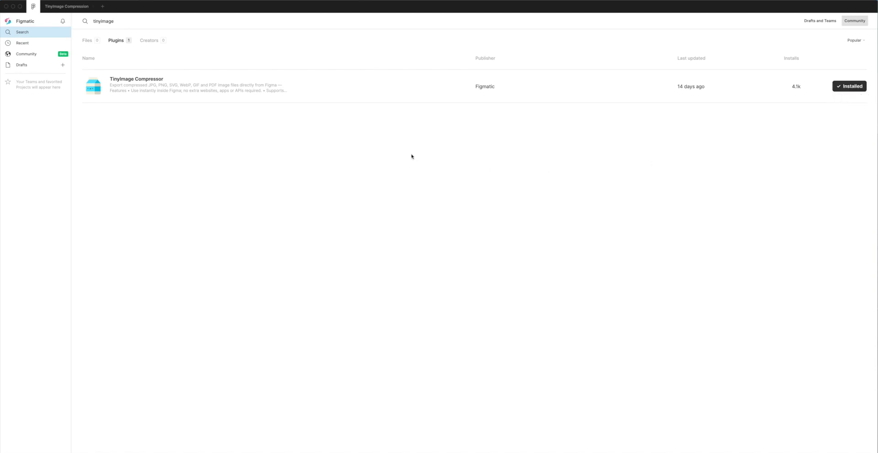
pyautogui.moveTo(55, 9)
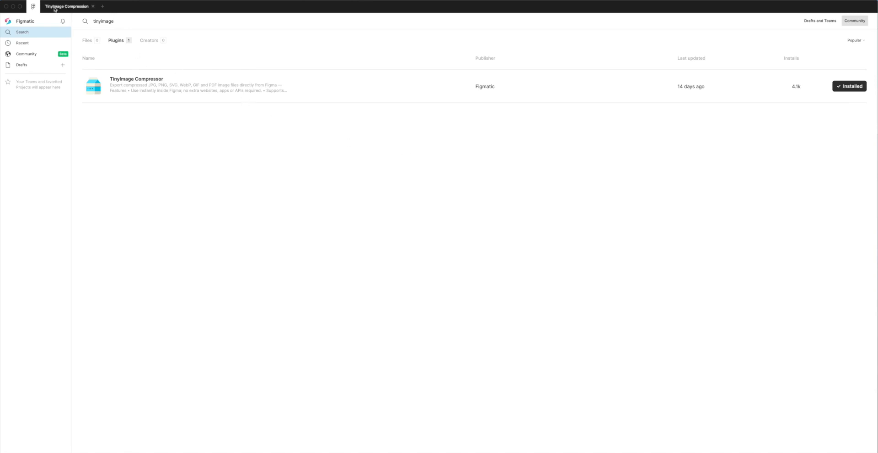
pyautogui.moveTo(64, 9)
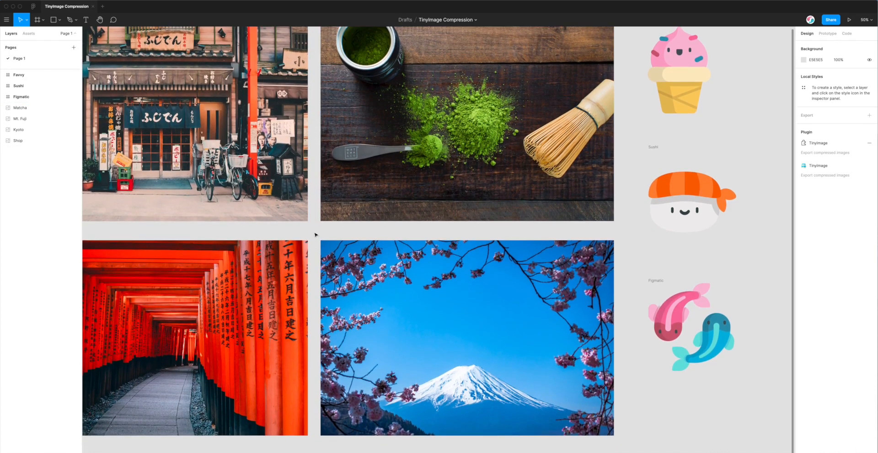
pyautogui.moveTo(313, 209)
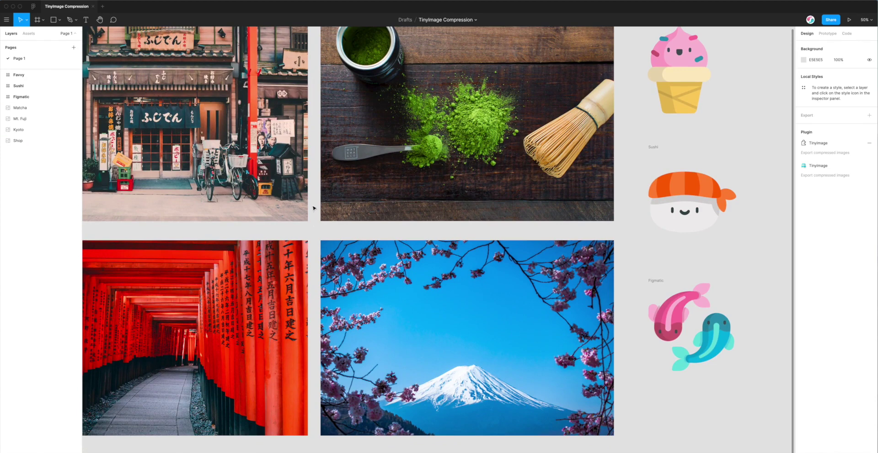
# Step: Launch TinyImage Compressor from the canvas right-click Plugins menu
pyautogui.click(326, 224)
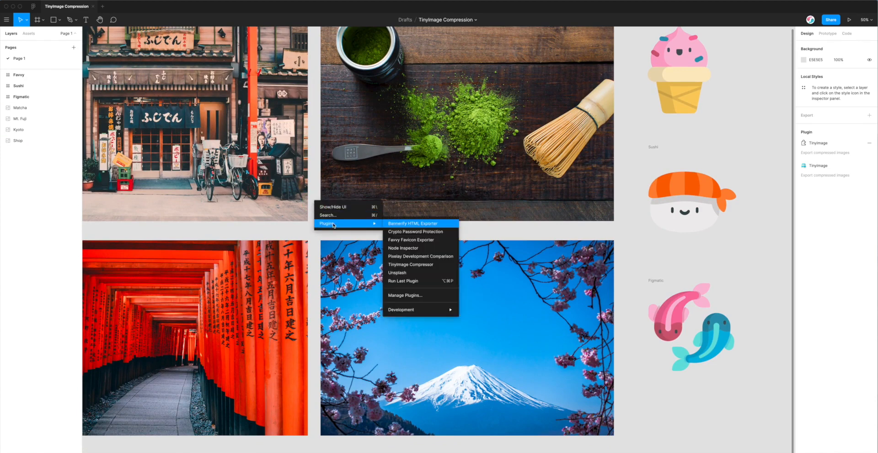
pyautogui.moveTo(400, 227)
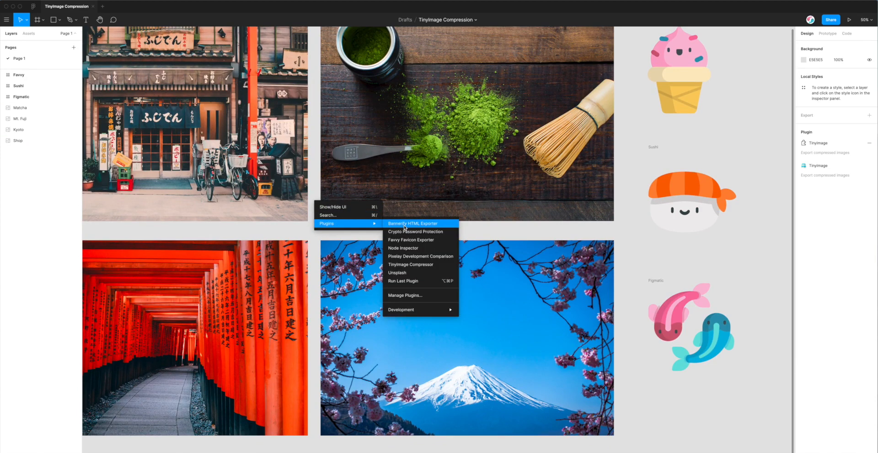
pyautogui.moveTo(411, 265)
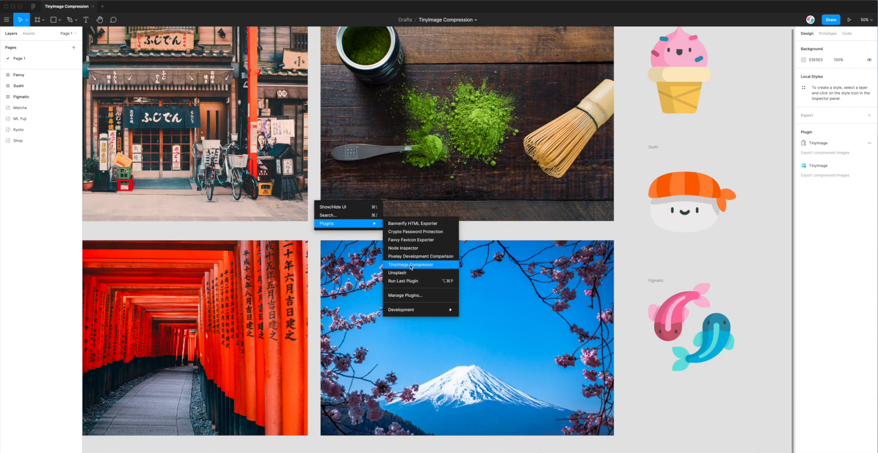
pyautogui.click(411, 264)
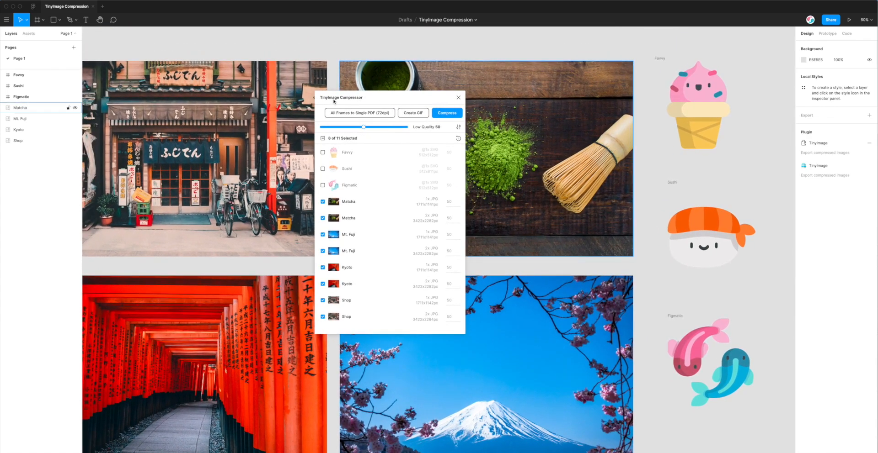
# Step: Move the compressor window aside and select the Matcha photo to list its 1x and 2x JPG exports
pyautogui.moveTo(340, 97); pyautogui.dragTo(533, 93)
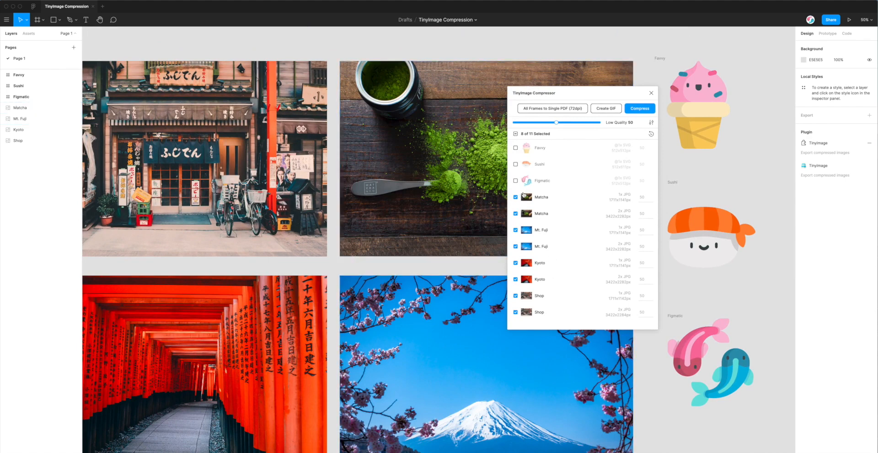
pyautogui.click(19, 140)
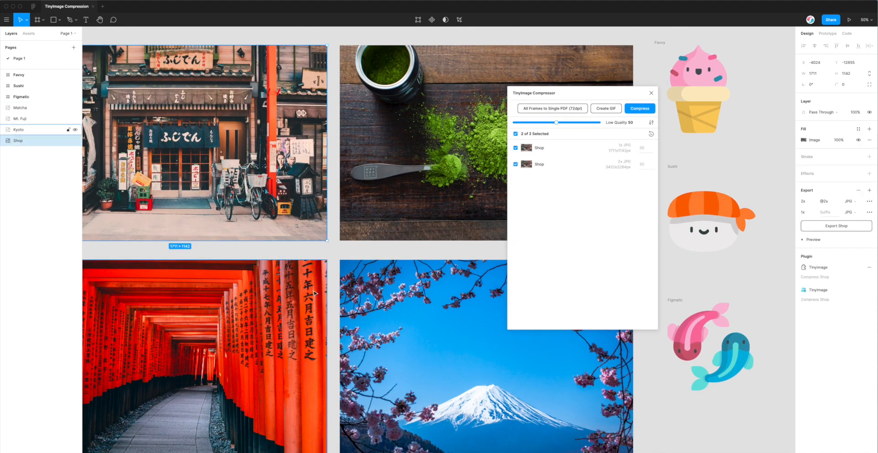
pyautogui.moveTo(334, 266)
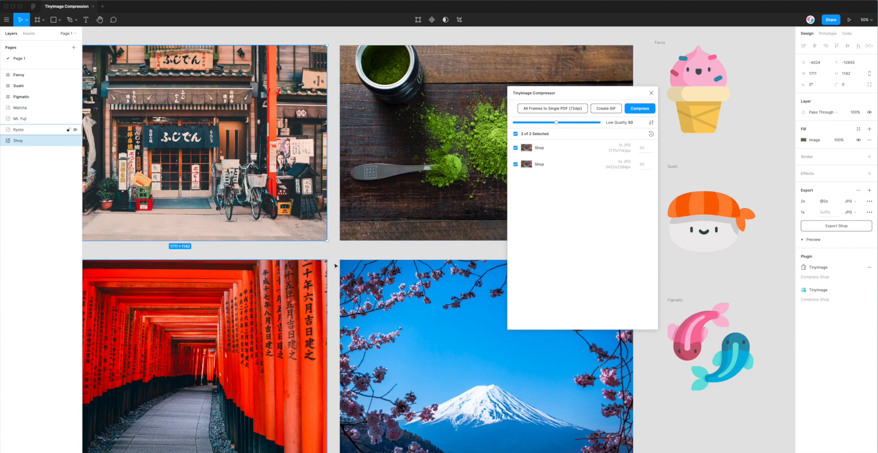
pyautogui.click(21, 107)
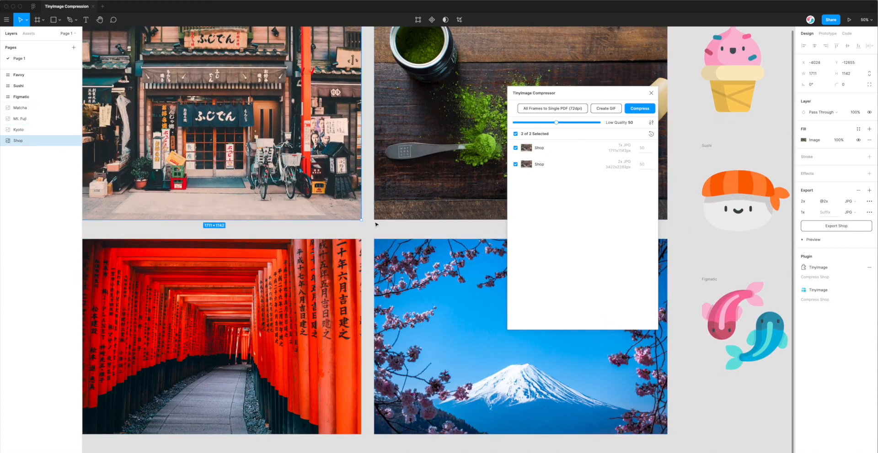
pyautogui.moveTo(418, 177)
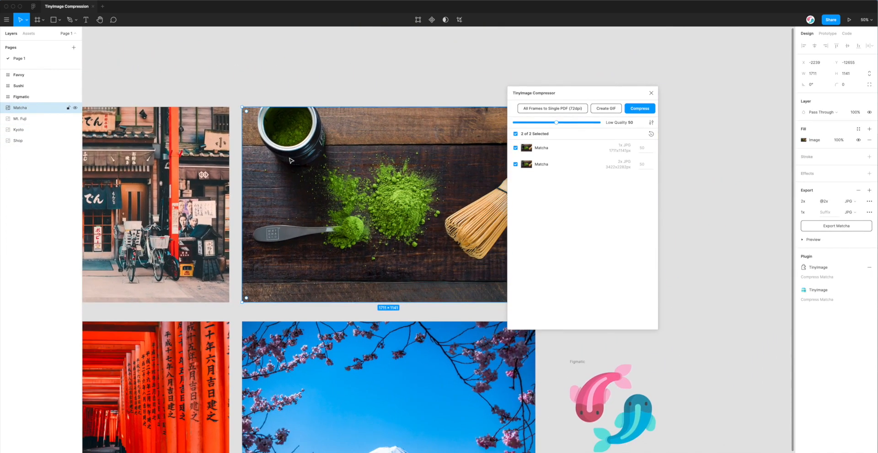
pyautogui.moveTo(817, 267)
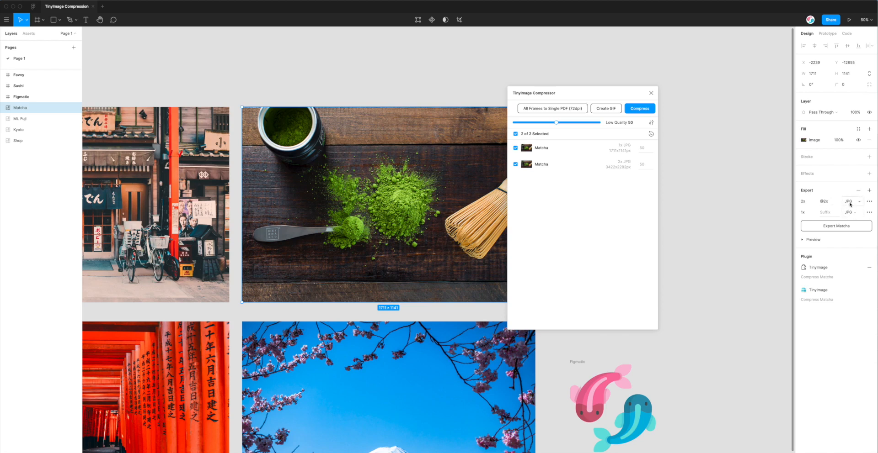
# Step: Replace Matcha's two export settings with a single 1x JPG export
pyautogui.click(857, 201)
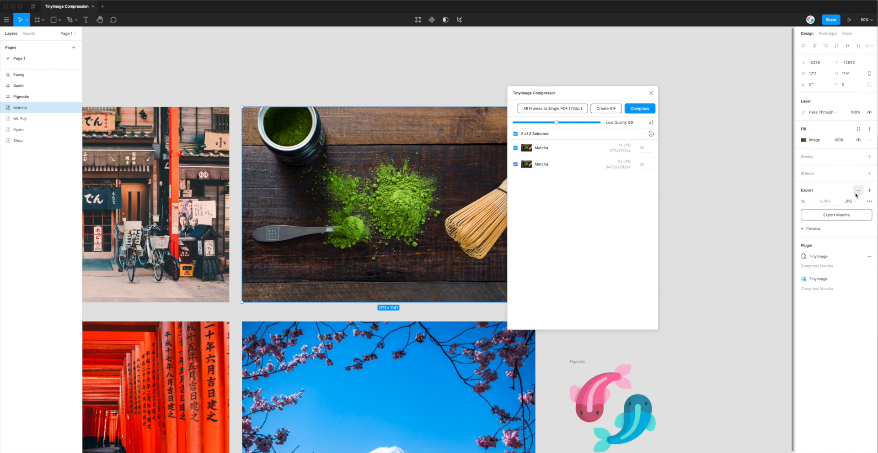
pyautogui.click(858, 190)
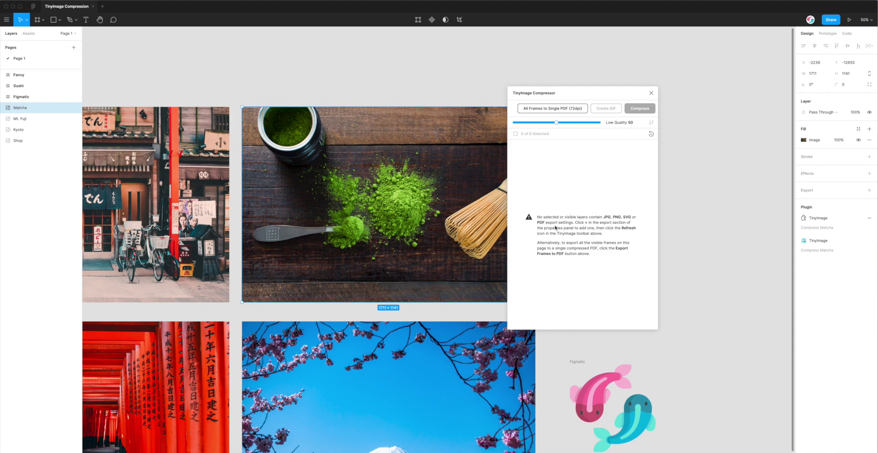
pyautogui.moveTo(555, 229)
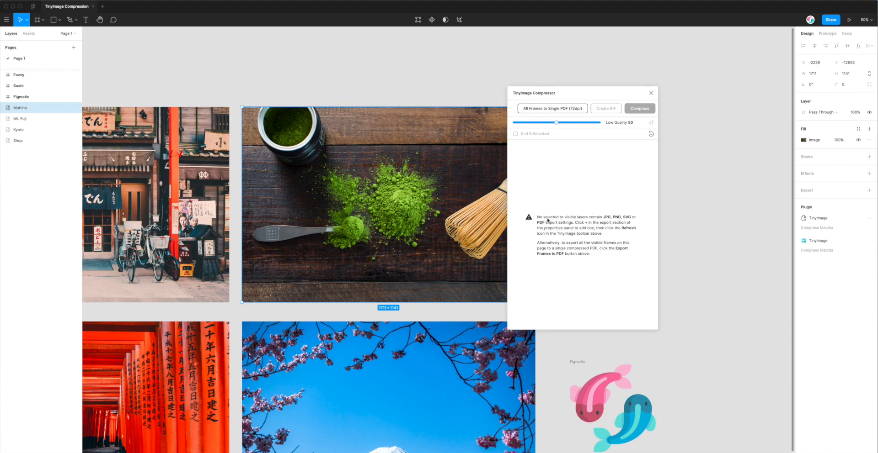
pyautogui.moveTo(407, 224)
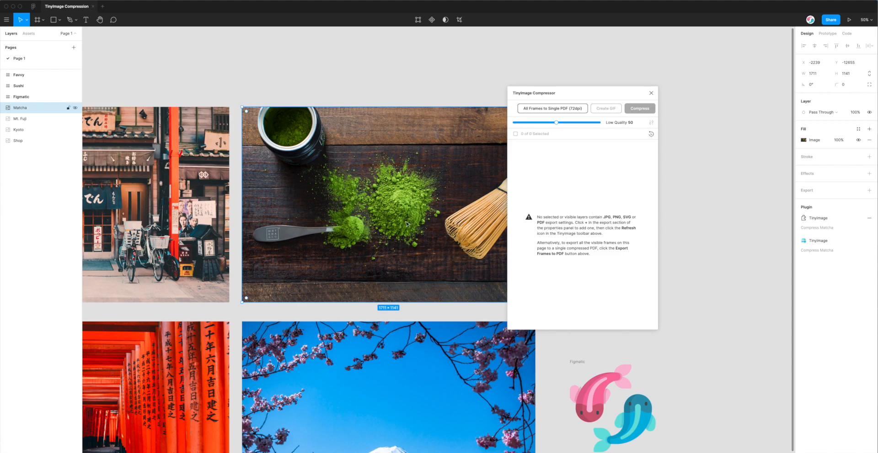
pyautogui.moveTo(426, 221)
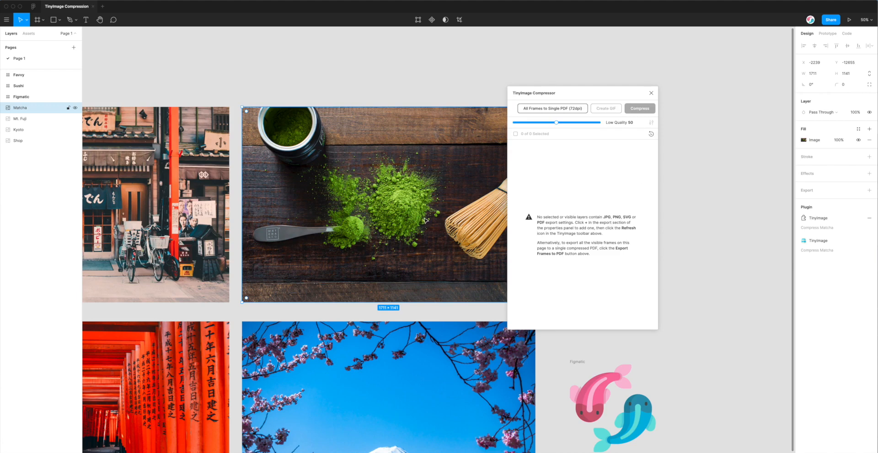
pyautogui.moveTo(553, 176)
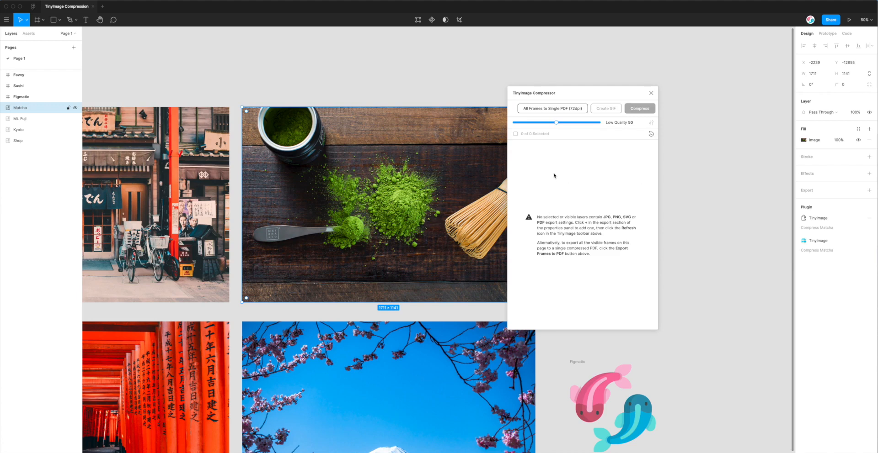
pyautogui.moveTo(476, 169)
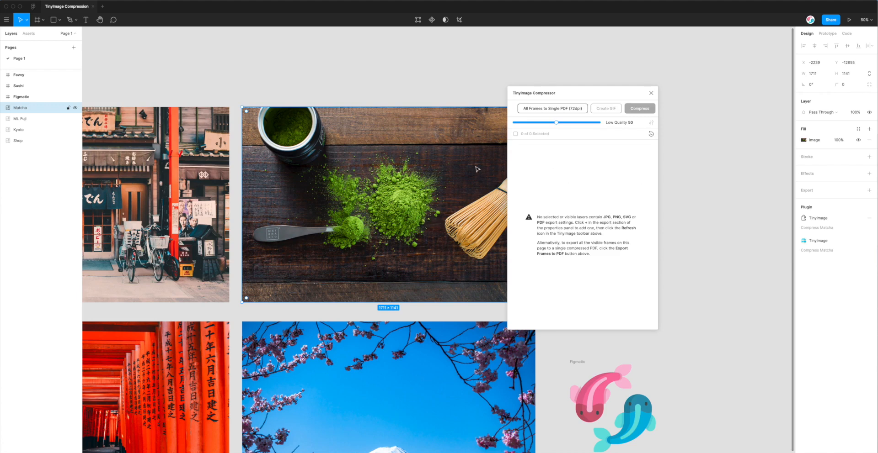
pyautogui.moveTo(398, 190)
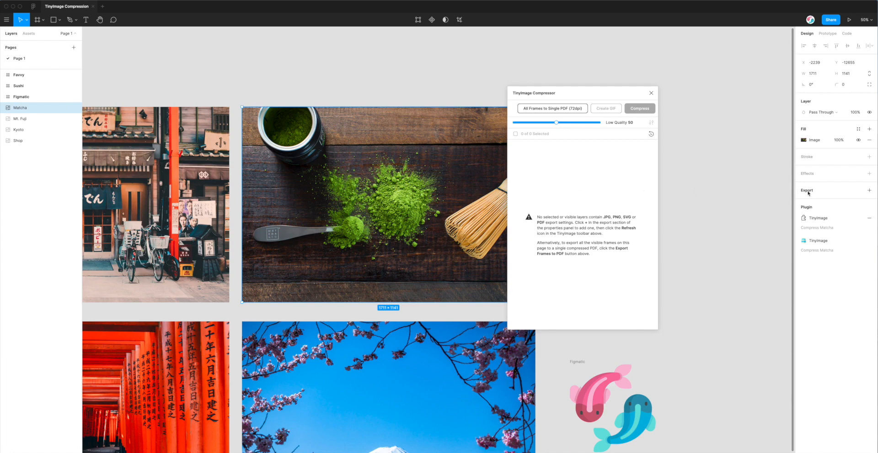
pyautogui.moveTo(809, 193)
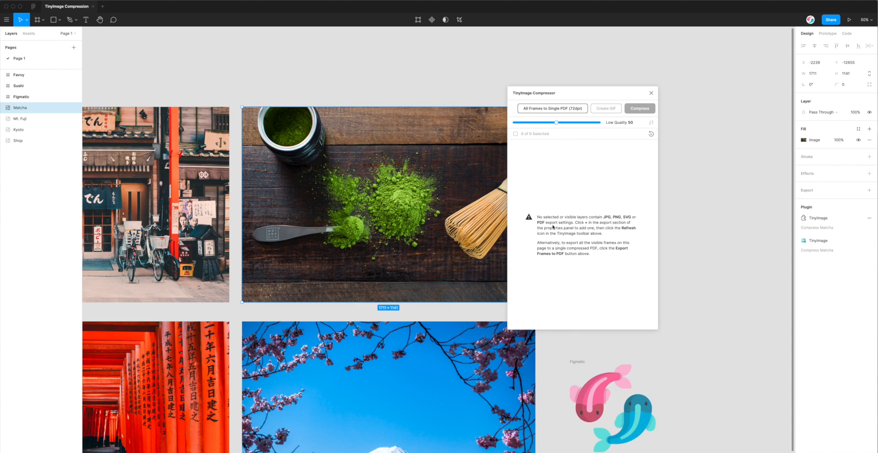
pyautogui.moveTo(553, 227)
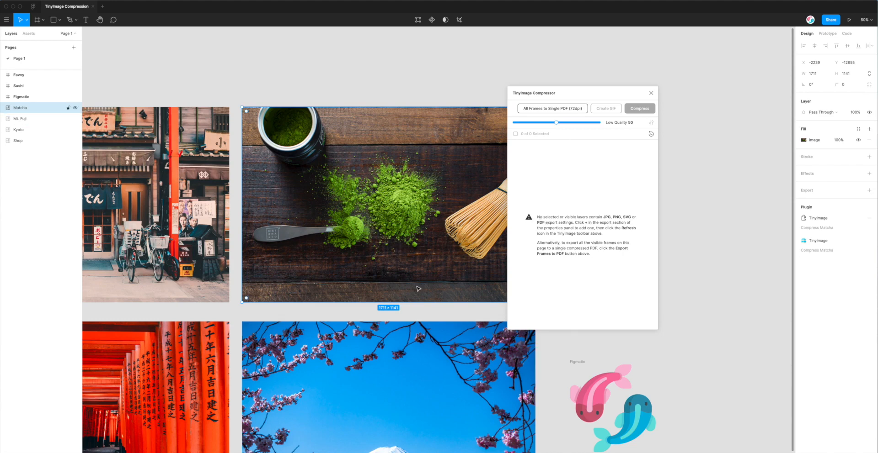
pyautogui.moveTo(411, 248)
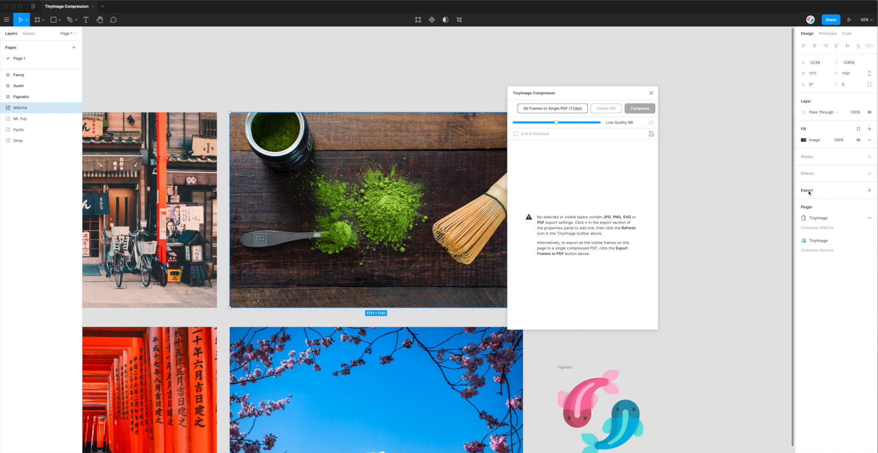
pyautogui.click(869, 191)
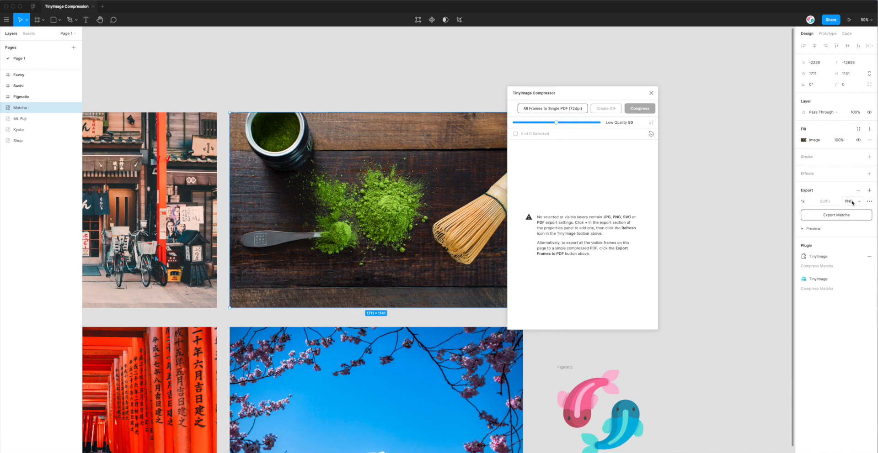
pyautogui.click(853, 201)
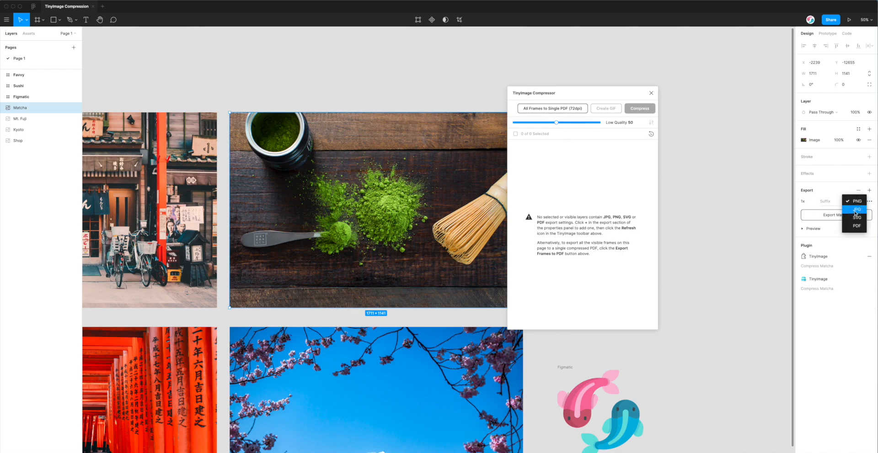
pyautogui.click(855, 210)
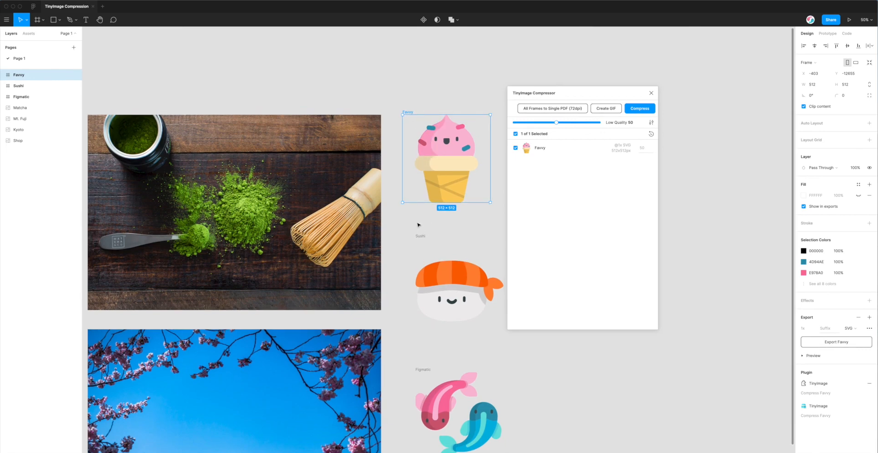
# Step: Set the Favvy illustration's export format to PNG
pyautogui.click(459, 290)
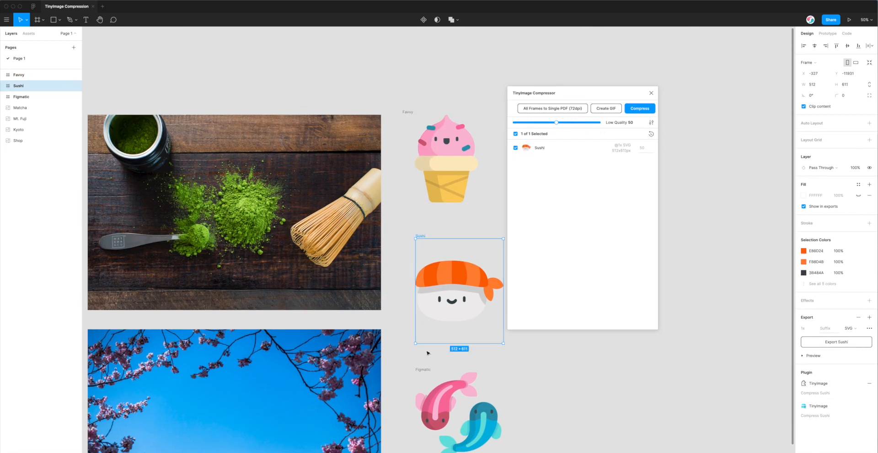
pyautogui.click(446, 159)
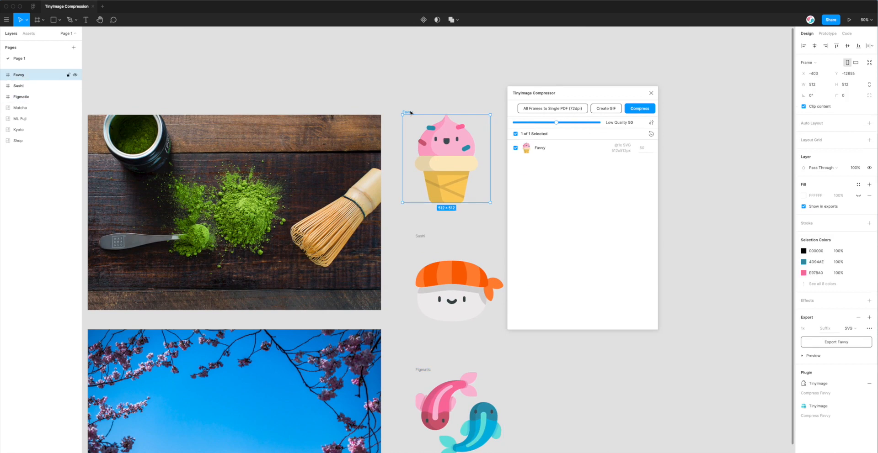
pyautogui.moveTo(717, 256)
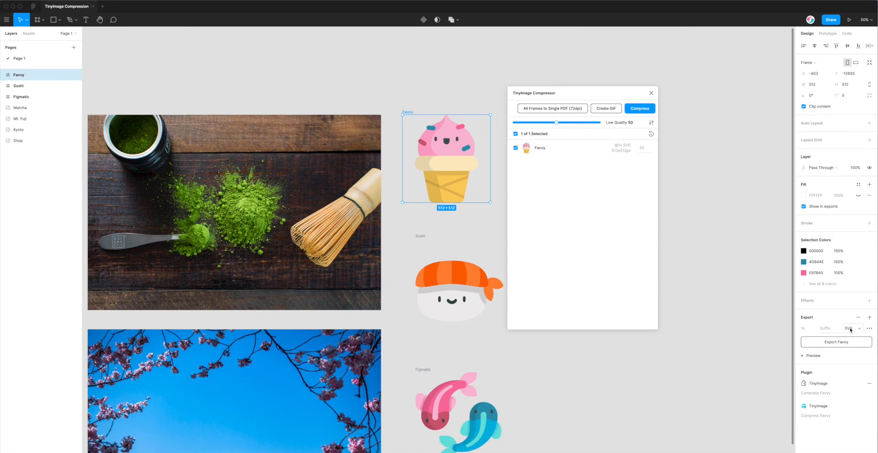
pyautogui.click(851, 328)
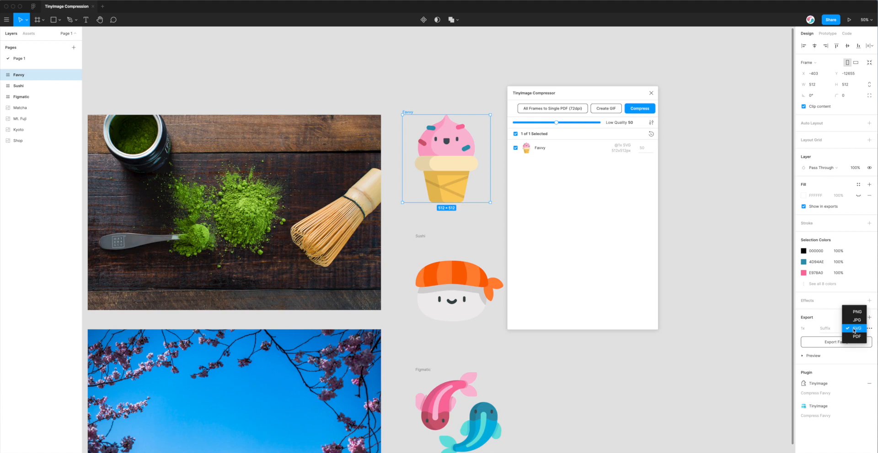
pyautogui.click(855, 311)
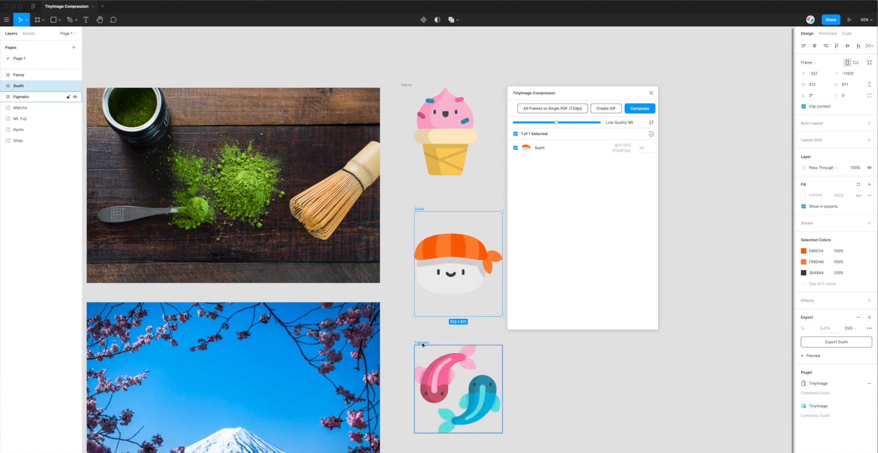
pyautogui.moveTo(422, 345)
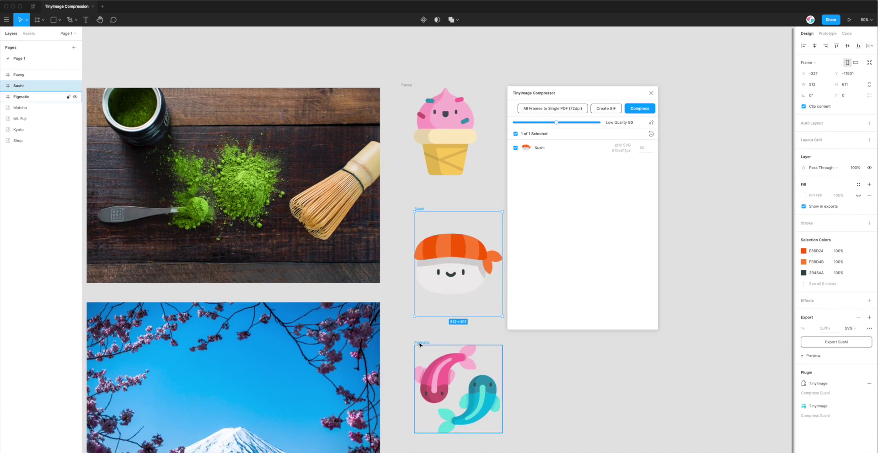
# Step: Set the Sushi and Figmatic illustrations to export as PNG
pyautogui.click(458, 389)
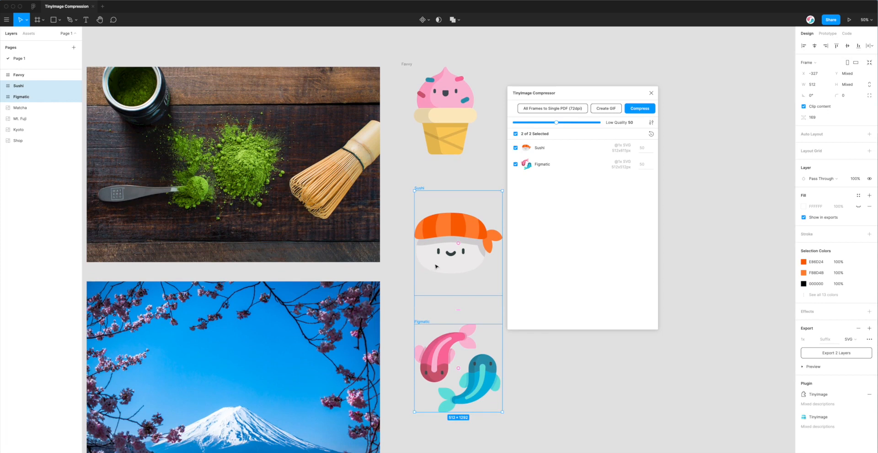
pyautogui.click(851, 339)
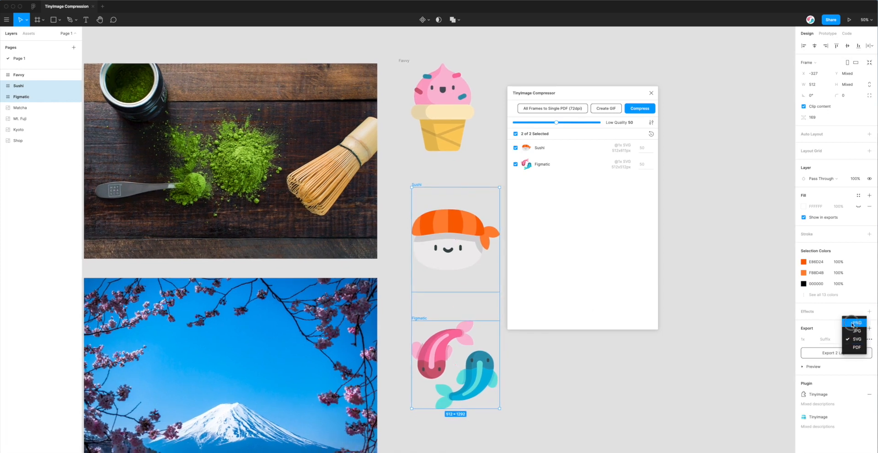
pyautogui.click(855, 323)
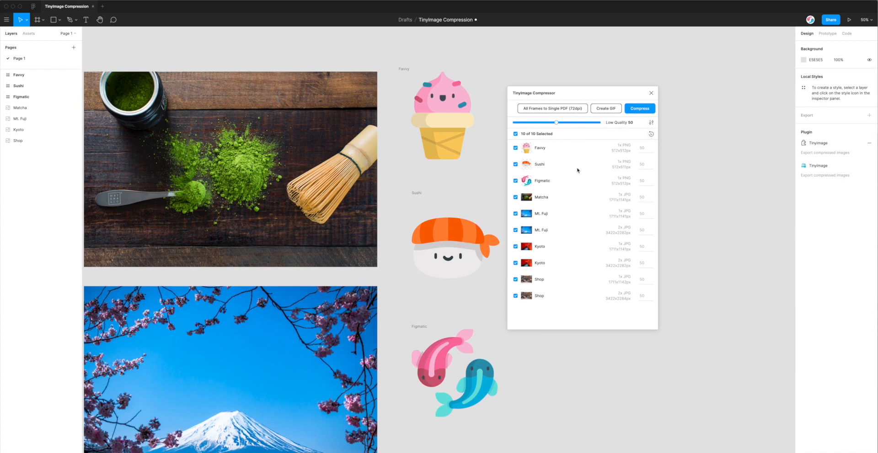
pyautogui.moveTo(535, 152)
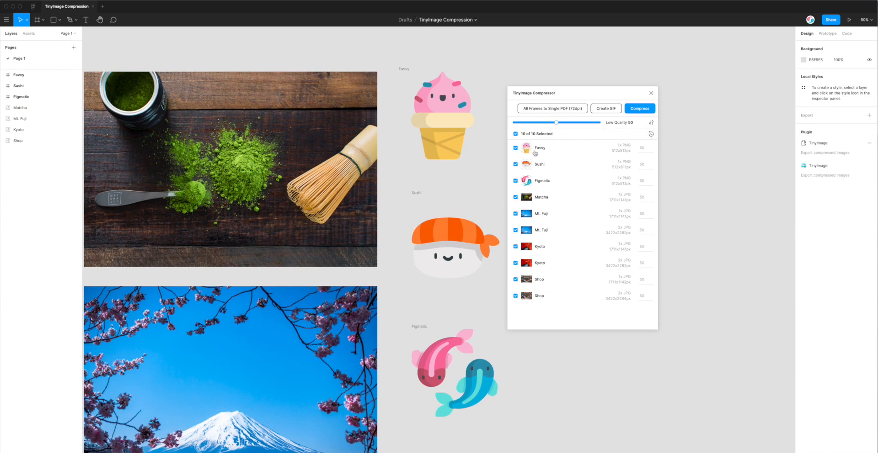
pyautogui.moveTo(546, 239)
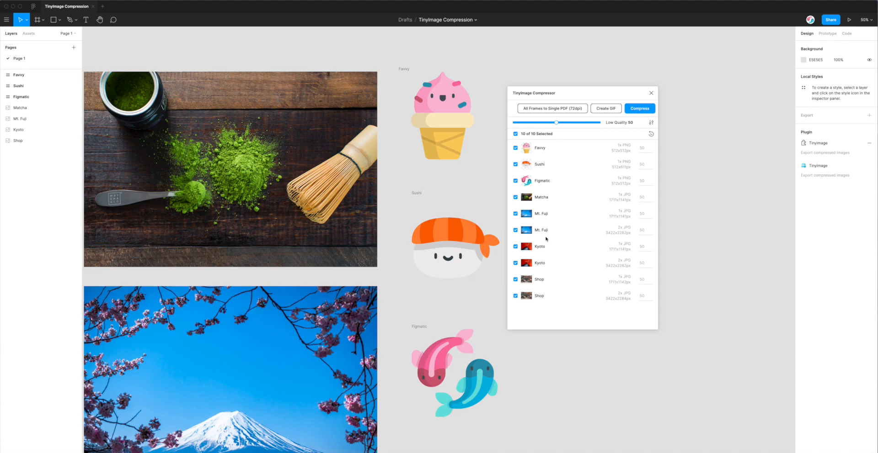
pyautogui.moveTo(414, 200)
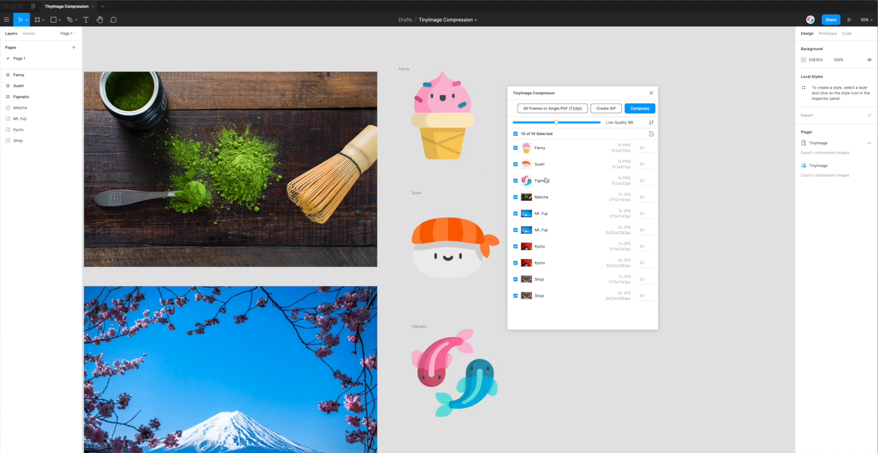
# Step: Uncheck the 2x Mt. Fuji, Kyoto and Shop exports, leaving 7 of 10 selected
pyautogui.moveTo(568, 93); pyautogui.dragTo(579, 89)
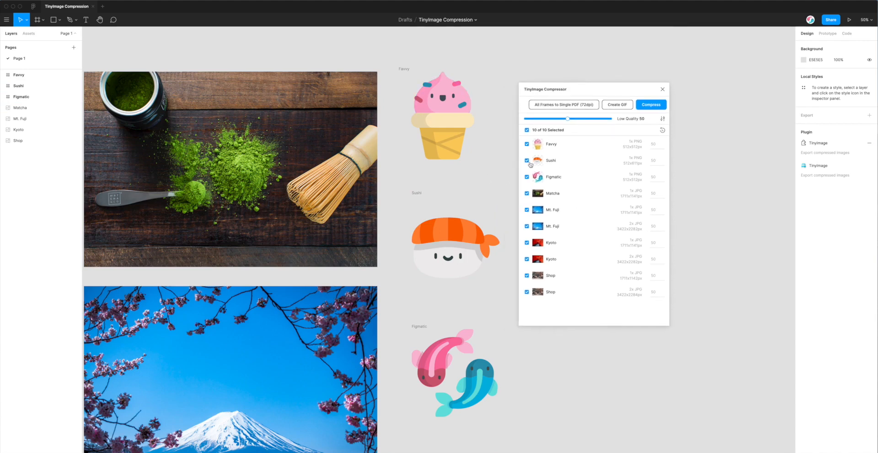
pyautogui.moveTo(643, 287)
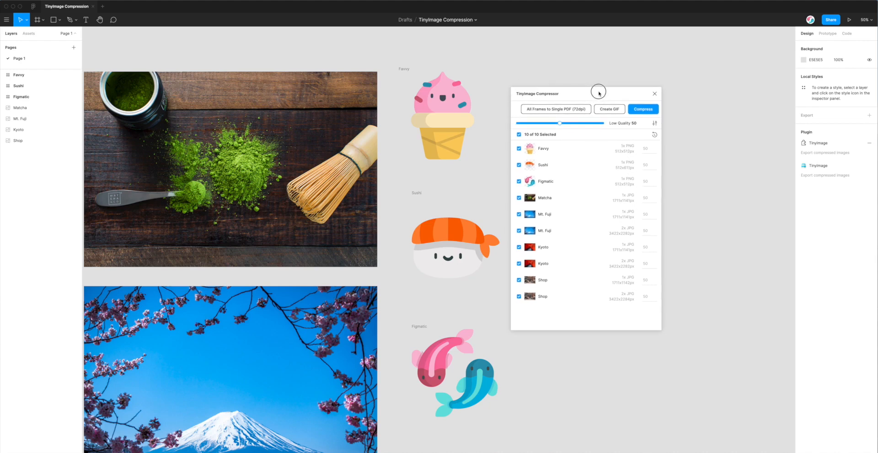
pyautogui.moveTo(567, 166)
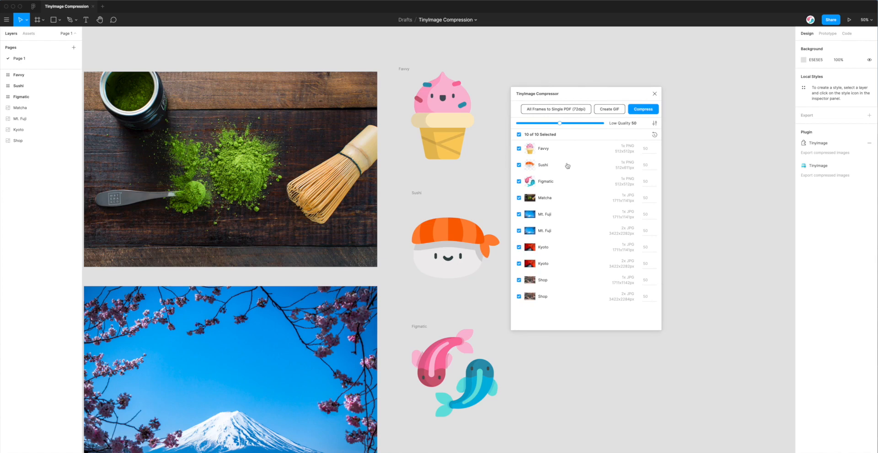
pyautogui.moveTo(544, 229)
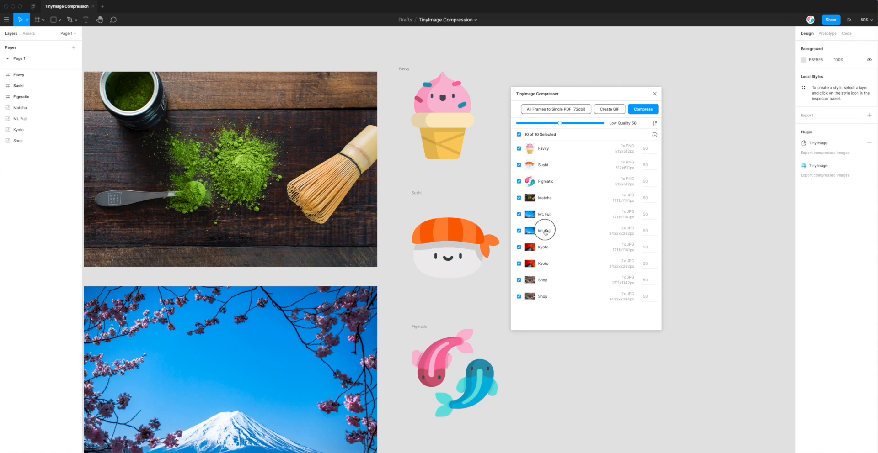
pyautogui.click(519, 231)
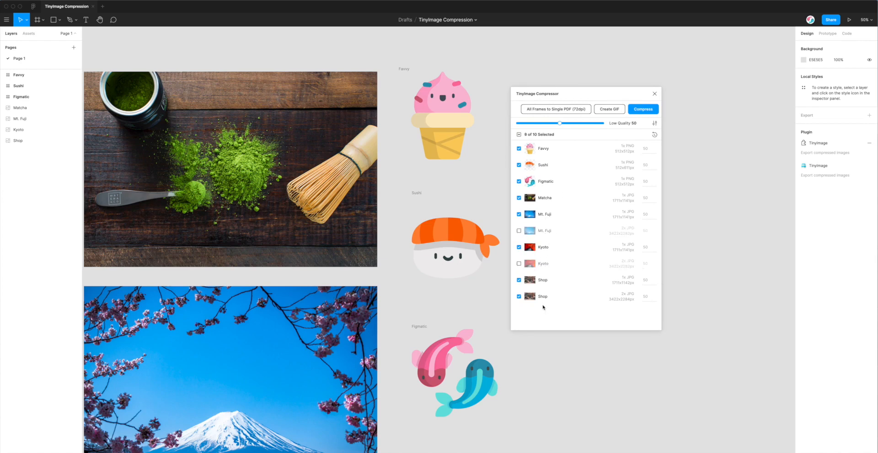
pyautogui.click(518, 296)
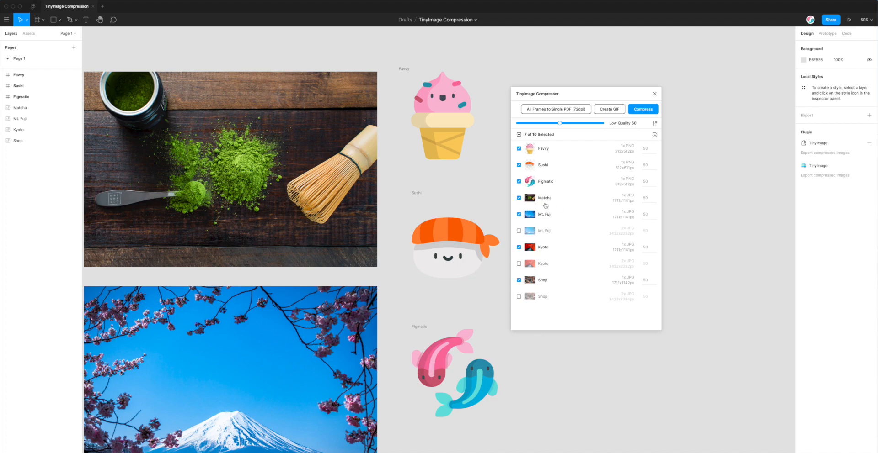
pyautogui.moveTo(631, 150)
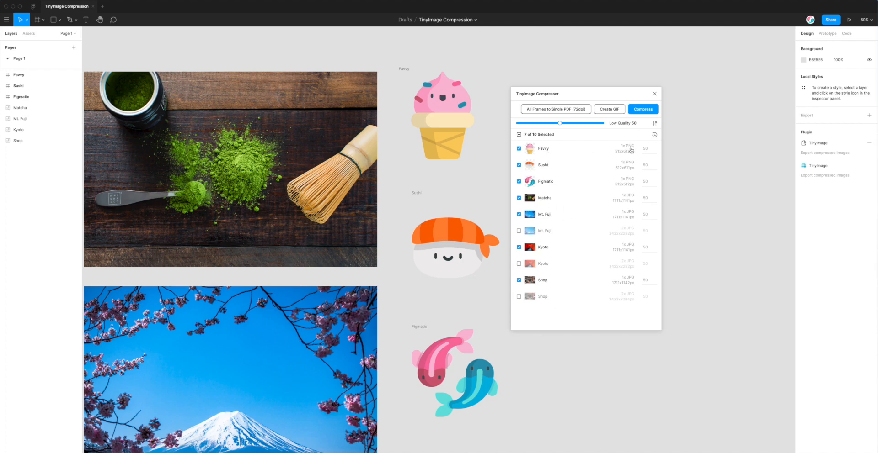
pyautogui.moveTo(594, 174)
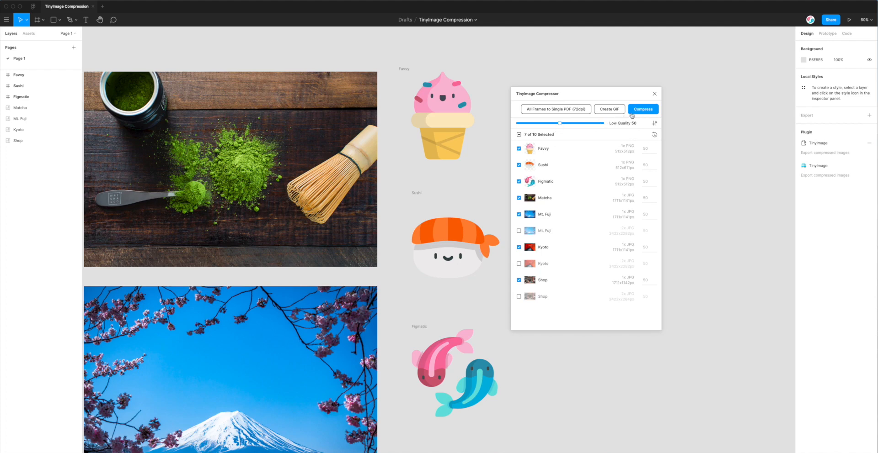
pyautogui.moveTo(643, 110)
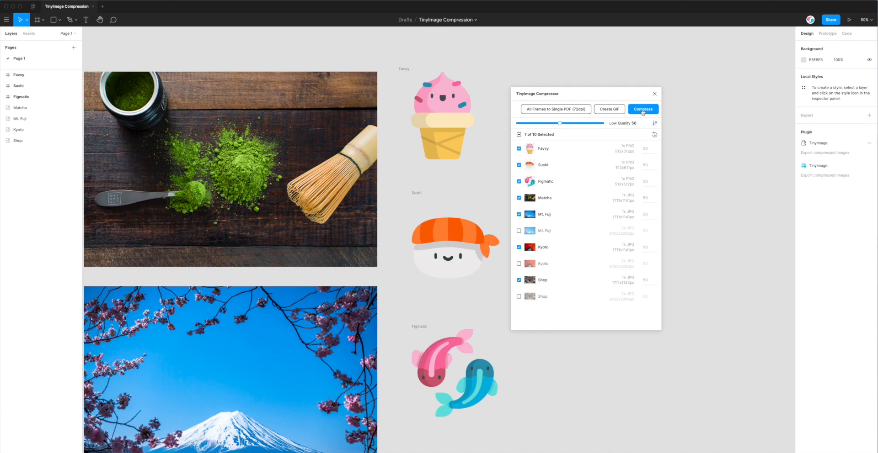
# Step: Compress the seven exports, saving 93% (7.66 MB), and save the zip to the Desktop
pyautogui.click(643, 109)
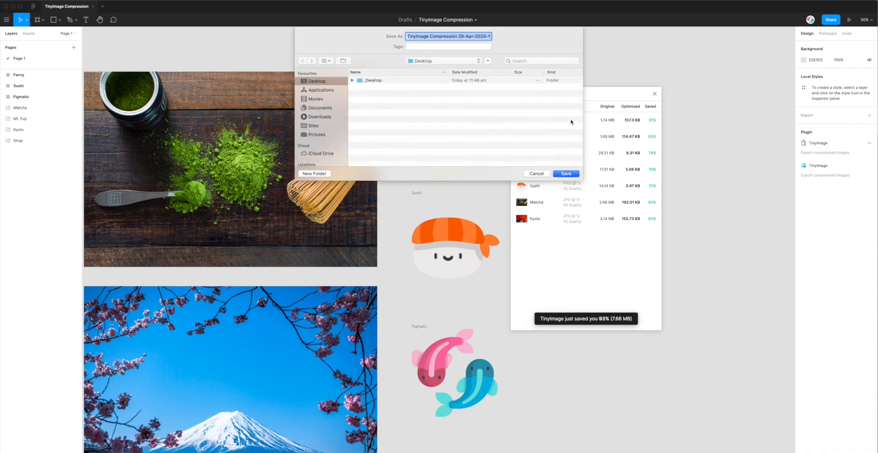
pyautogui.click(565, 174)
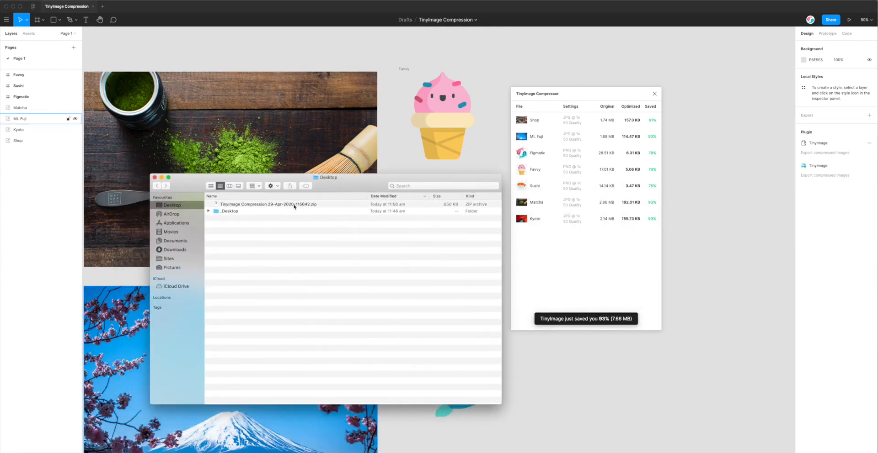
# Step: Extract the TinyImage Compression zip in Finder and preview Favvy.png among the seven images
pyautogui.click(267, 212)
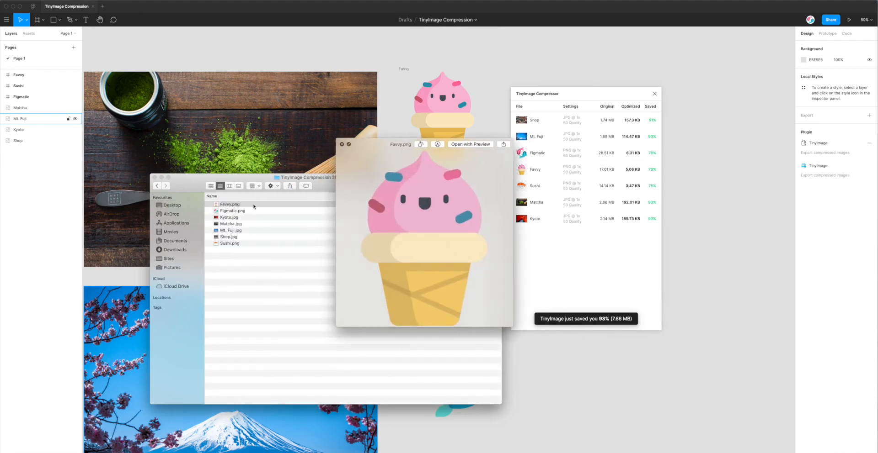
pyautogui.click(230, 224)
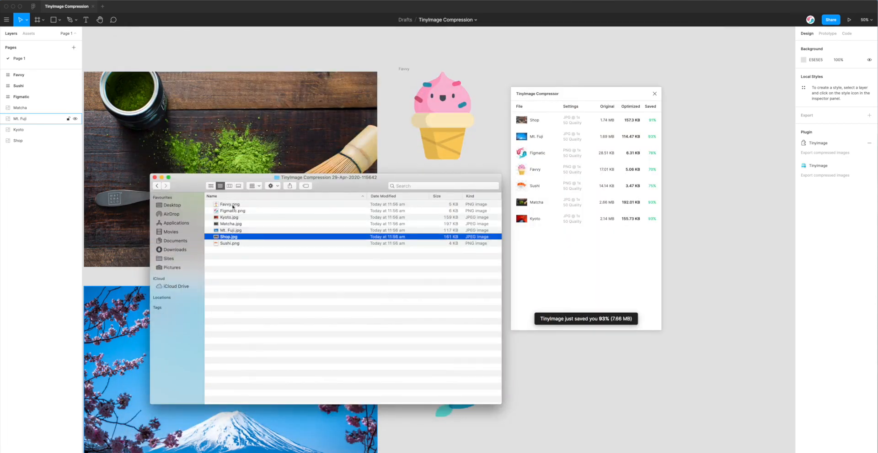
pyautogui.click(229, 204)
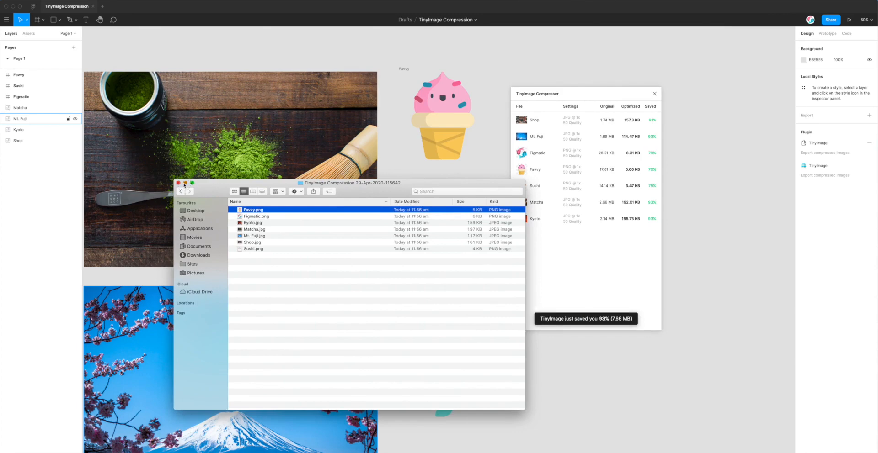
pyautogui.click(186, 182)
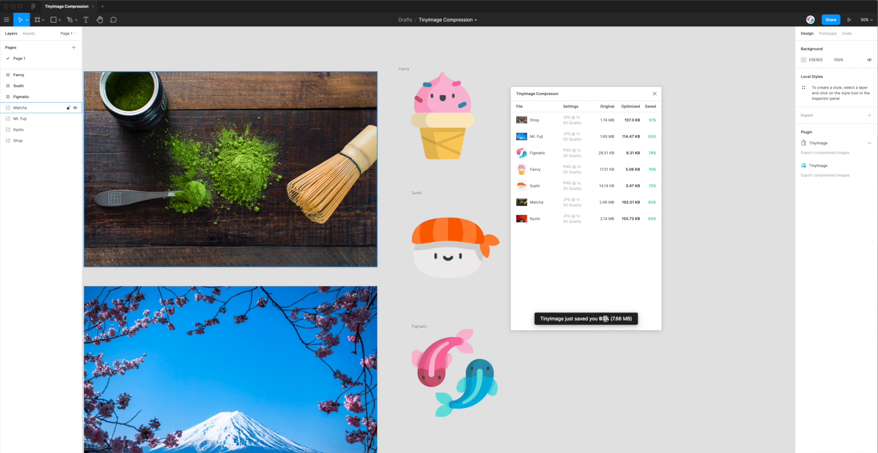
pyautogui.moveTo(577, 135)
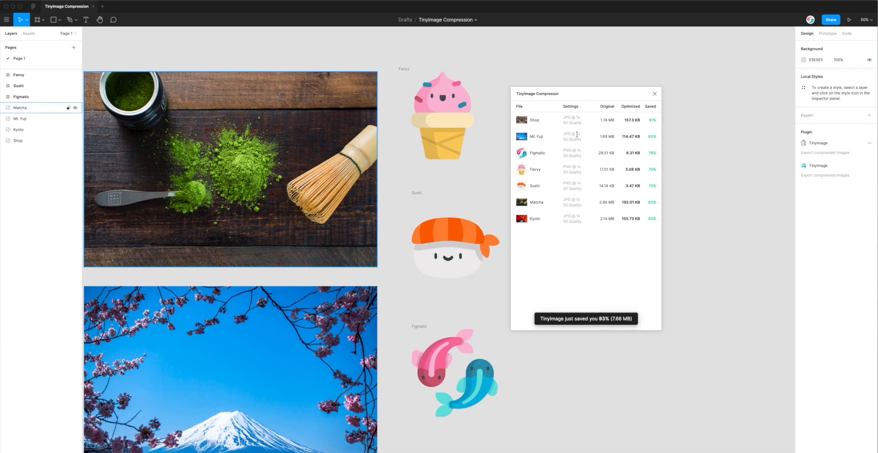
pyautogui.moveTo(568, 221)
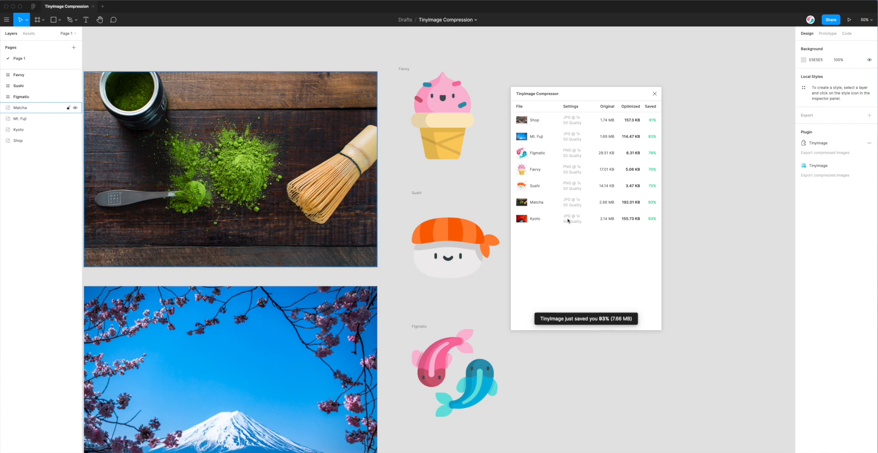
pyautogui.moveTo(566, 196)
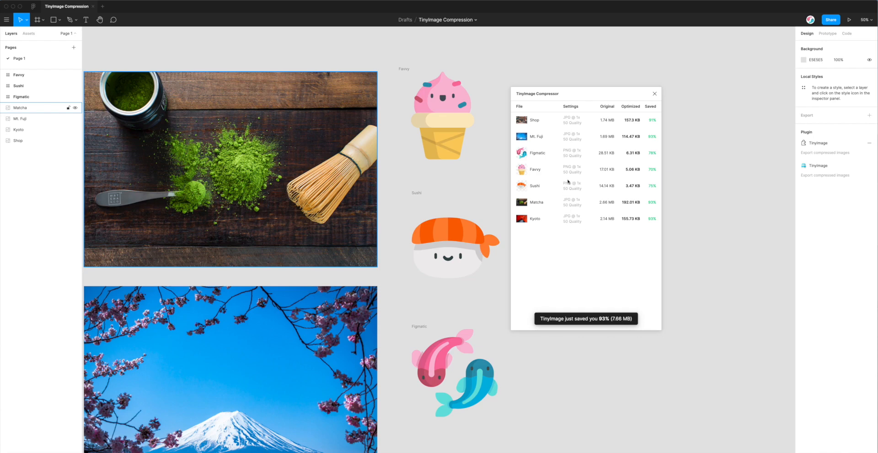
pyautogui.moveTo(627, 138)
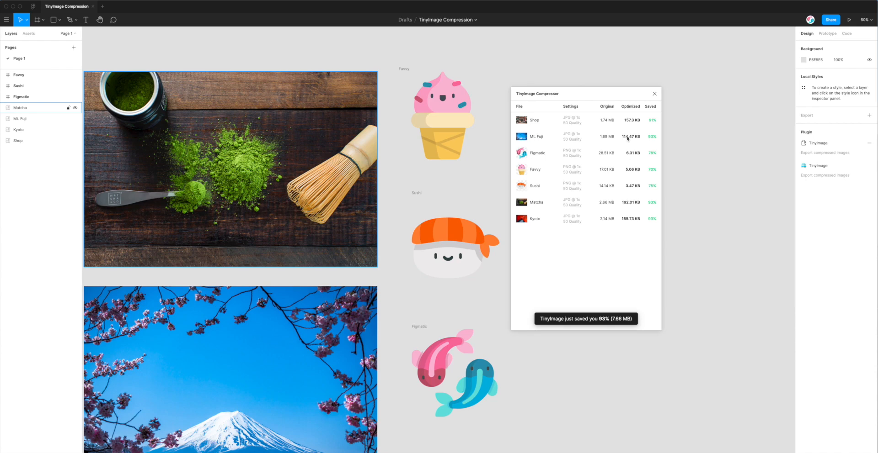
pyautogui.moveTo(621, 166)
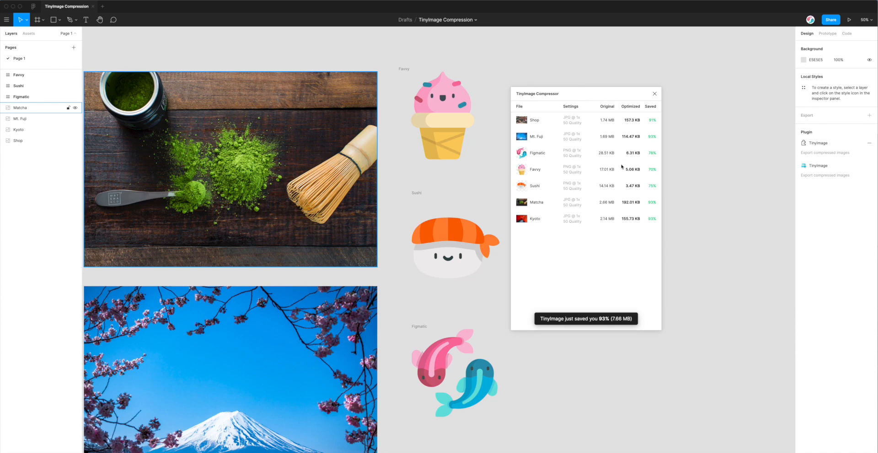
pyautogui.moveTo(604, 306)
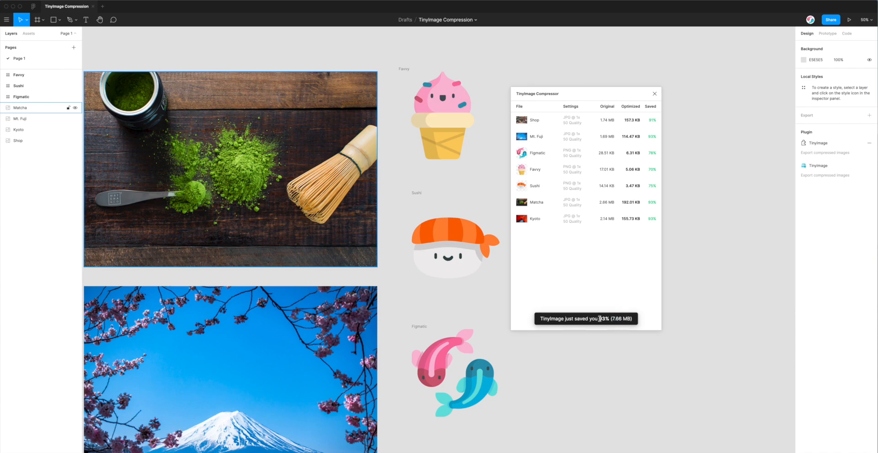
pyautogui.moveTo(578, 304)
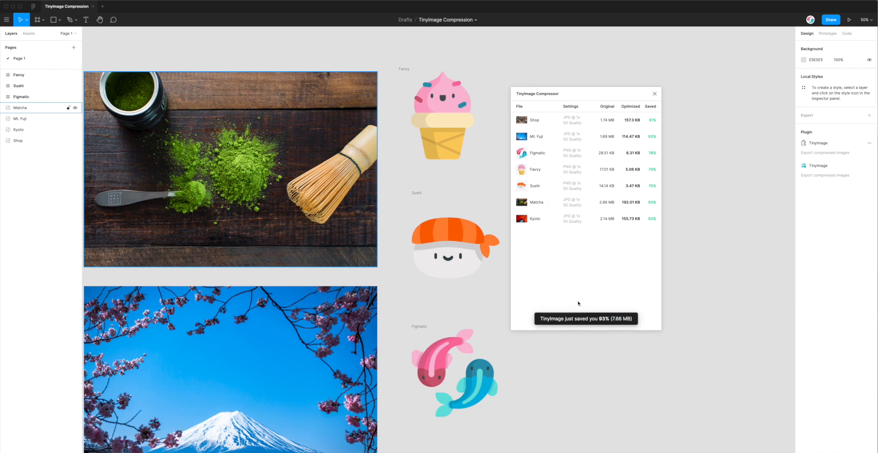
pyautogui.moveTo(614, 98)
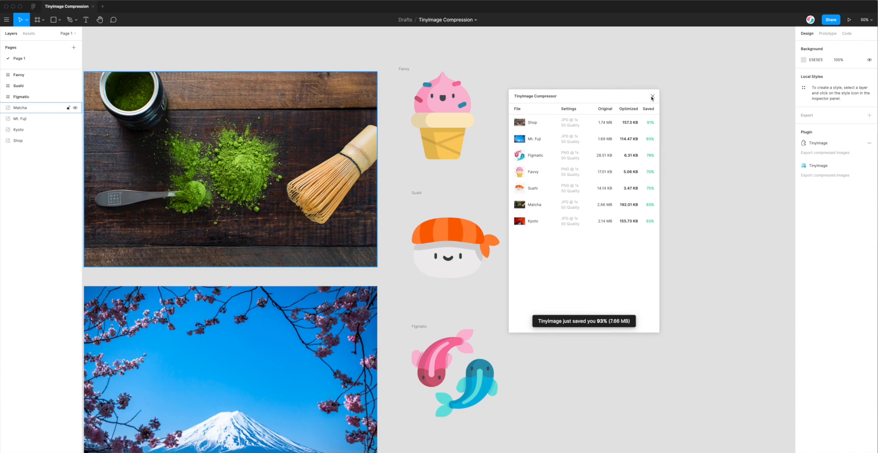
pyautogui.moveTo(586, 237)
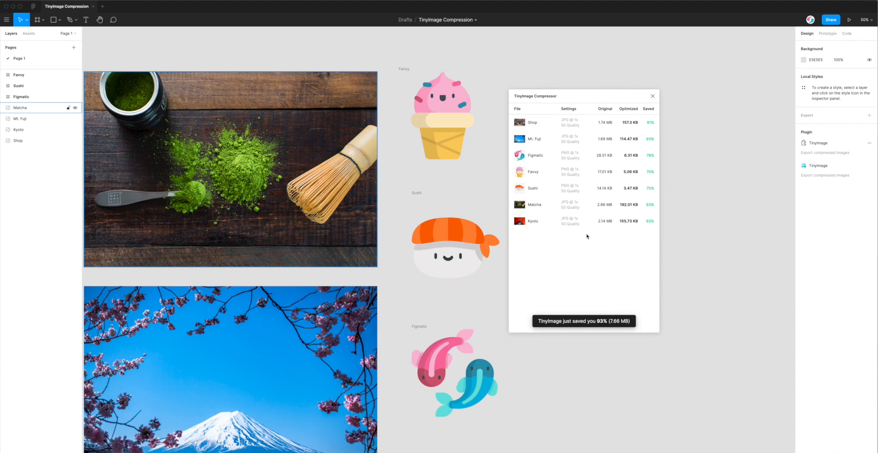
pyautogui.moveTo(581, 222)
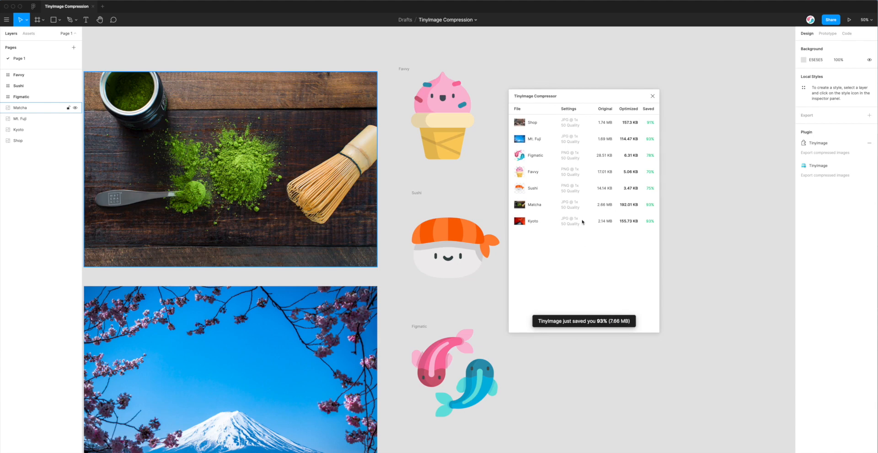
pyautogui.moveTo(586, 195)
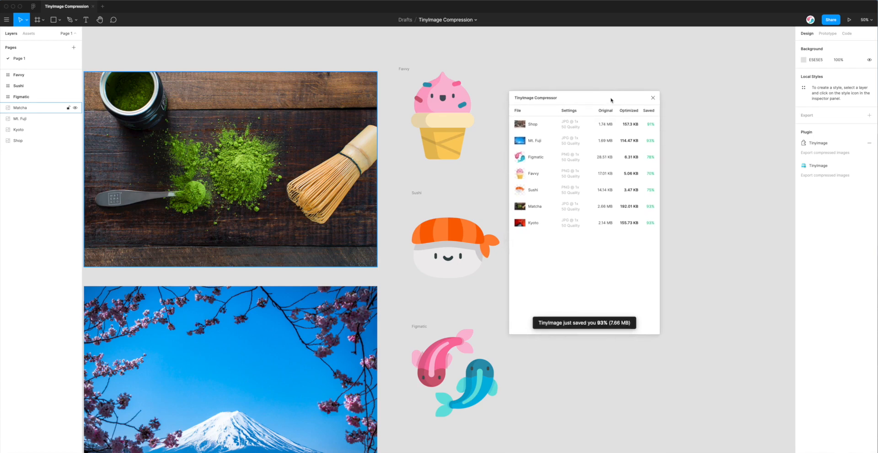
pyautogui.moveTo(598, 138)
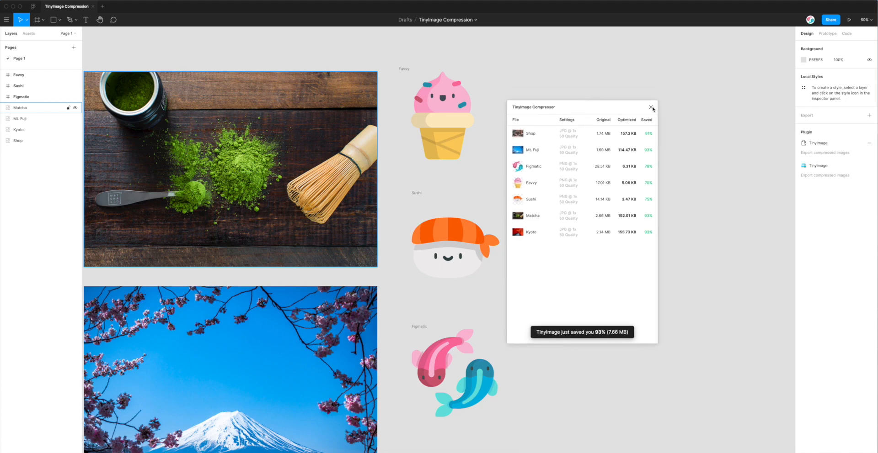
# Step: Close the TinyImage Compressor results window
pyautogui.click(651, 107)
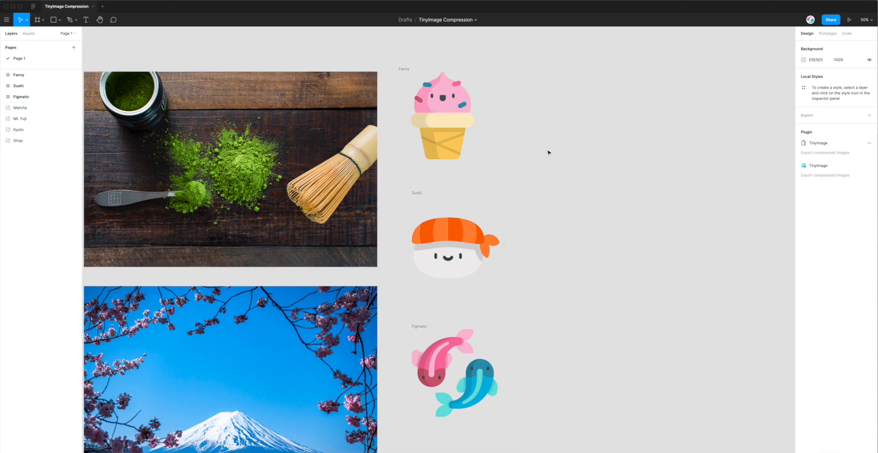
pyautogui.moveTo(740, 174)
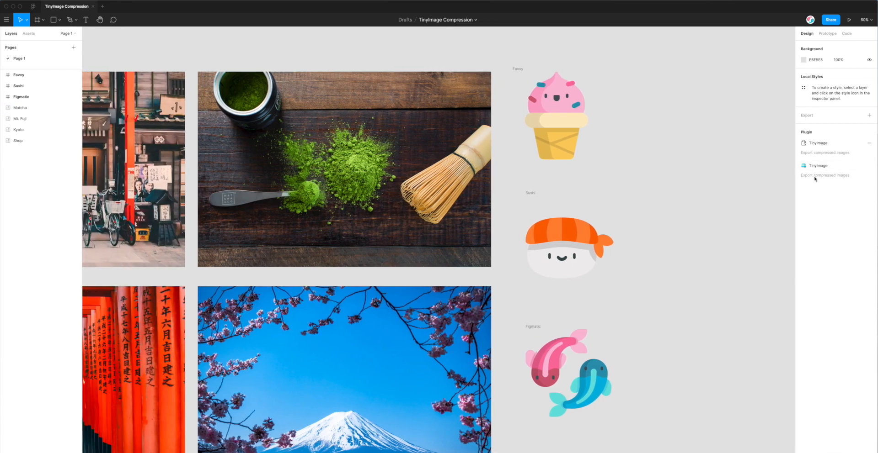
pyautogui.moveTo(818, 166)
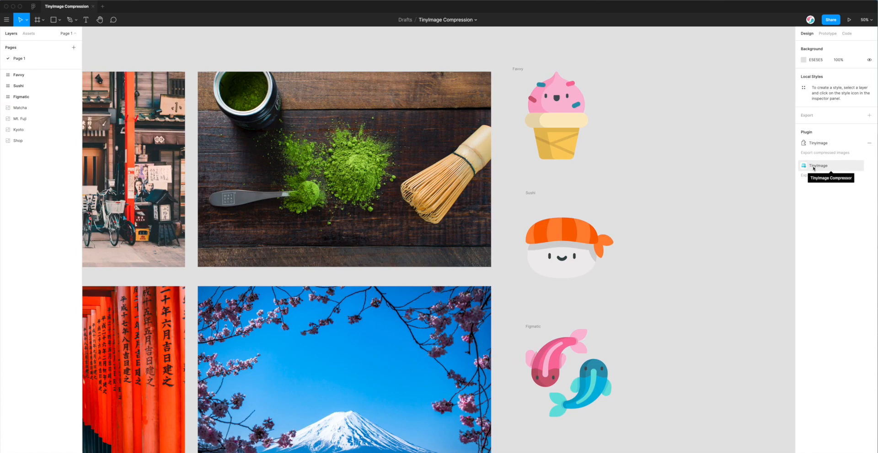
# Step: Relaunch TinyImage Compressor from the right panel's Plugin section and move its window aside
pyautogui.click(818, 166)
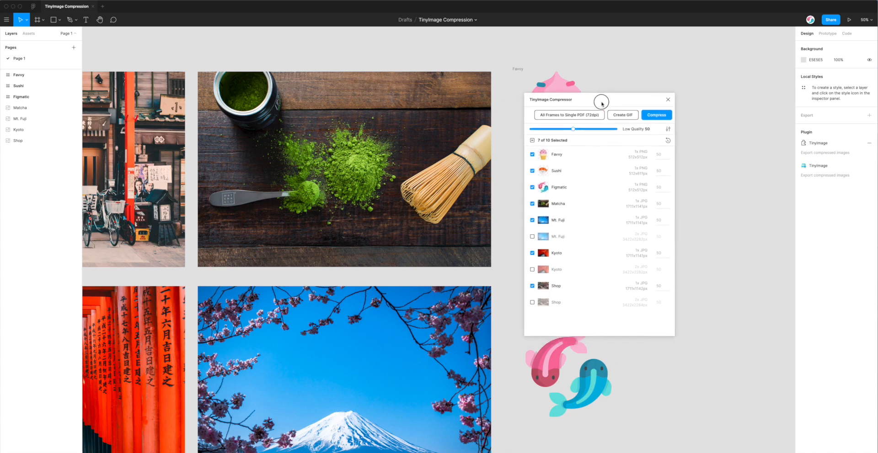
pyautogui.moveTo(601, 100); pyautogui.dragTo(586, 92)
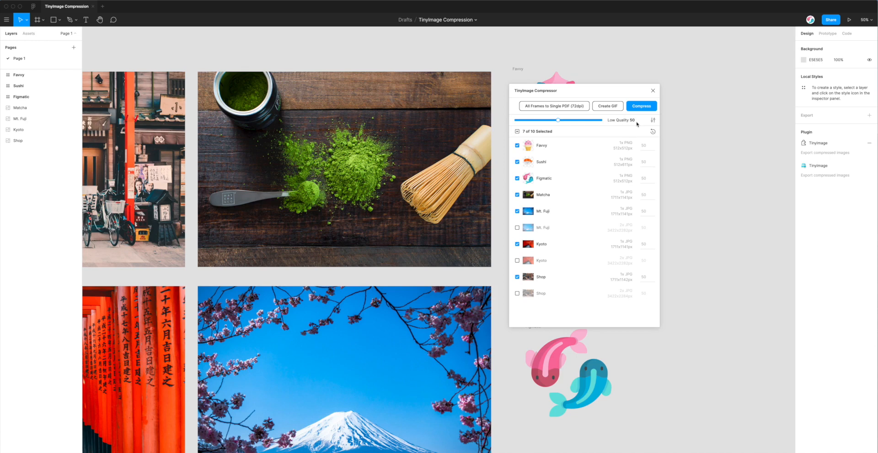
pyautogui.moveTo(690, 167)
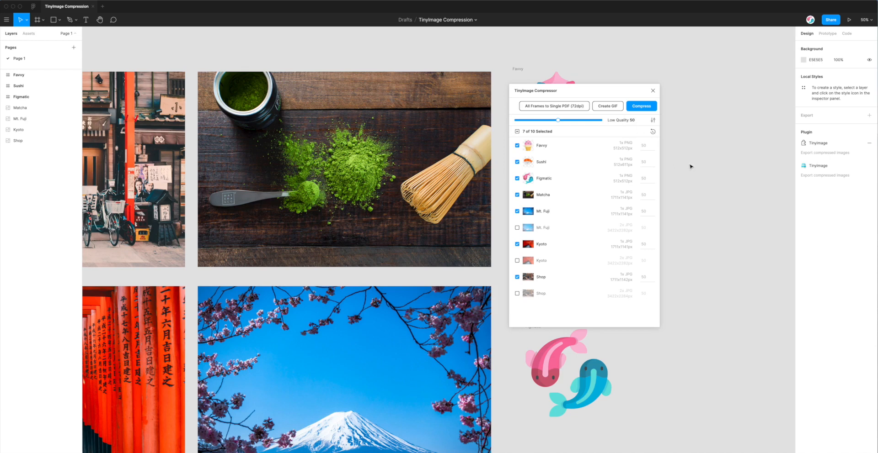
pyautogui.moveTo(669, 162)
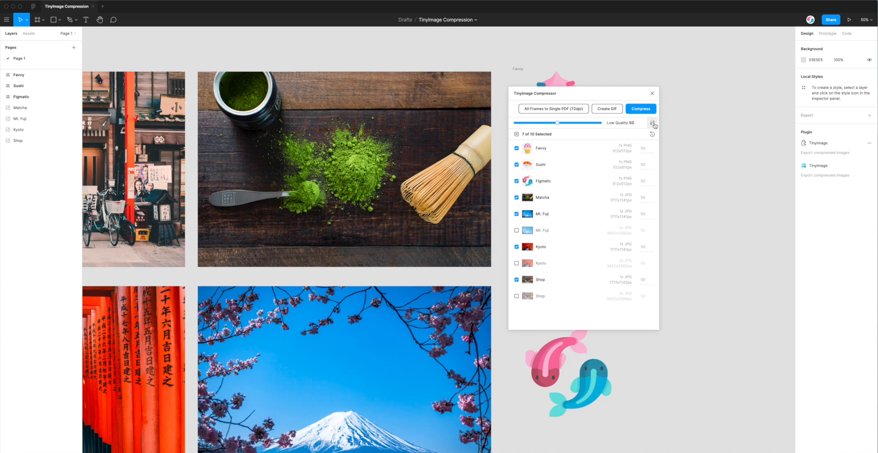
# Step: Switch on 'Convert all JPG and PNG images to WebP' in TinyImage Compressor settings
pyautogui.click(652, 123)
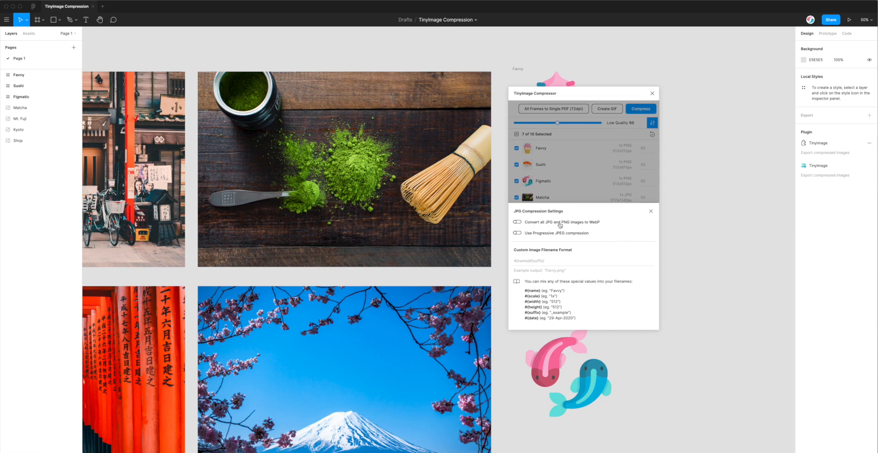
pyautogui.moveTo(599, 225)
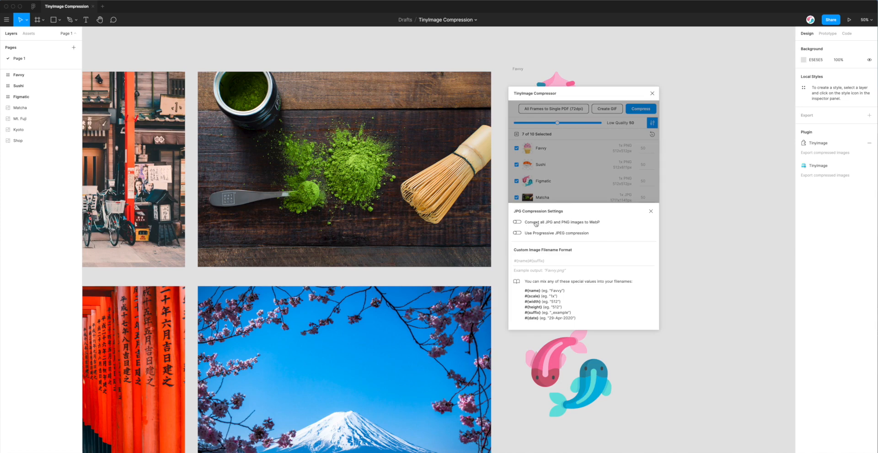
pyautogui.moveTo(592, 224)
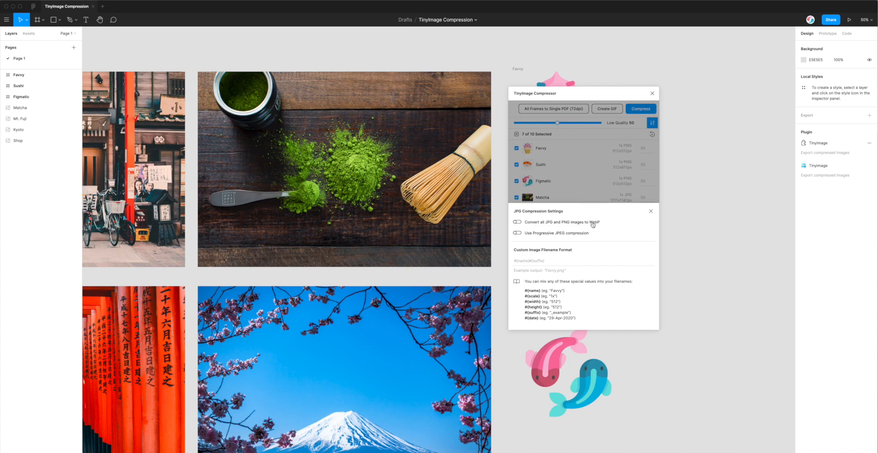
pyautogui.moveTo(539, 223)
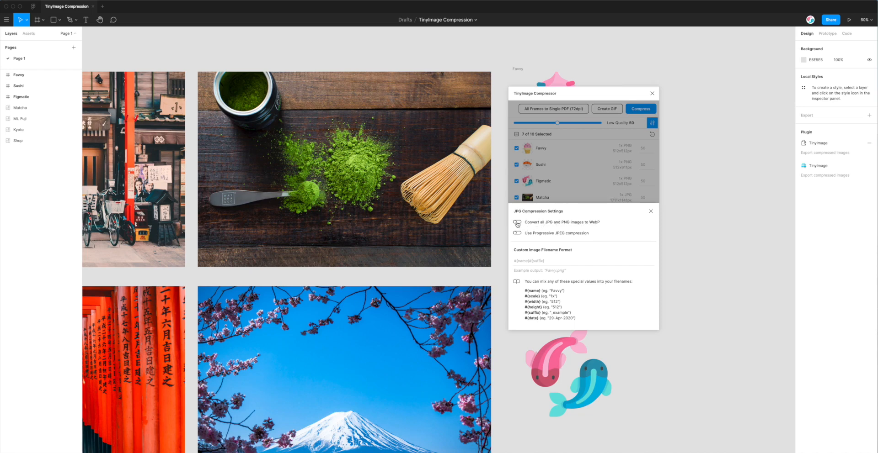
pyautogui.click(516, 223)
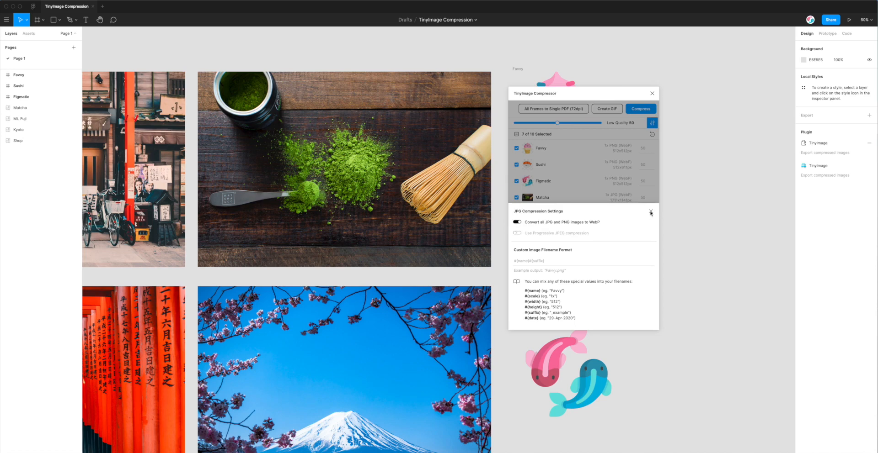
pyautogui.click(651, 212)
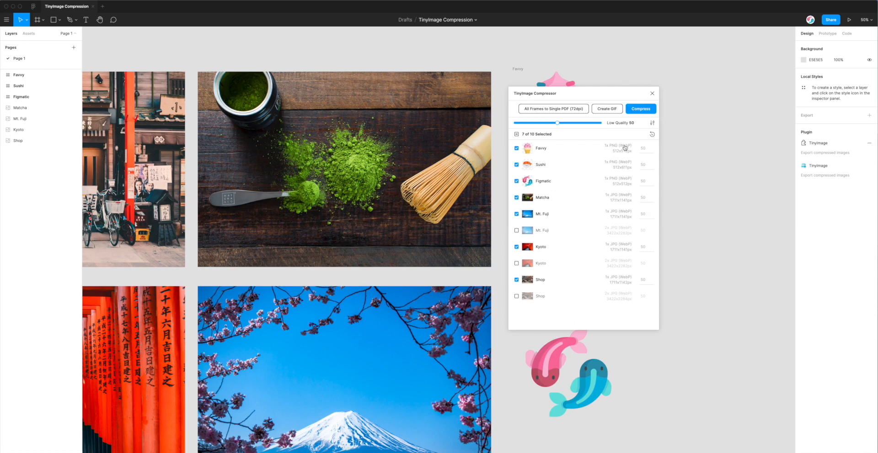
pyautogui.moveTo(619, 200)
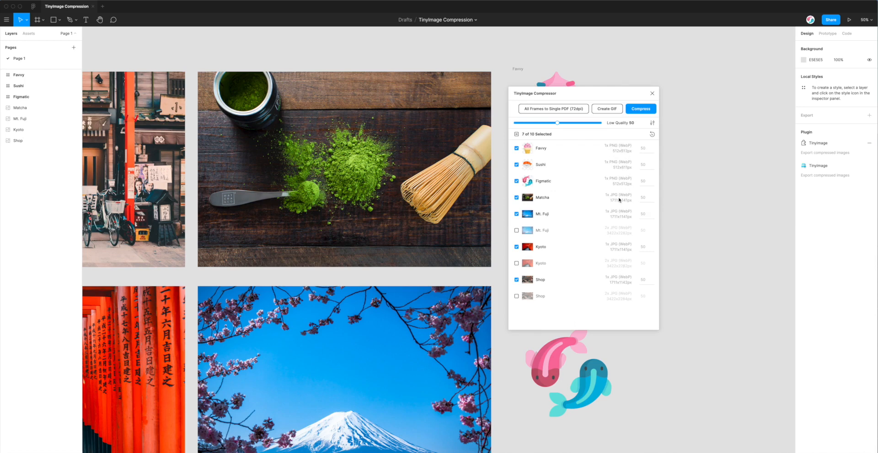
pyautogui.moveTo(624, 165)
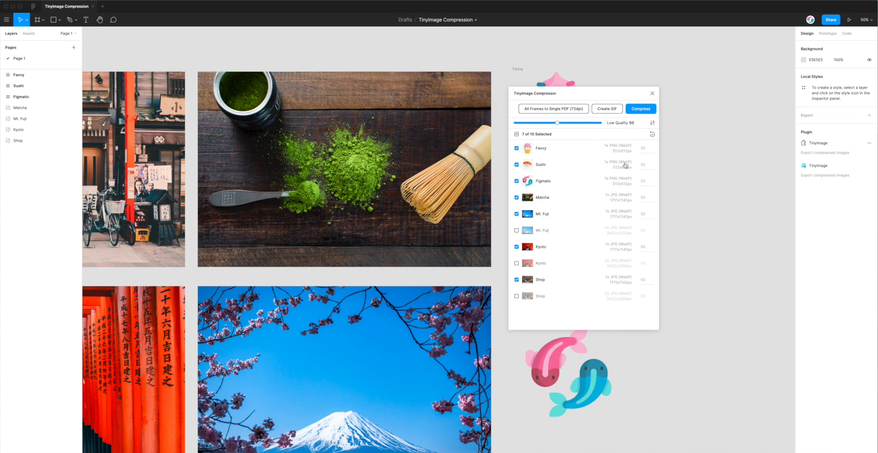
pyautogui.moveTo(614, 147)
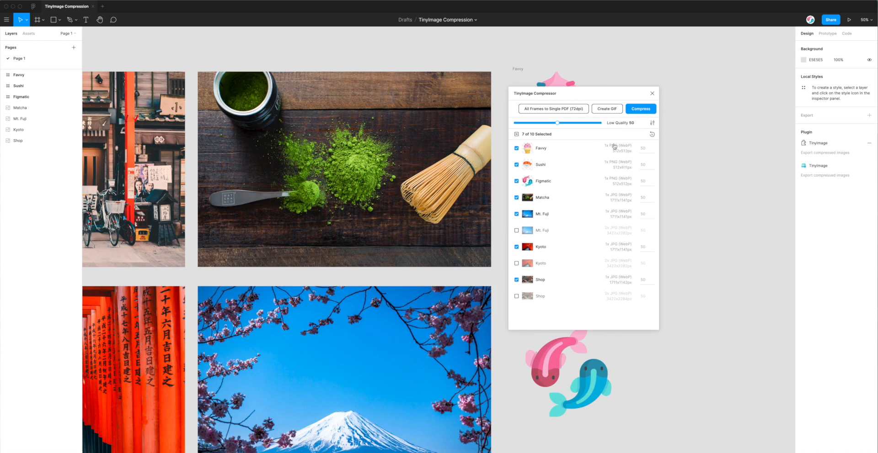
pyautogui.moveTo(613, 163)
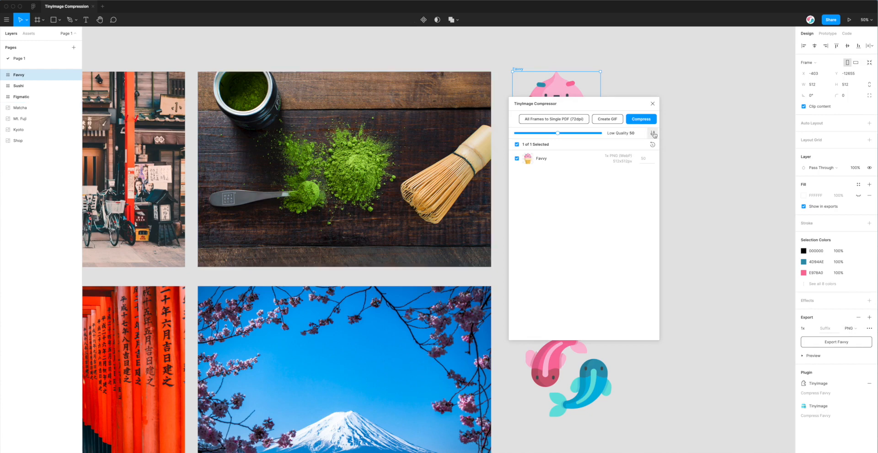
pyautogui.click(652, 133)
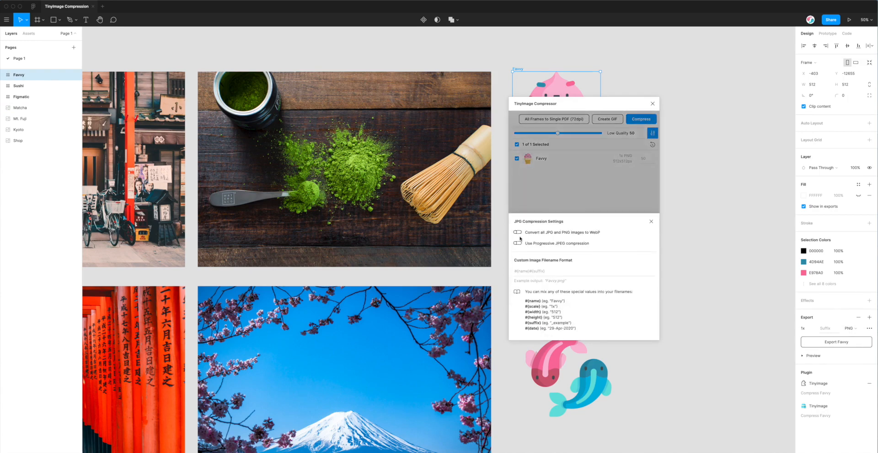
pyautogui.click(516, 233)
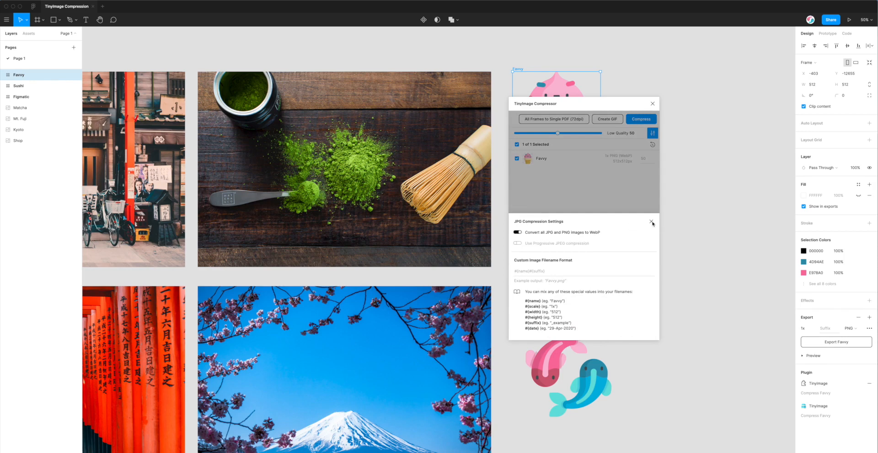
pyautogui.click(651, 223)
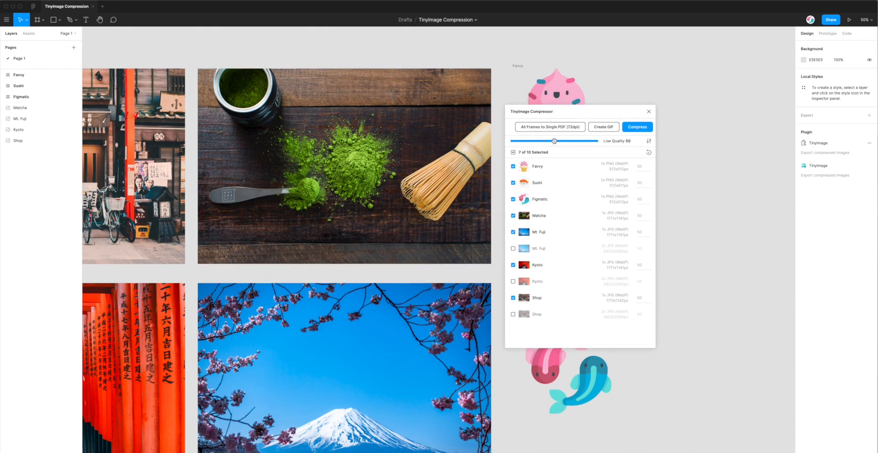
# Step: Raise the compression quality slider through 60 to Good Quality 75
pyautogui.moveTo(553, 141); pyautogui.dragTo(570, 141)
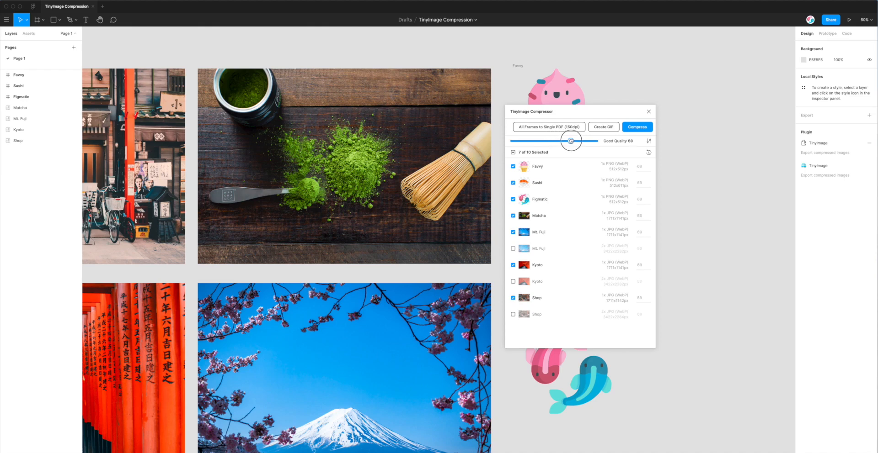
pyautogui.moveTo(571, 140); pyautogui.dragTo(575, 140)
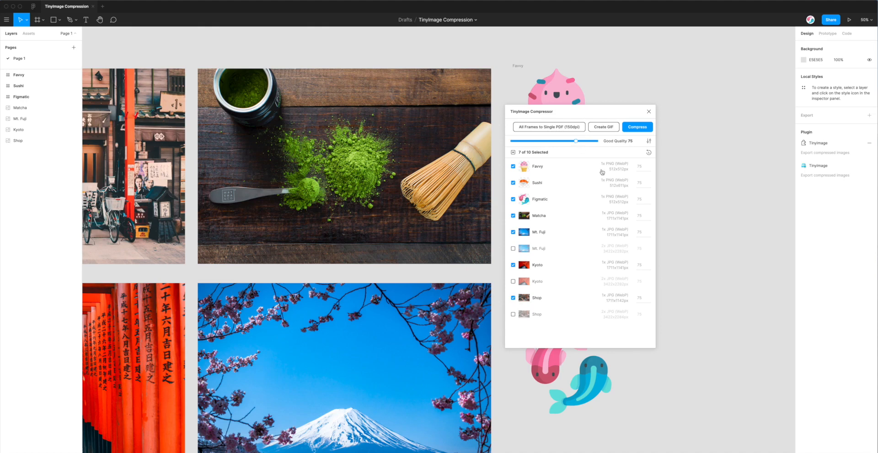
pyautogui.moveTo(533, 212)
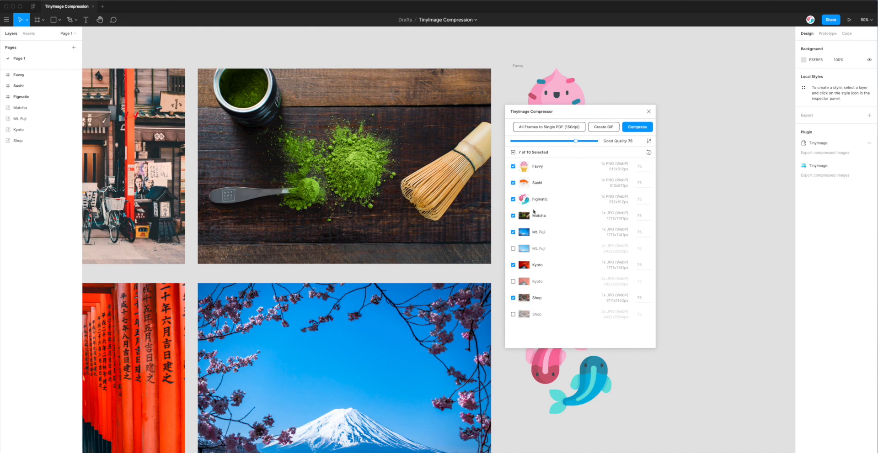
pyautogui.moveTo(541, 265)
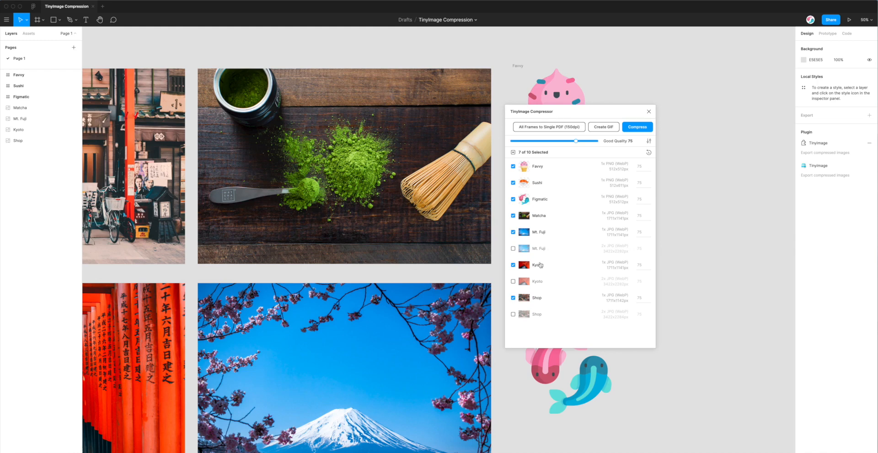
pyautogui.moveTo(534, 167)
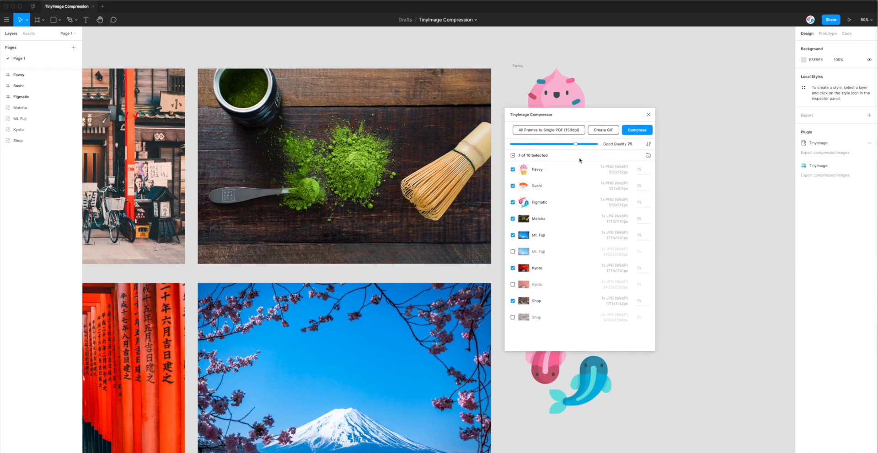
pyautogui.moveTo(624, 295)
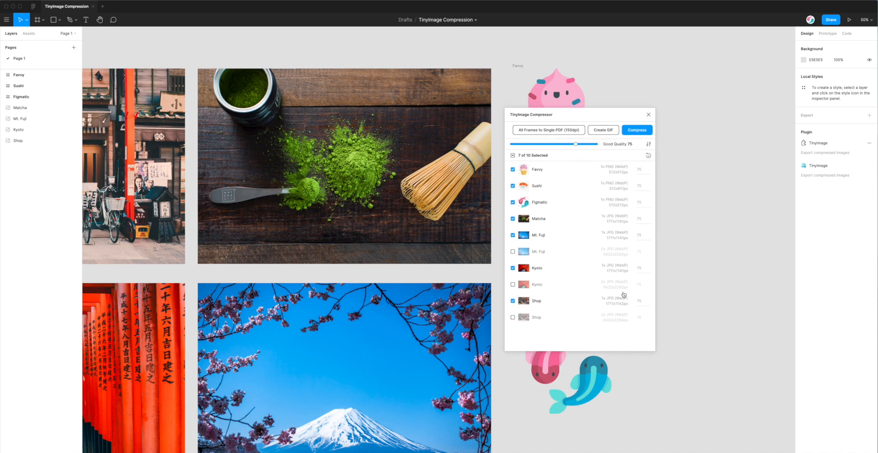
pyautogui.moveTo(618, 192)
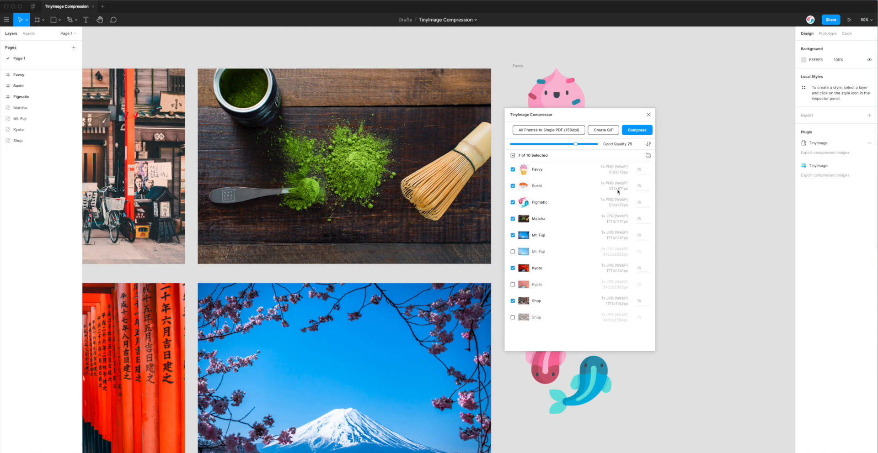
pyautogui.moveTo(588, 149)
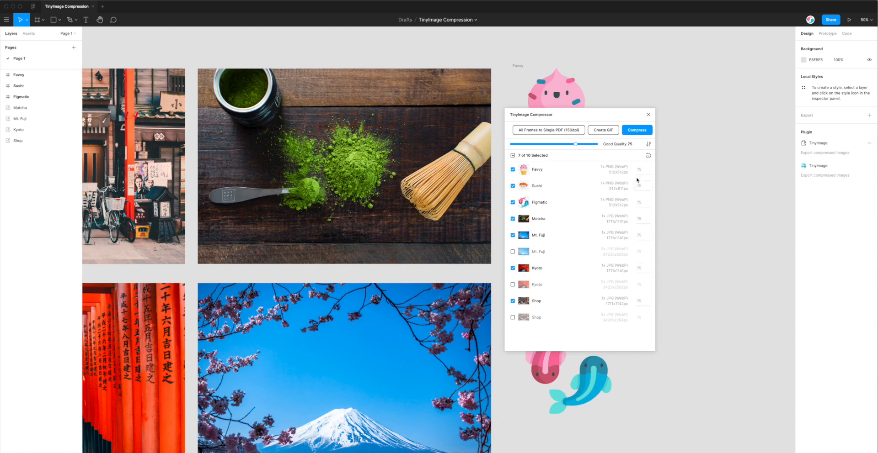
pyautogui.moveTo(621, 147)
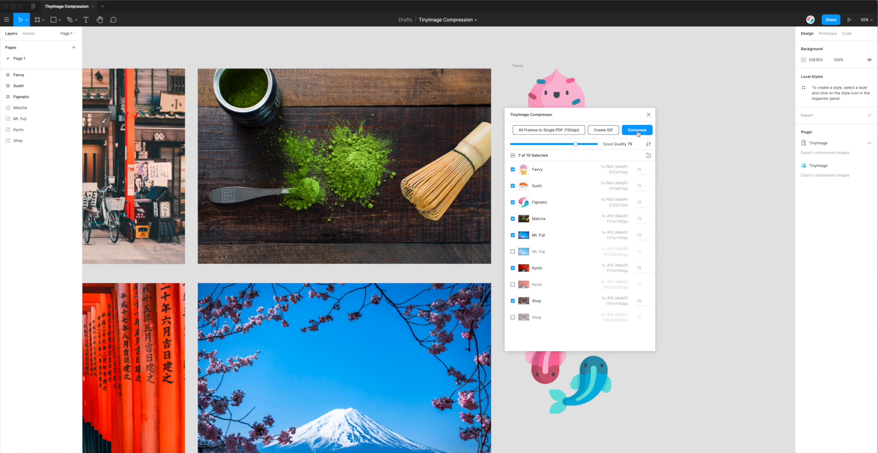
# Step: Run compression, saving 90% (7.43 MB), and save the zip archive on the Desktop
pyautogui.click(636, 129)
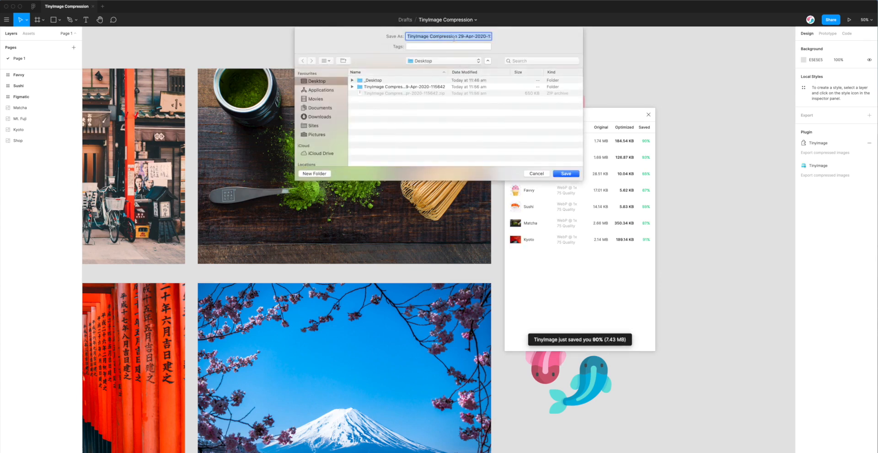
pyautogui.click(566, 173)
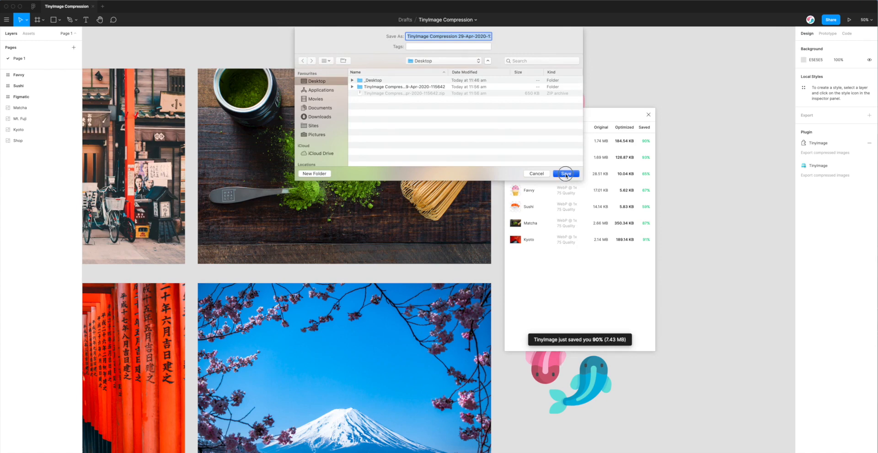
pyautogui.click(566, 174)
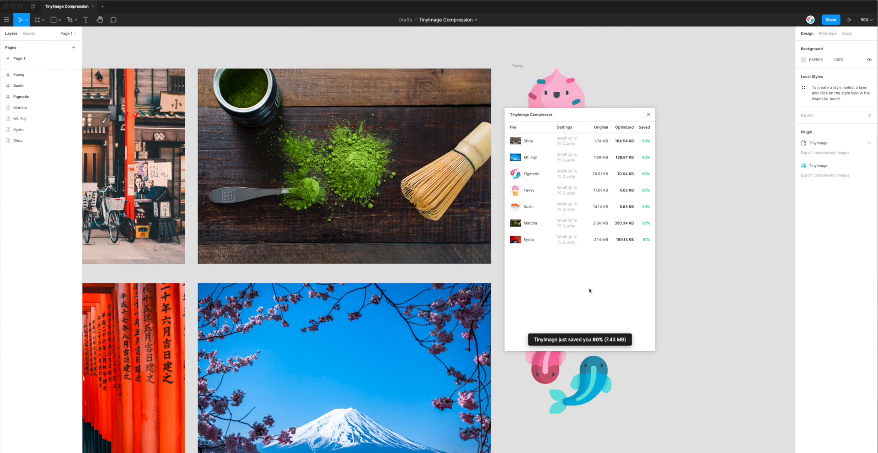
pyautogui.moveTo(589, 287)
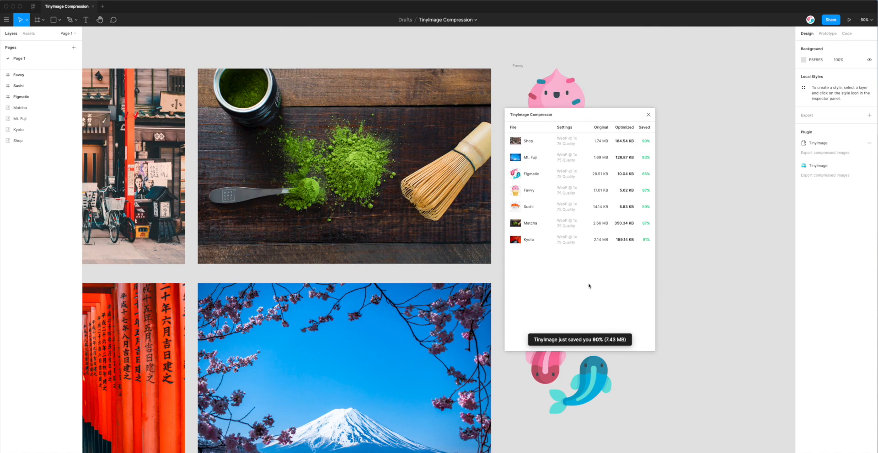
pyautogui.moveTo(558, 144)
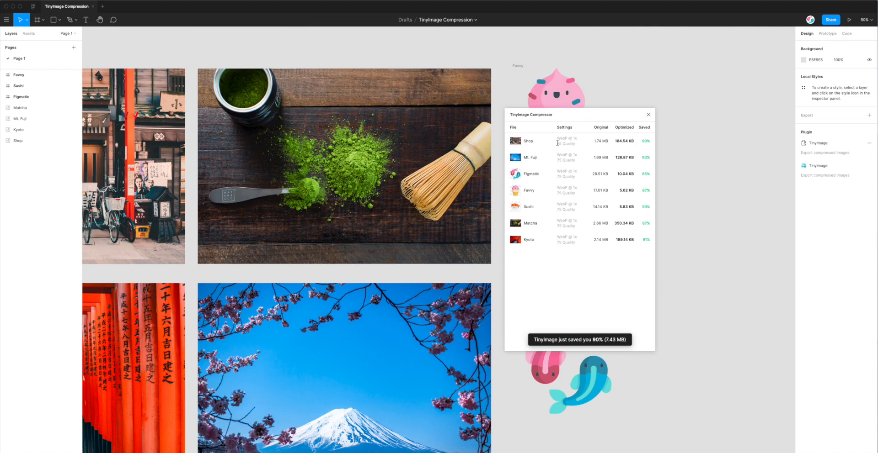
pyautogui.moveTo(558, 142)
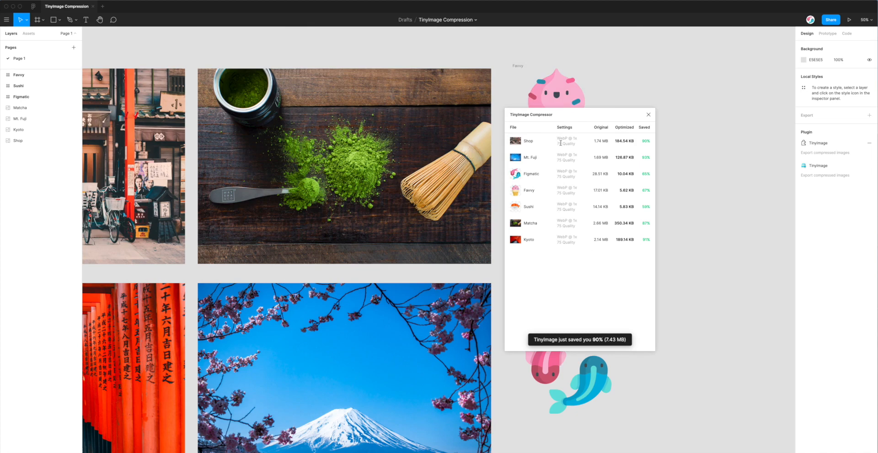
pyautogui.moveTo(558, 142)
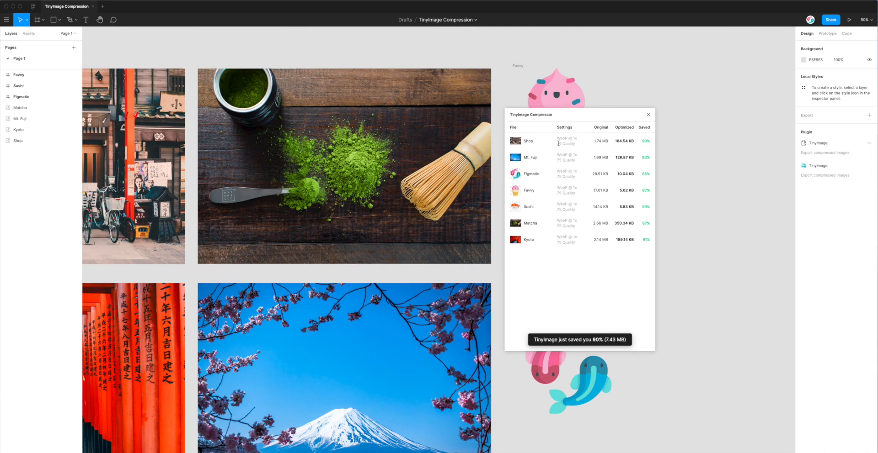
pyautogui.moveTo(649, 157)
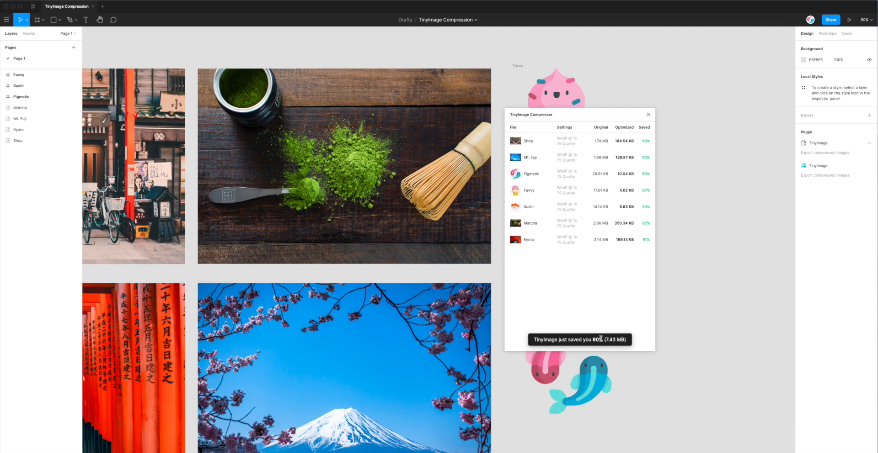
pyautogui.moveTo(538, 224)
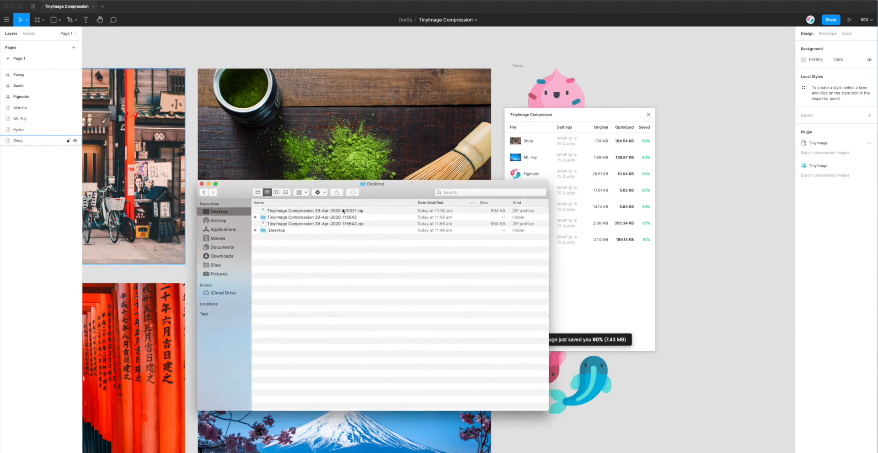
# Step: Extract the new zip on the Desktop and move its WebP folder window aside
pyautogui.click(313, 210)
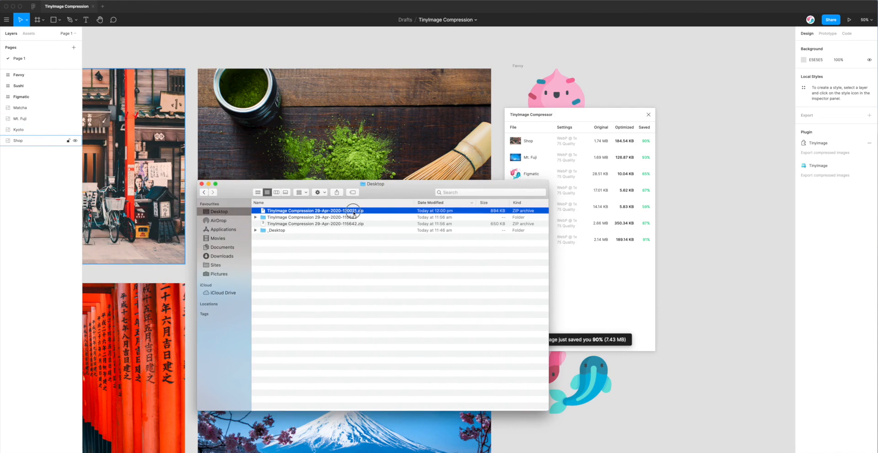
pyautogui.doubleClick(315, 211)
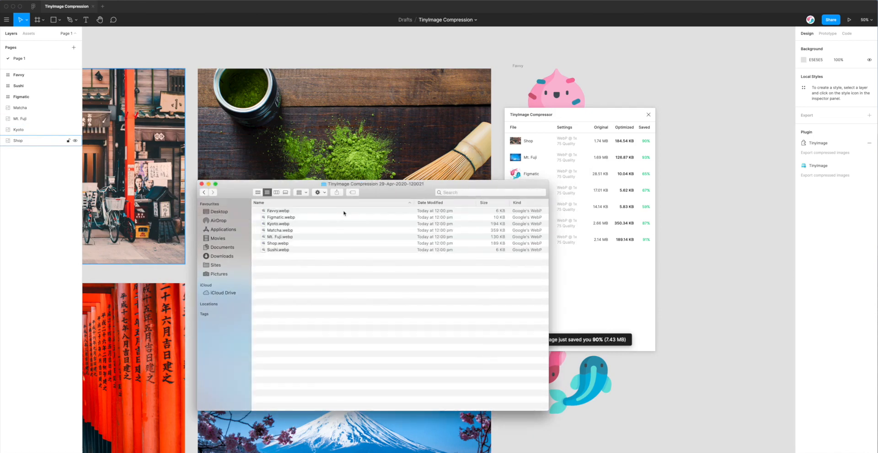
pyautogui.moveTo(373, 184); pyautogui.dragTo(394, 174)
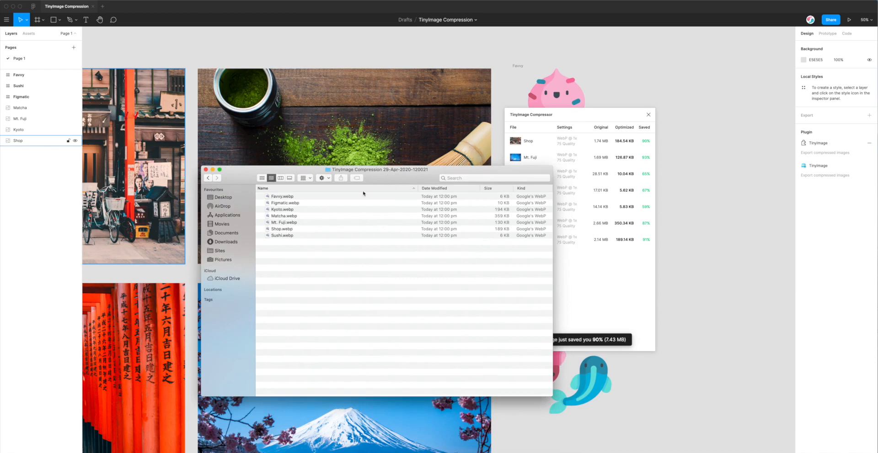
# Step: Return to the Desktop and open the earlier 115642 PNG/JPG export folder
pyautogui.click(223, 197)
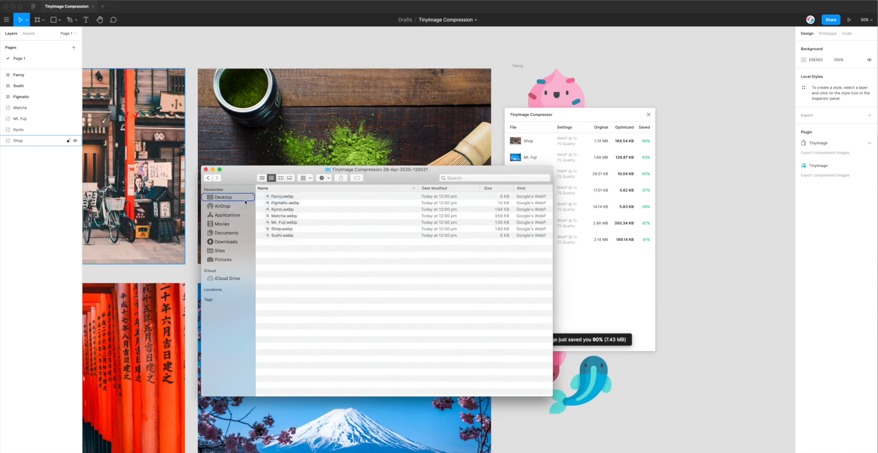
pyautogui.click(223, 197)
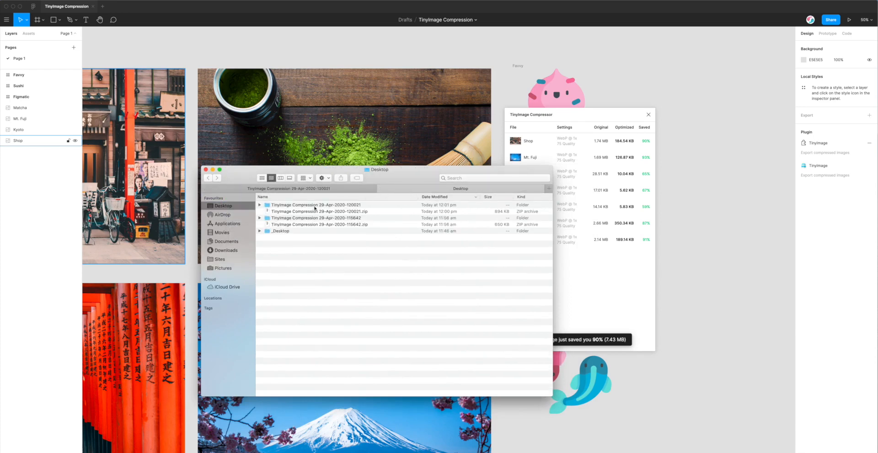
pyautogui.doubleClick(315, 217)
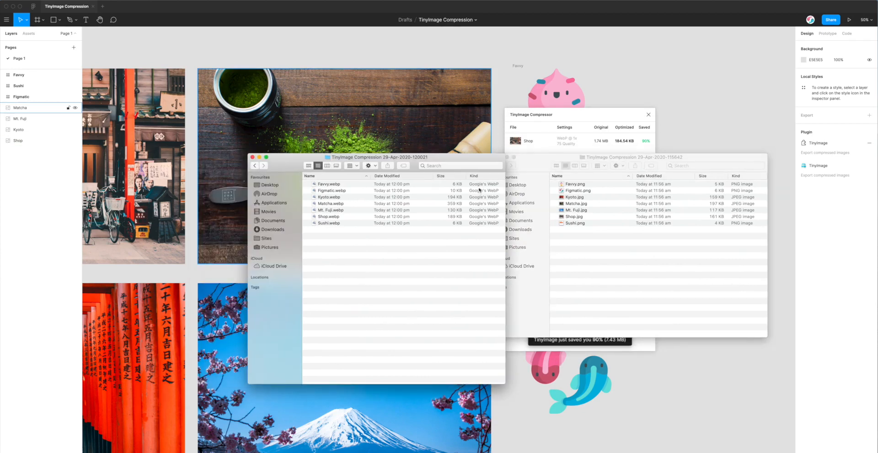
# Step: Position the PNG/JPG folder window beside the WebP folder window
pyautogui.moveTo(379, 157); pyautogui.dragTo(349, 156)
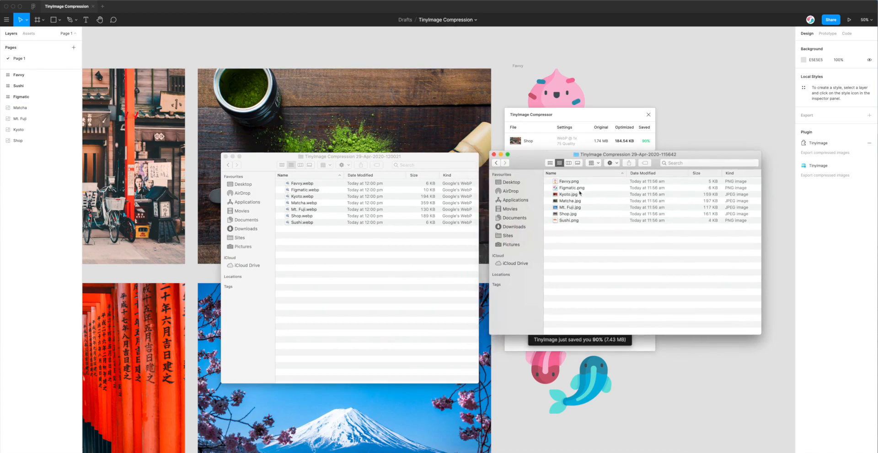
pyautogui.moveTo(465, 297)
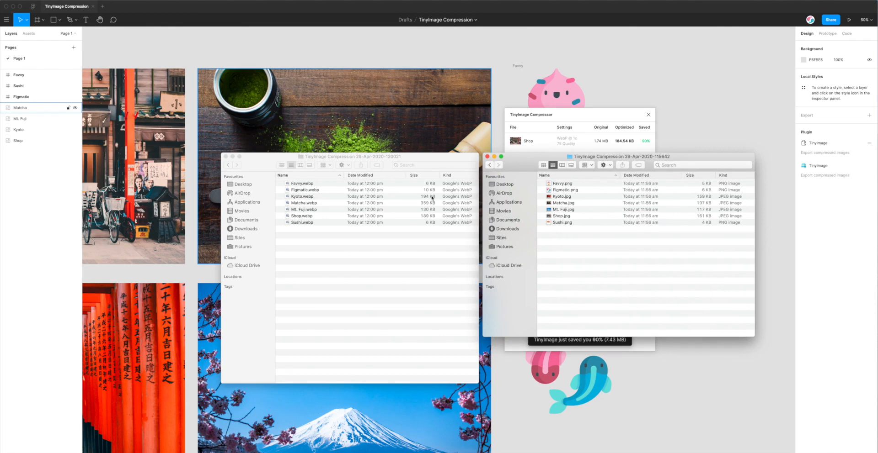
pyautogui.moveTo(431, 228)
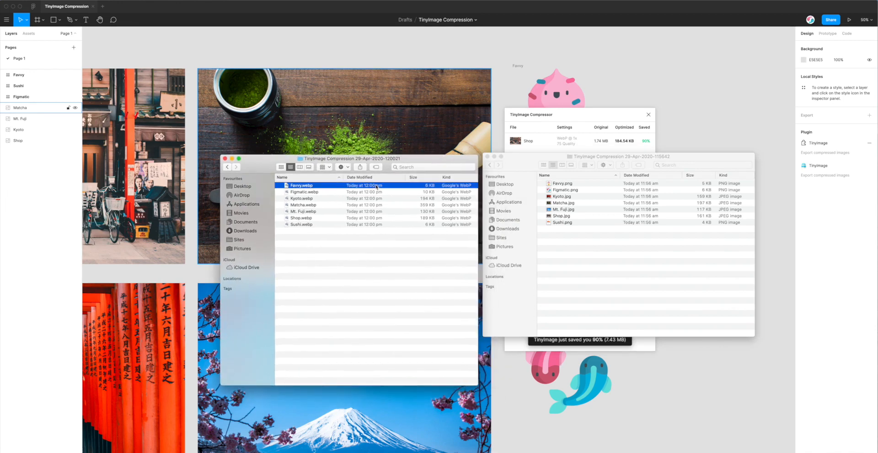
# Step: Preview Figmatic.webp and compare WebP sizes (6–359 KB) against PNG/JPG (4–197 KB)
pyautogui.click(304, 192)
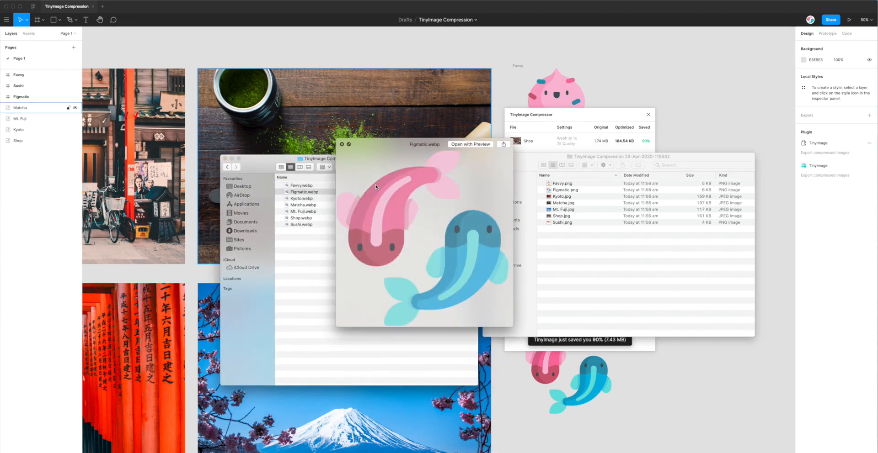
pyautogui.click(300, 205)
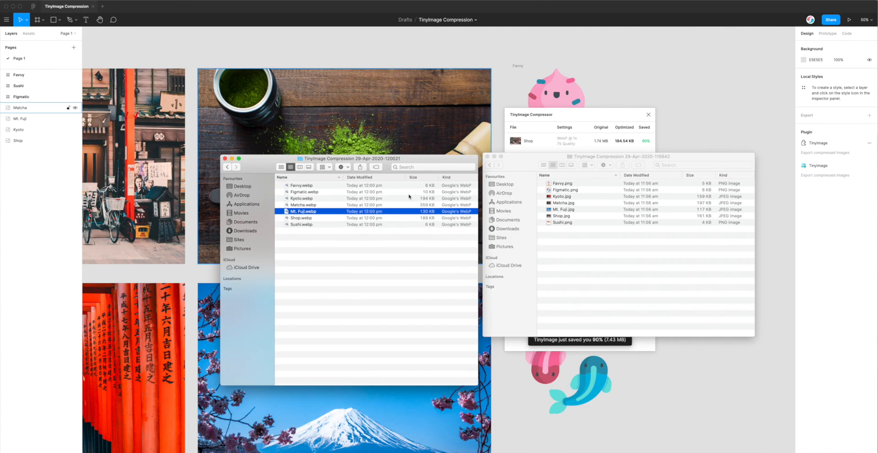
pyautogui.moveTo(419, 217)
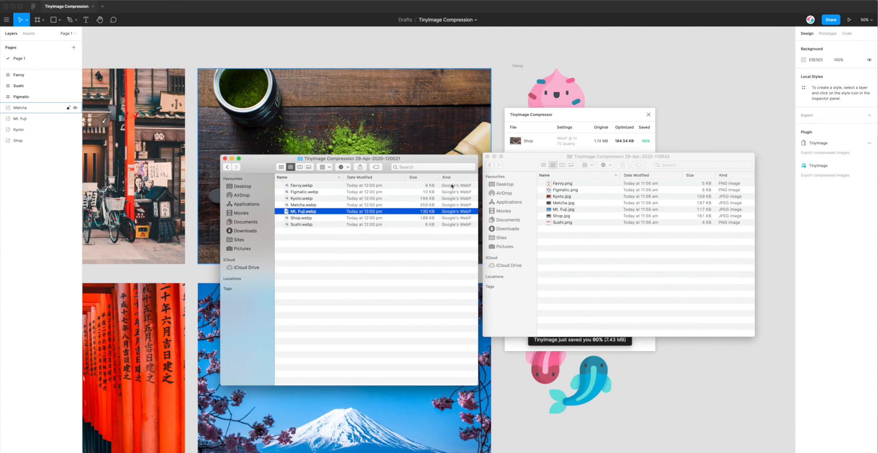
pyautogui.moveTo(456, 202)
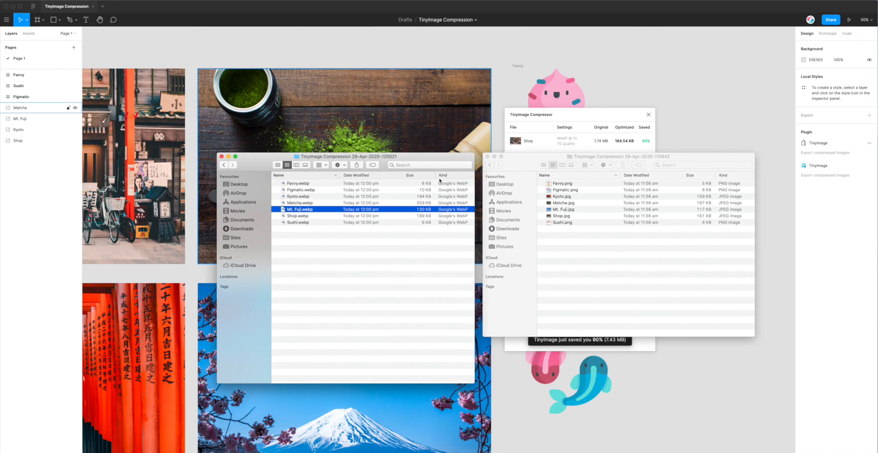
pyautogui.moveTo(435, 175)
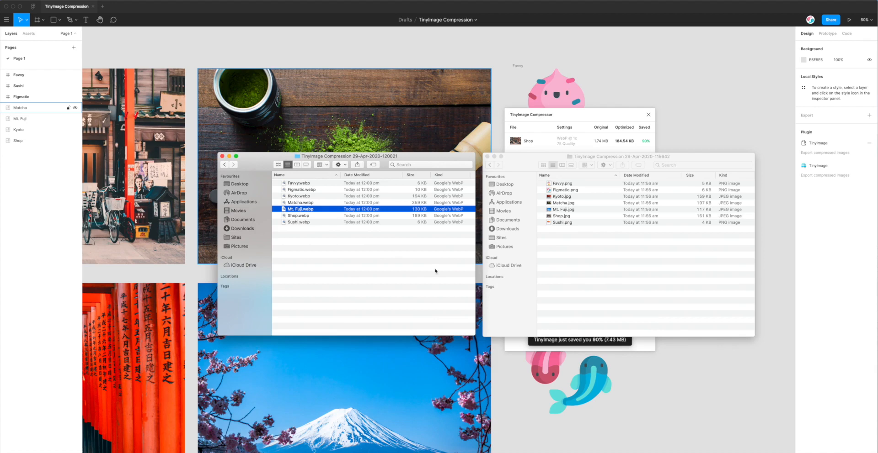
pyautogui.click(299, 222)
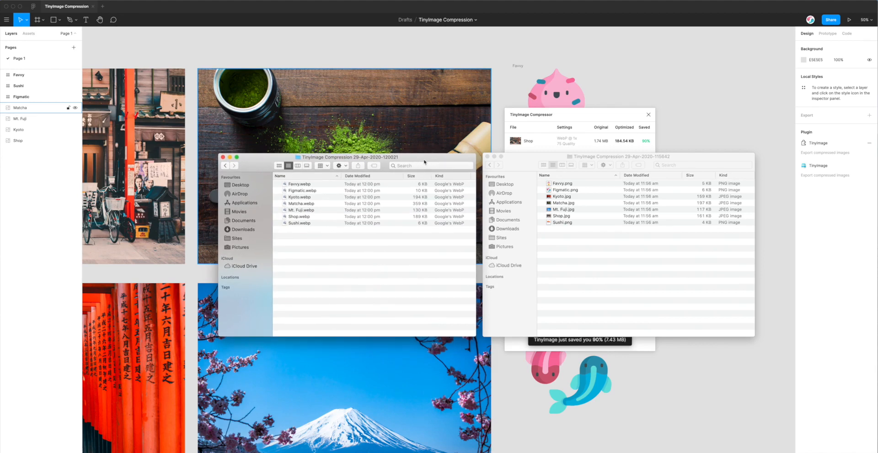
pyautogui.moveTo(431, 258)
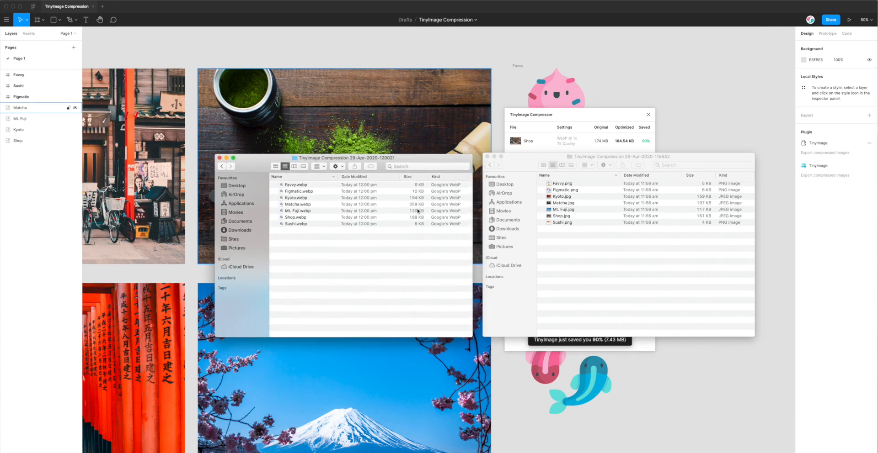
pyautogui.moveTo(446, 183)
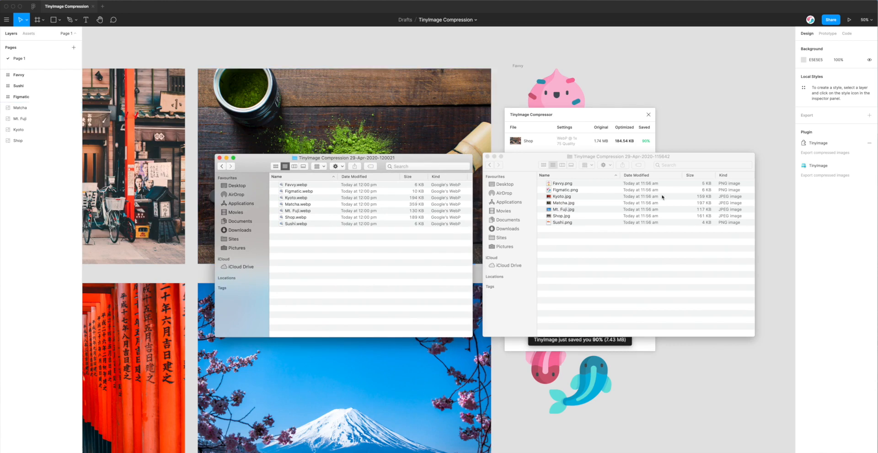
pyautogui.moveTo(717, 227)
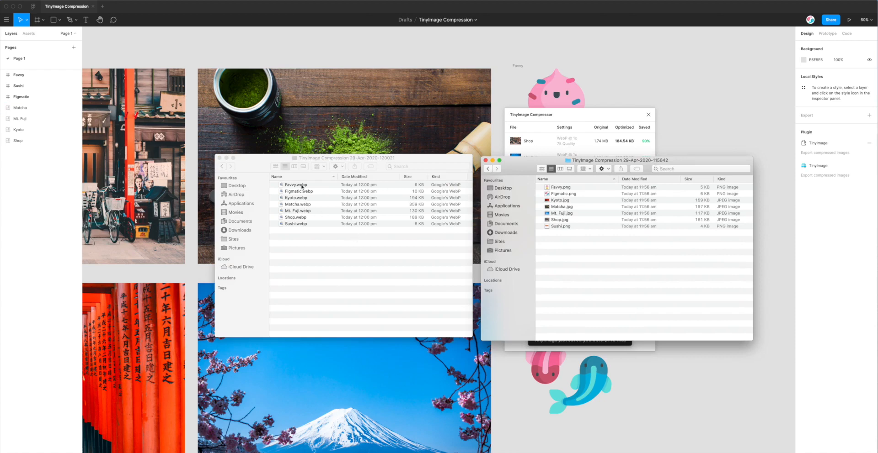
# Step: Quick Look Favvy.webp and Kyoto.webp, then close the Finder windows
pyautogui.click(298, 191)
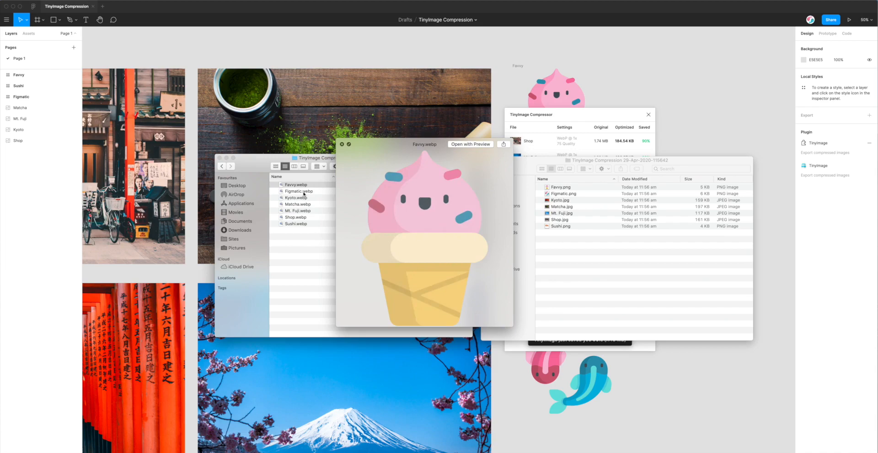
pyautogui.click(295, 197)
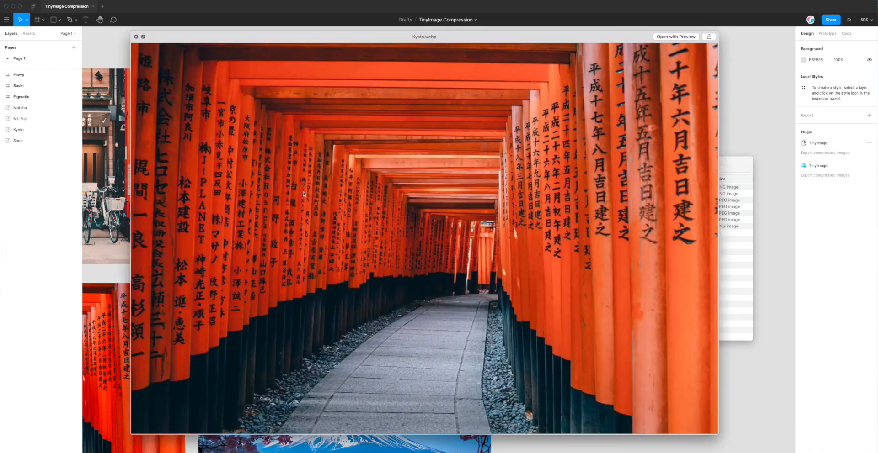
pyautogui.click(136, 37)
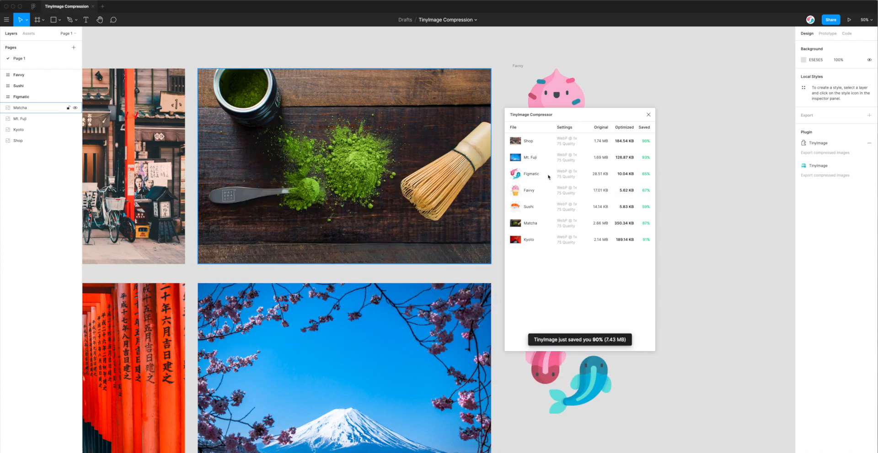
pyautogui.moveTo(672, 124)
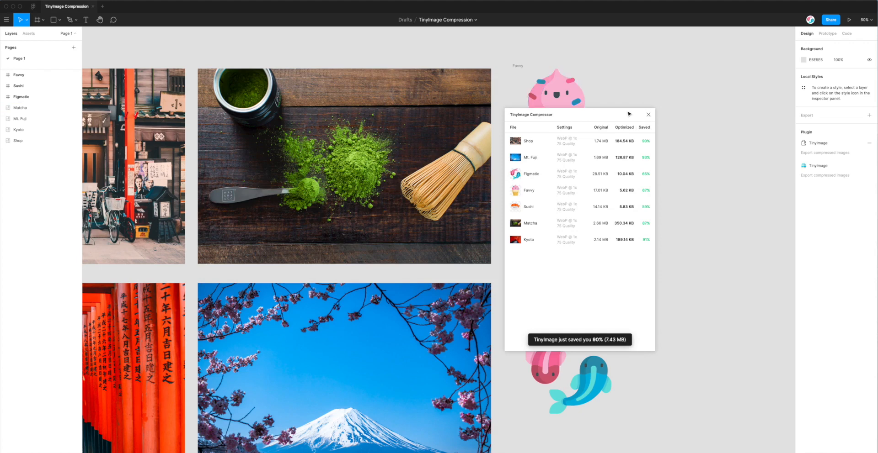
# Step: Close the TinyImage results and check the Matcha image's JPG export setting
pyautogui.click(648, 114)
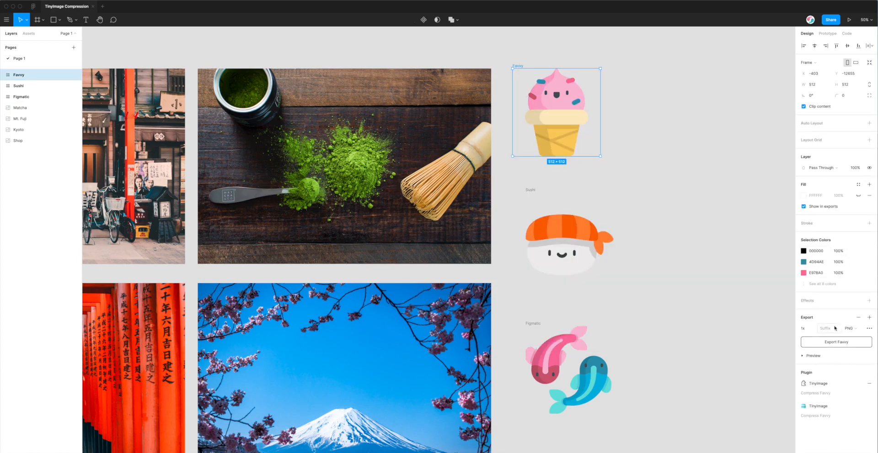
pyautogui.moveTo(521, 130)
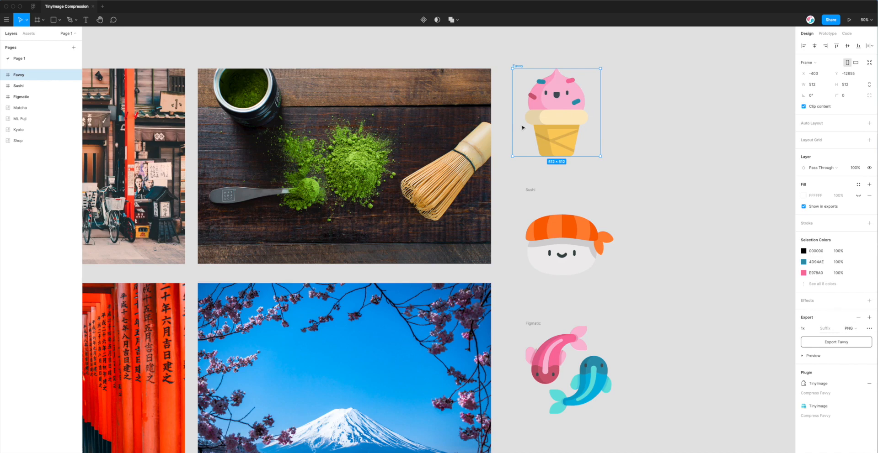
pyautogui.moveTo(855, 332)
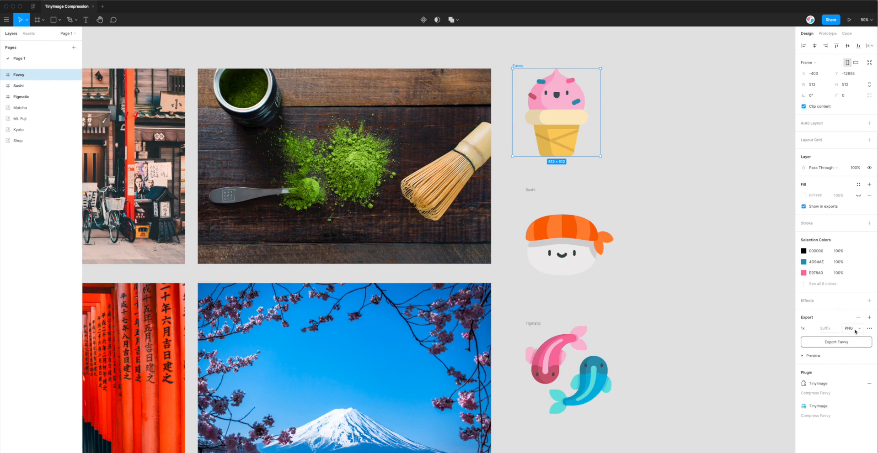
pyautogui.moveTo(613, 192)
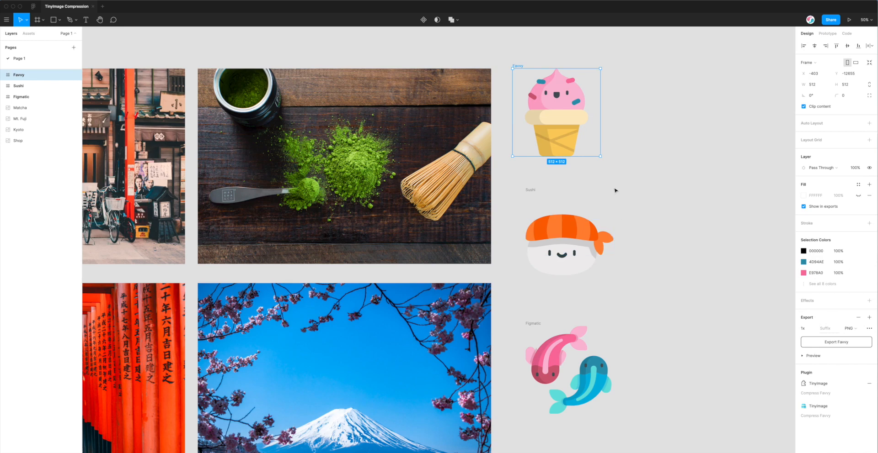
pyautogui.moveTo(610, 189)
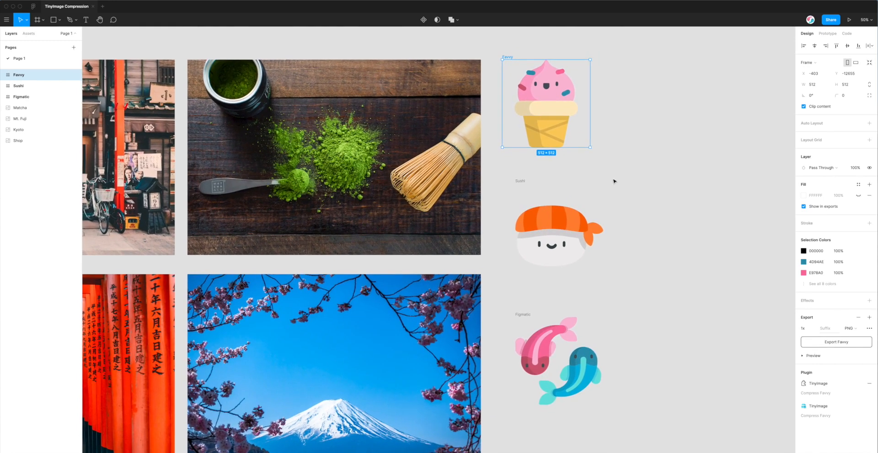
pyautogui.click(341, 155)
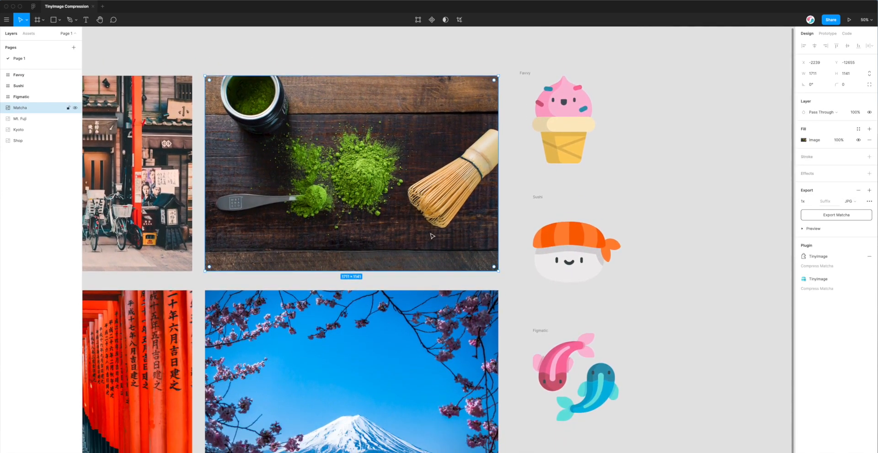
pyautogui.click(19, 141)
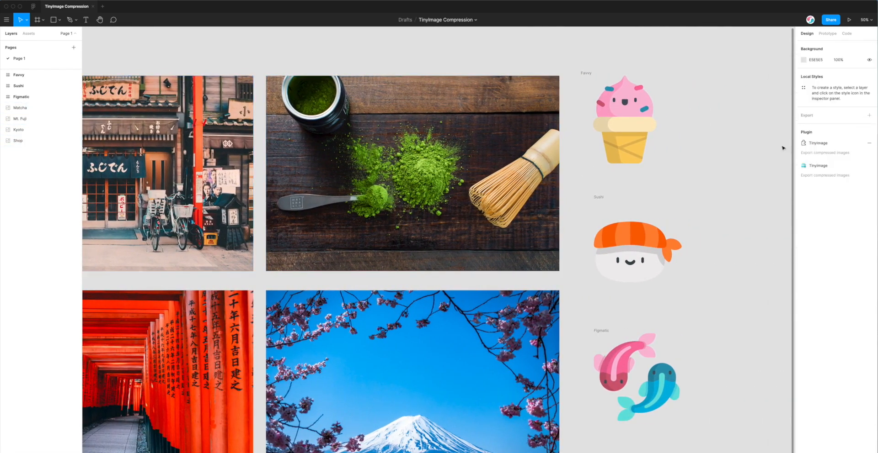
# Step: Launch TinyImage Compressor from Plugins and open its JPG Compression Settings panel
pyautogui.click(817, 165)
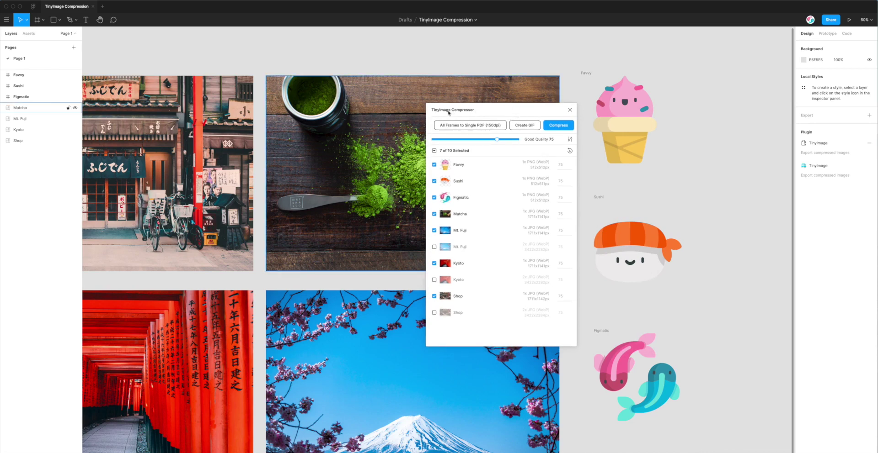
pyautogui.click(570, 140)
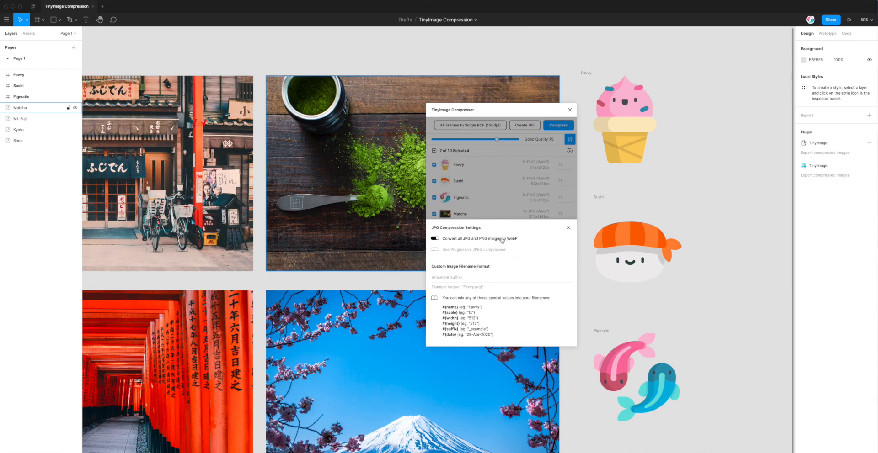
pyautogui.moveTo(521, 240)
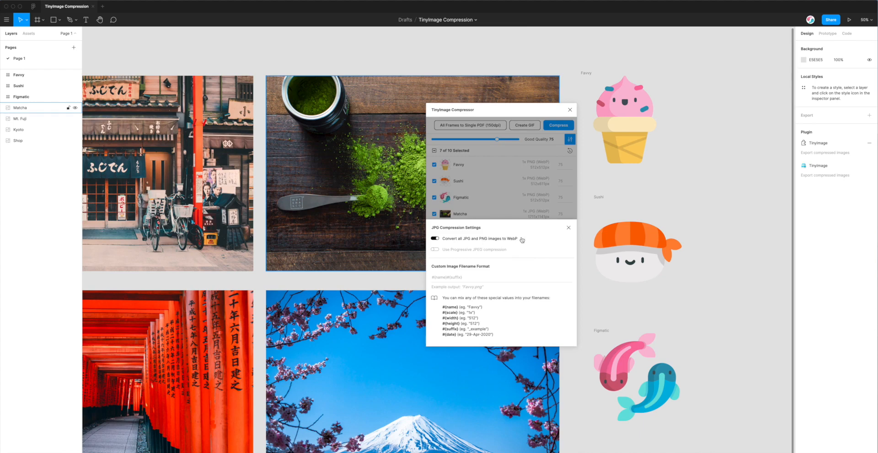
pyautogui.moveTo(518, 239)
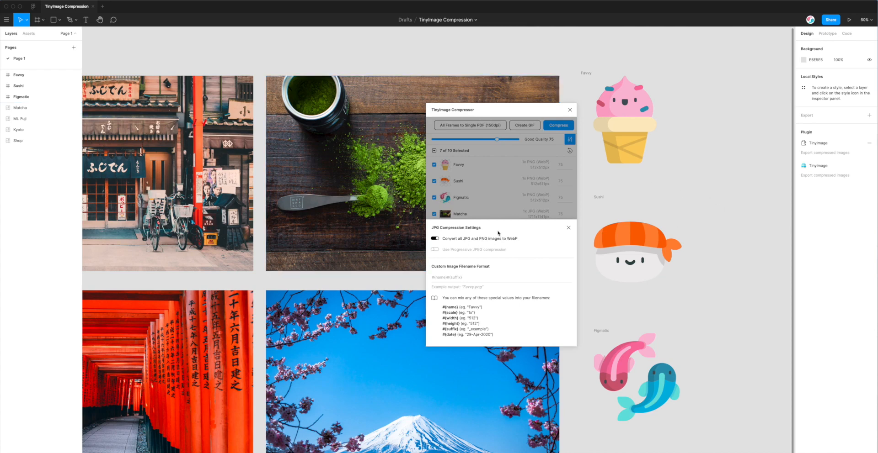
pyautogui.moveTo(466, 239)
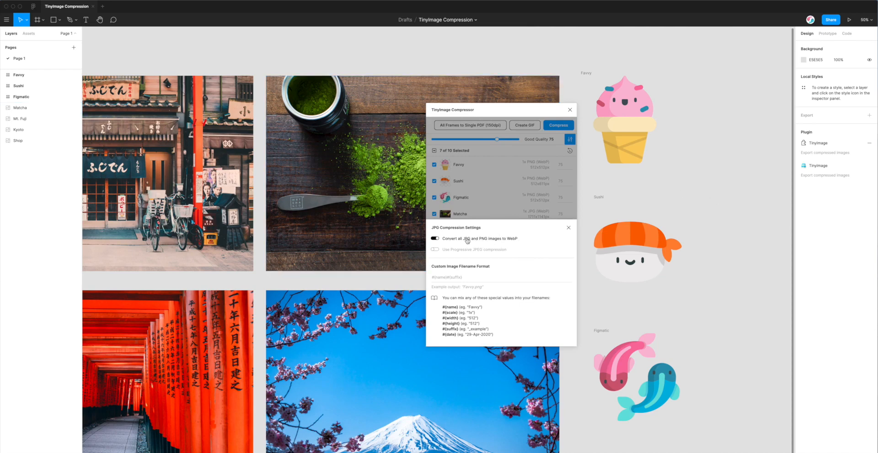
# Step: Toggle off 'Convert all JPG and PNG images to WebP' and close settings
pyautogui.click(435, 239)
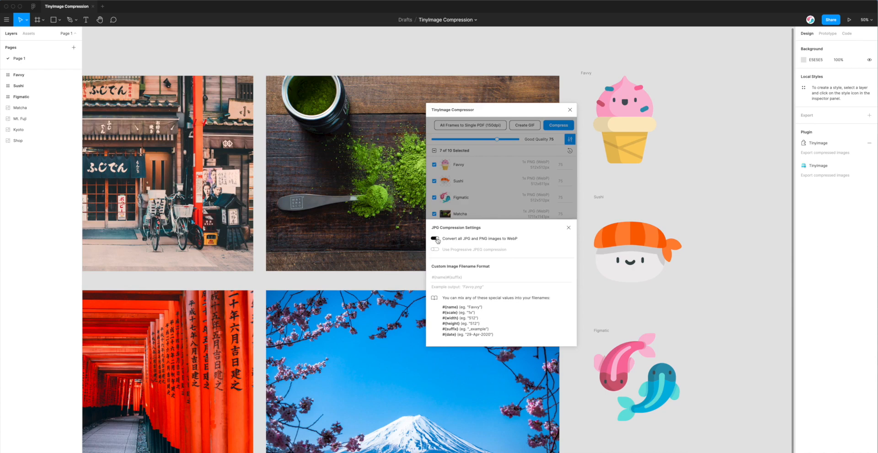
pyautogui.click(435, 239)
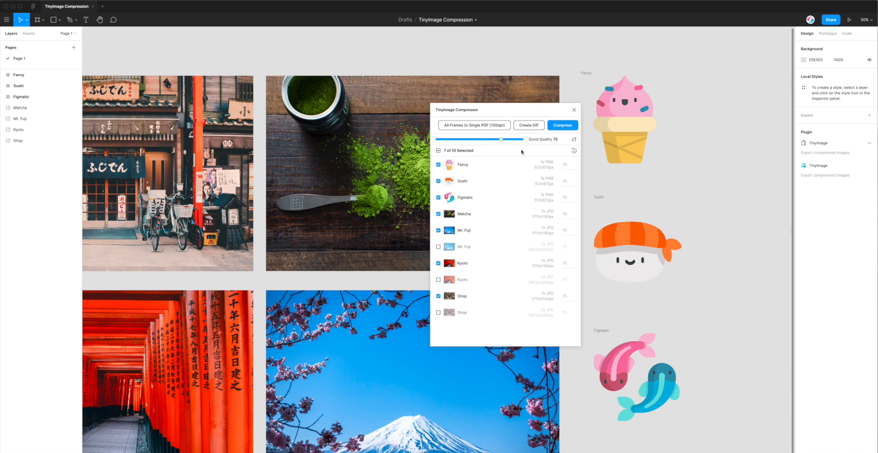
pyautogui.moveTo(442, 113)
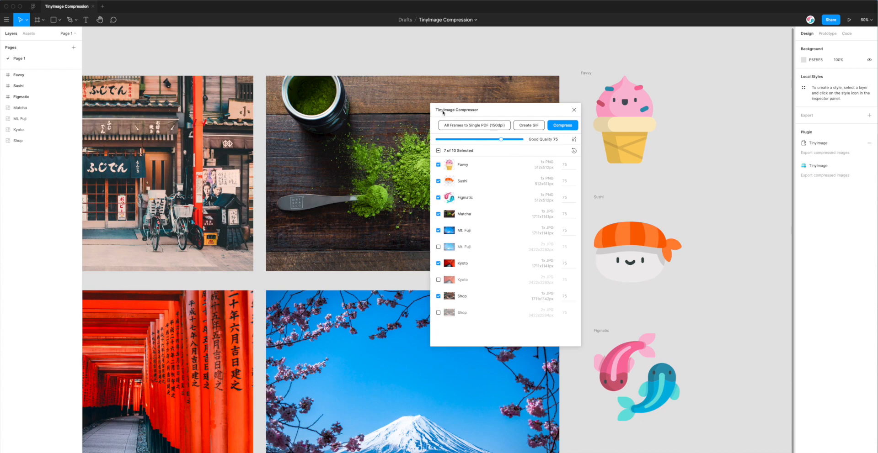
pyautogui.moveTo(511, 152)
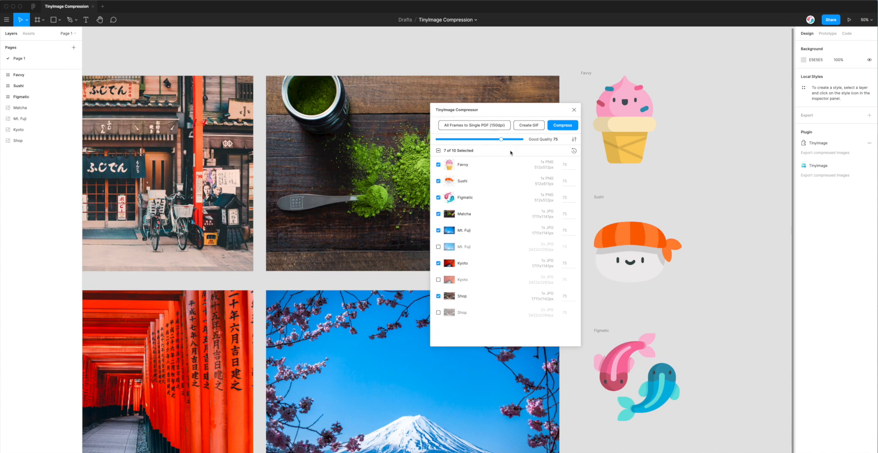
pyautogui.moveTo(559, 152)
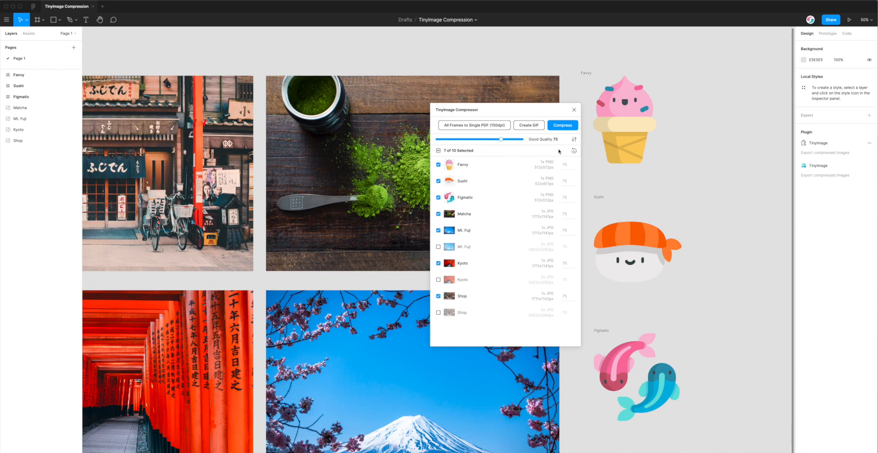
pyautogui.moveTo(531, 152)
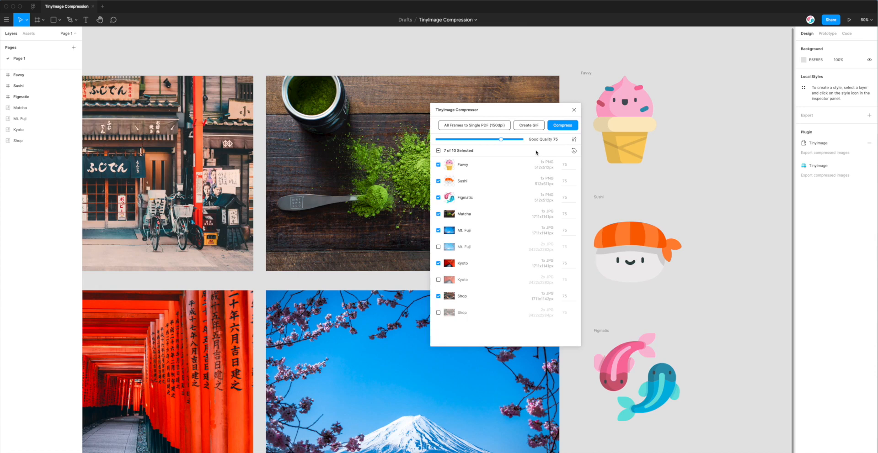
pyautogui.moveTo(529, 151)
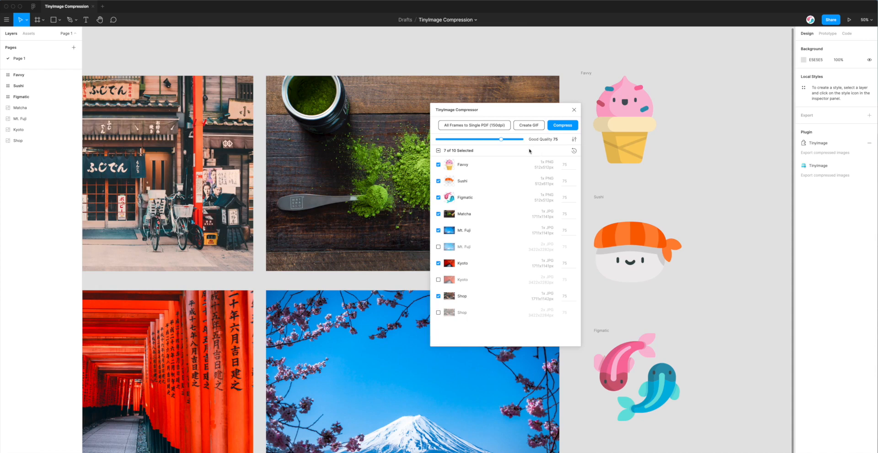
pyautogui.moveTo(505, 316)
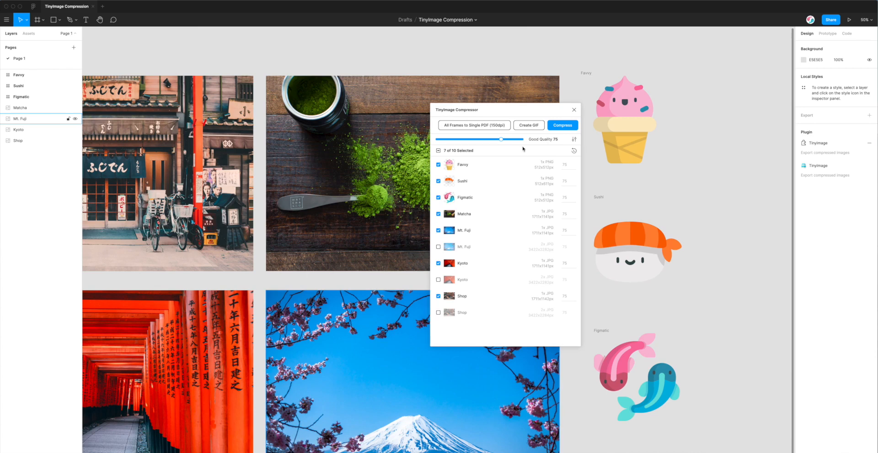
pyautogui.moveTo(525, 151)
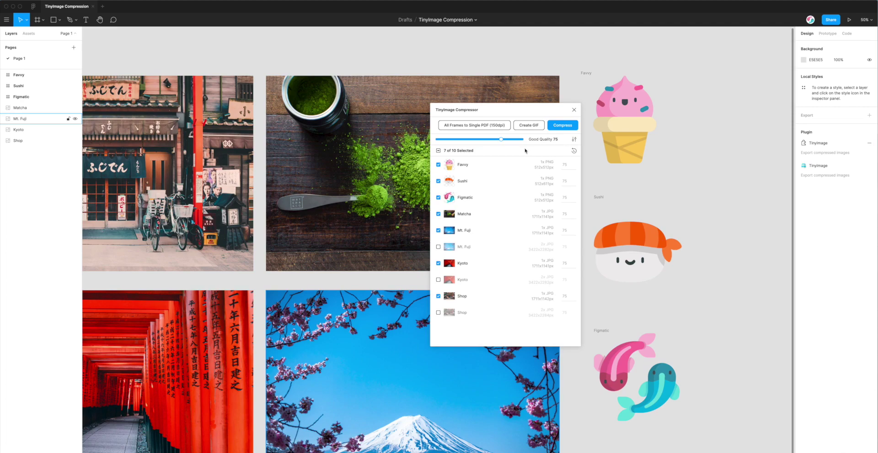